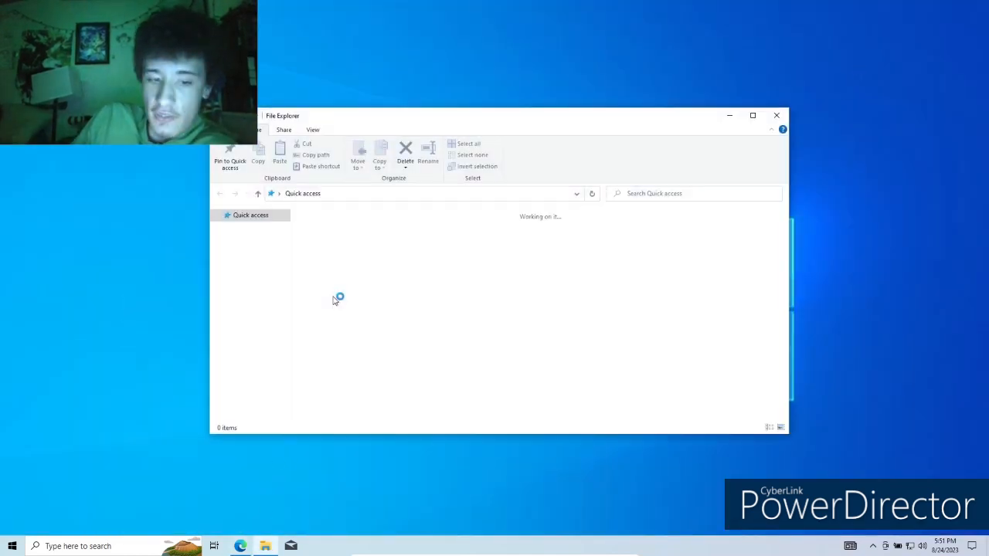
Launch OpenShellSetup_4_4_191 from Downloads and expand More info on the SmartScreen warning
{"action": "left_click", "coordinate": [252, 243]}
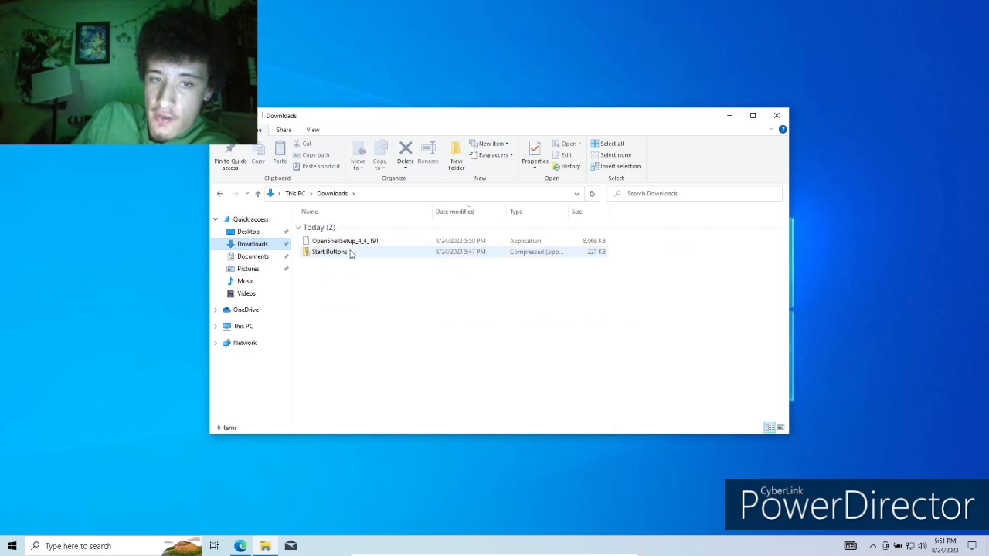
{"action": "left_click", "coordinate": [344, 240]}
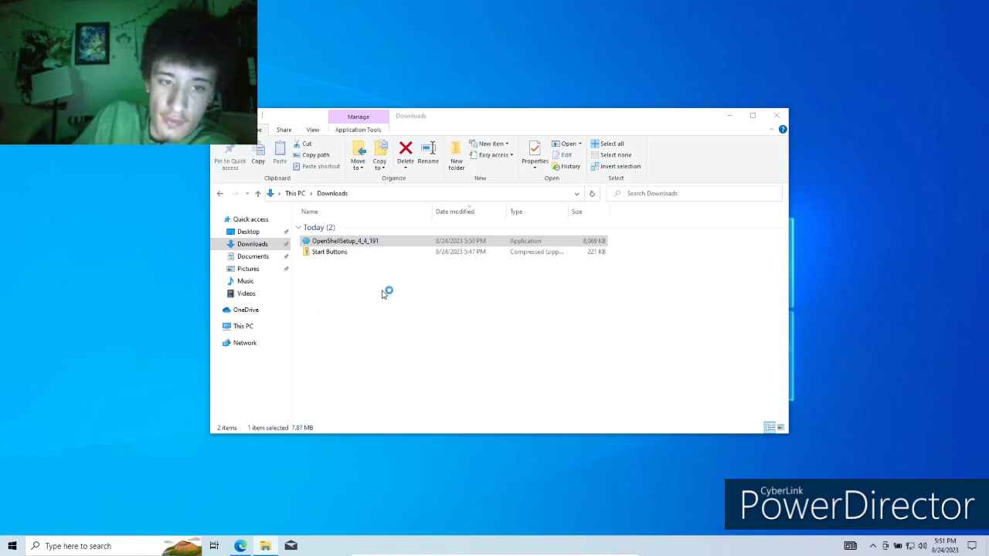
{"action": "double_click", "coordinate": [346, 240]}
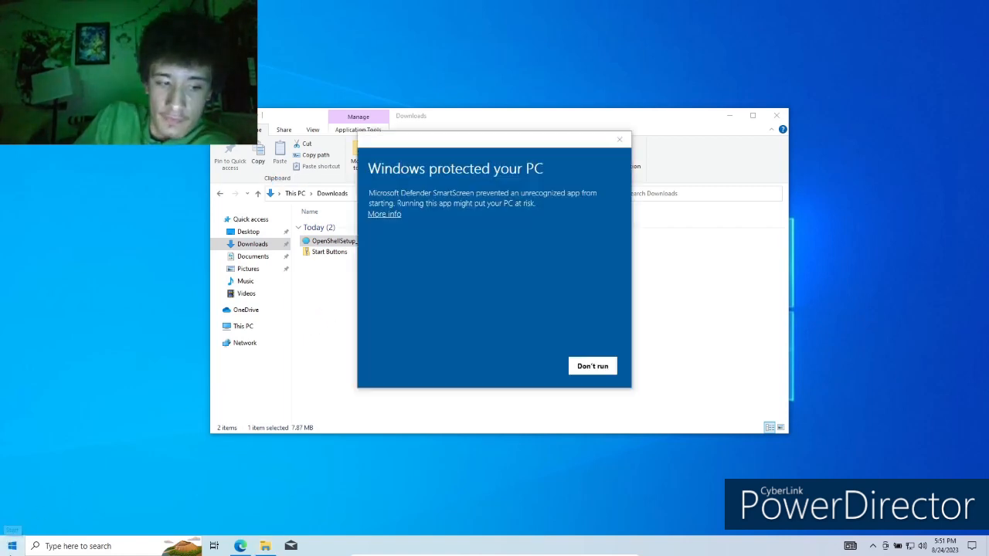
{"action": "left_click", "coordinate": [12, 547]}
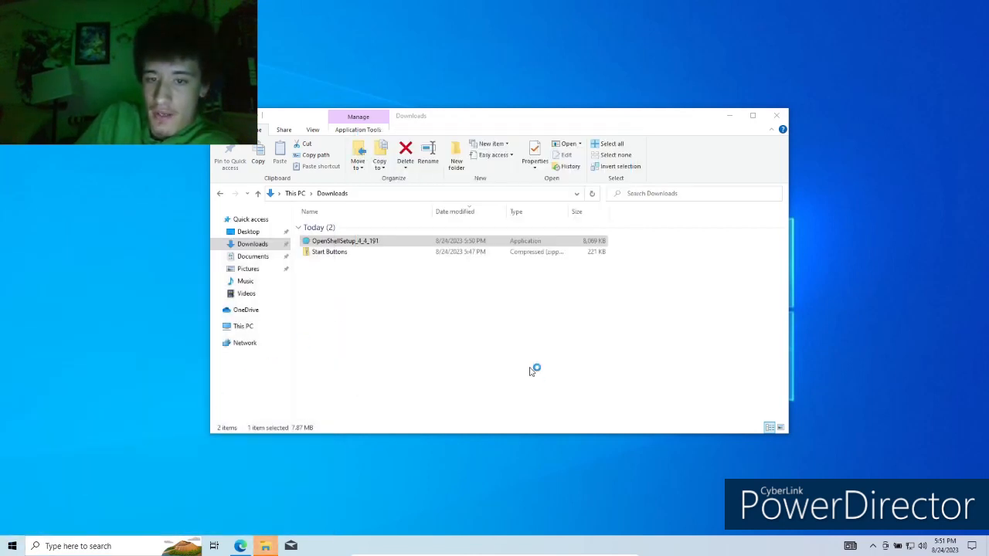
Run Open-Shell Setup, accept the license, and mark Classic Explorer as unavailable
{"action": "double_click", "coordinate": [346, 241]}
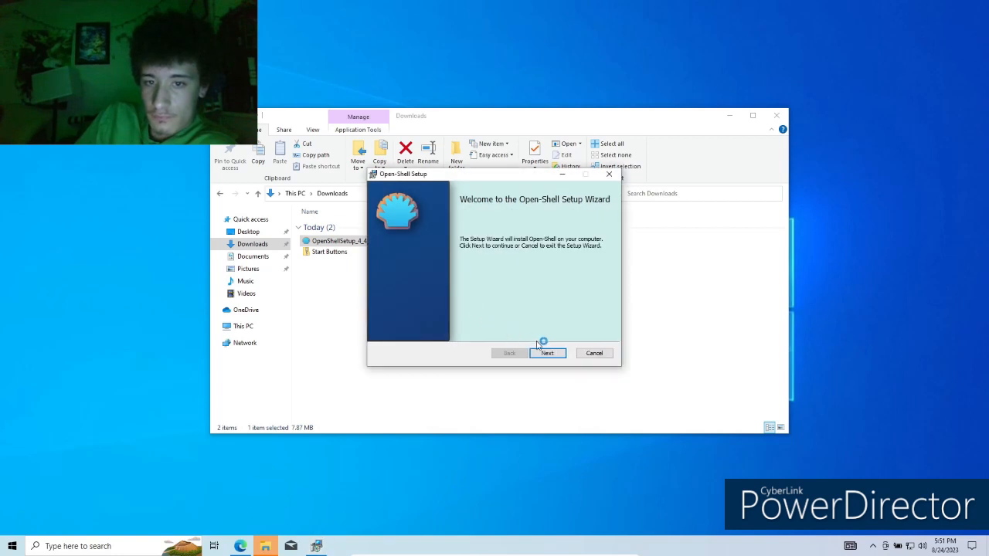
{"action": "left_click", "coordinate": [547, 353]}
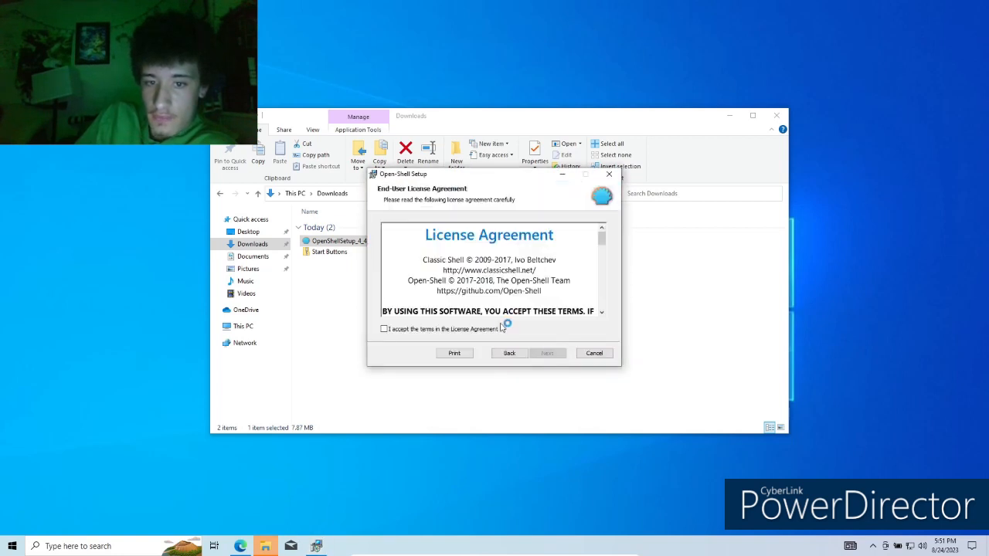
{"action": "left_click", "coordinate": [547, 353]}
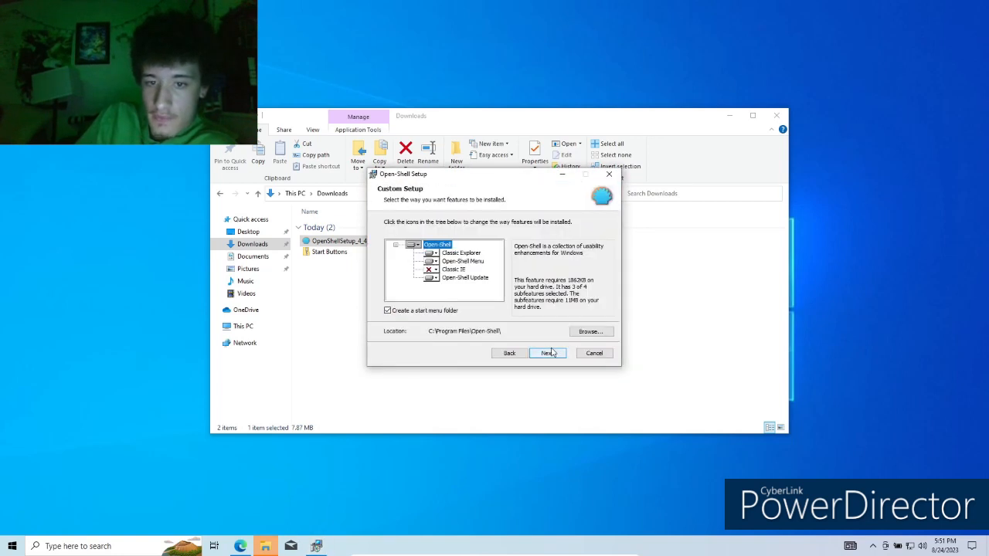
{"action": "left_click", "coordinate": [431, 276]}
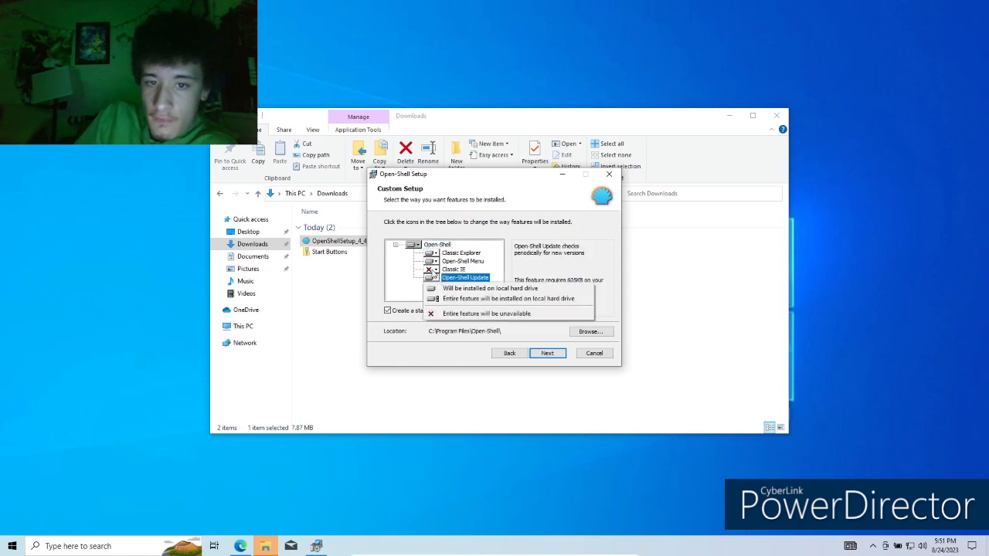
{"action": "left_click", "coordinate": [463, 260]}
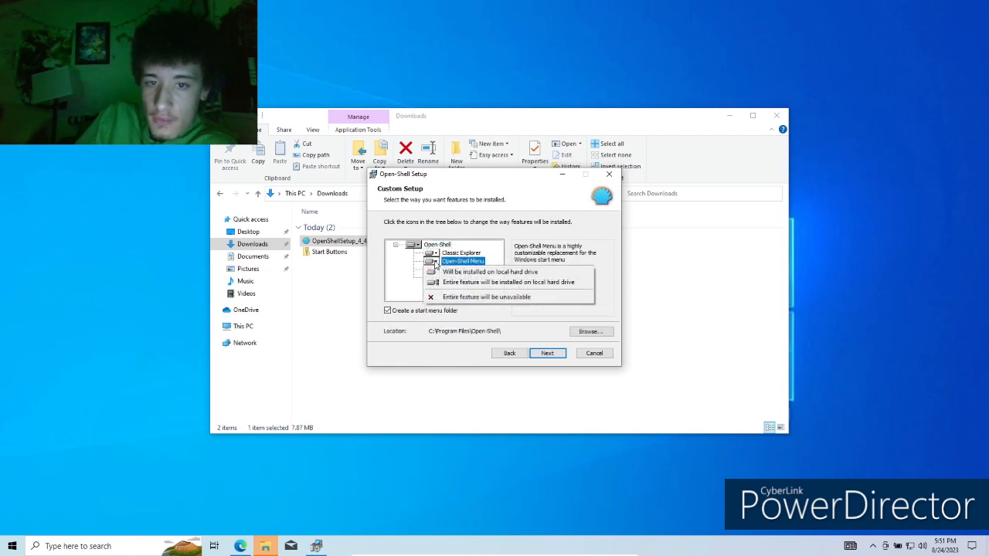
{"action": "left_click", "coordinate": [461, 253]}
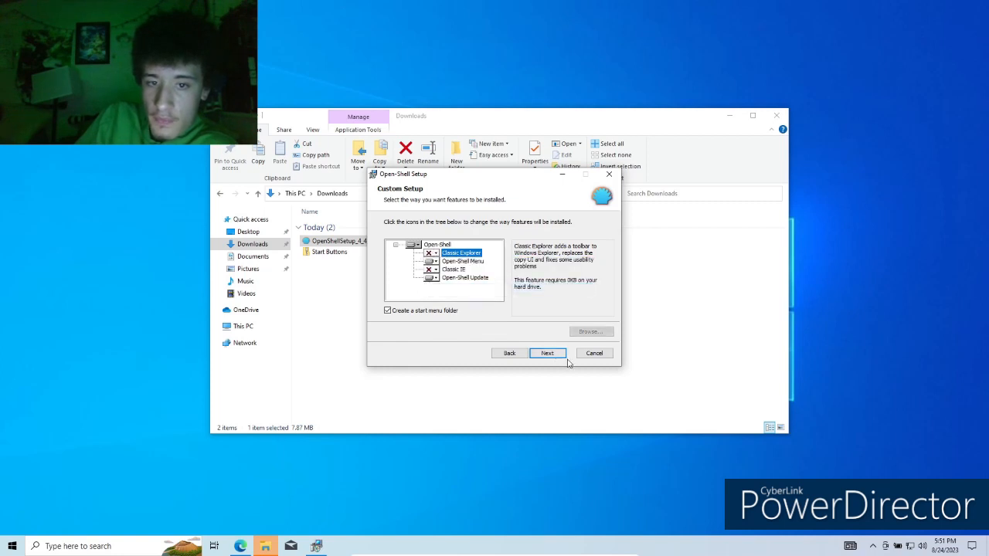
Install the chosen components, approve the UAC prompt, and finish the wizard
{"action": "left_click", "coordinate": [547, 354]}
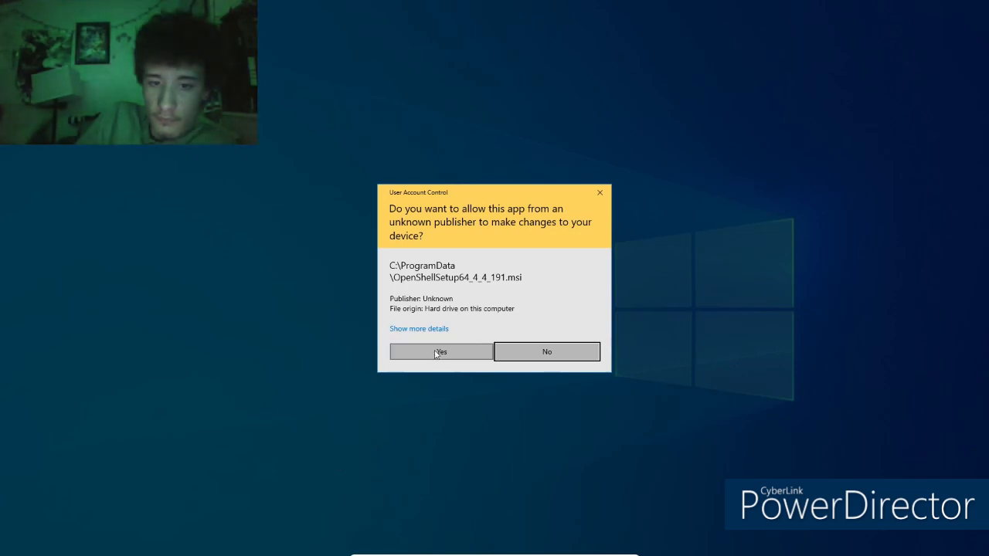
{"action": "left_click", "coordinate": [441, 351]}
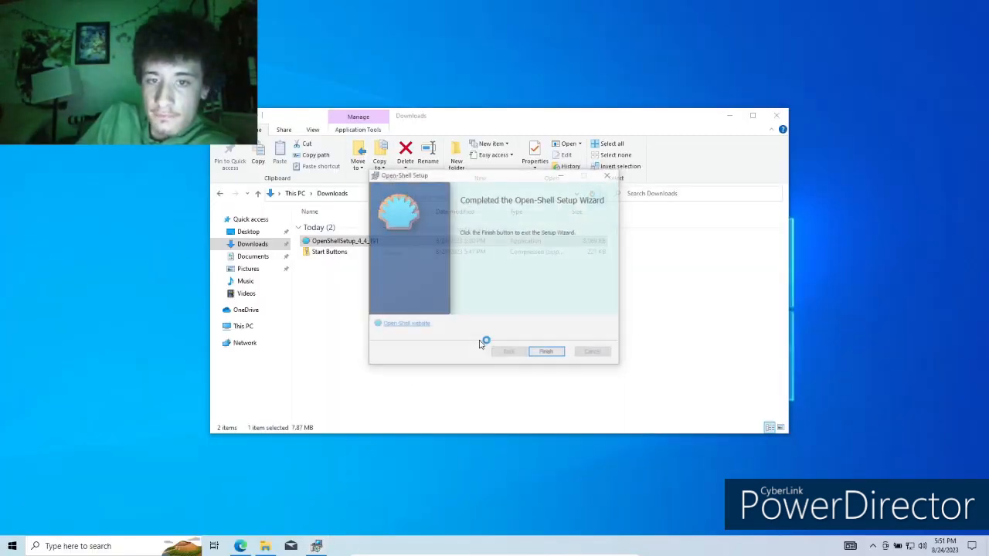
{"action": "left_click", "coordinate": [546, 352]}
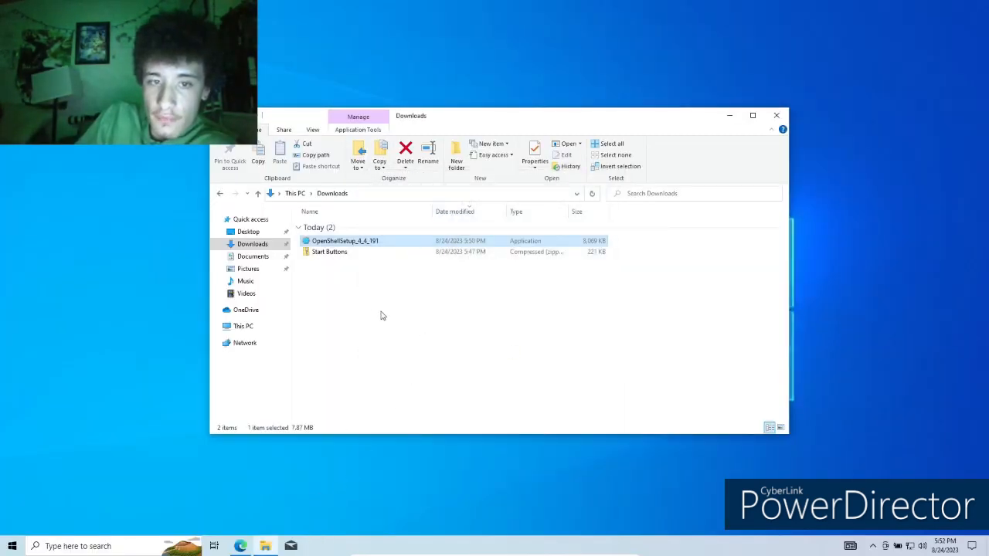
Extract Start Buttons.zip into a Start Buttons folder in Downloads, then close the Downloads window
{"action": "double_click", "coordinate": [329, 251]}
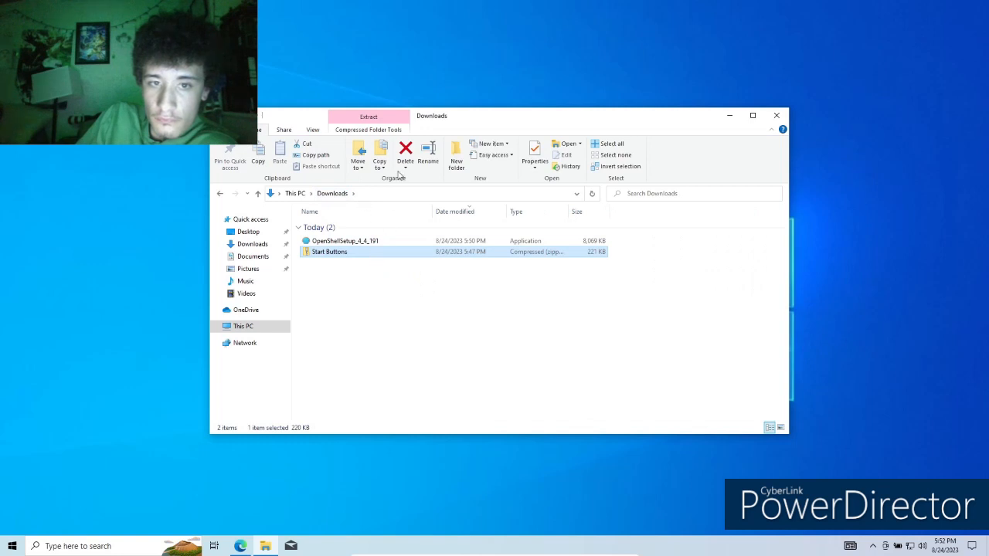
{"action": "left_click", "coordinate": [369, 116]}
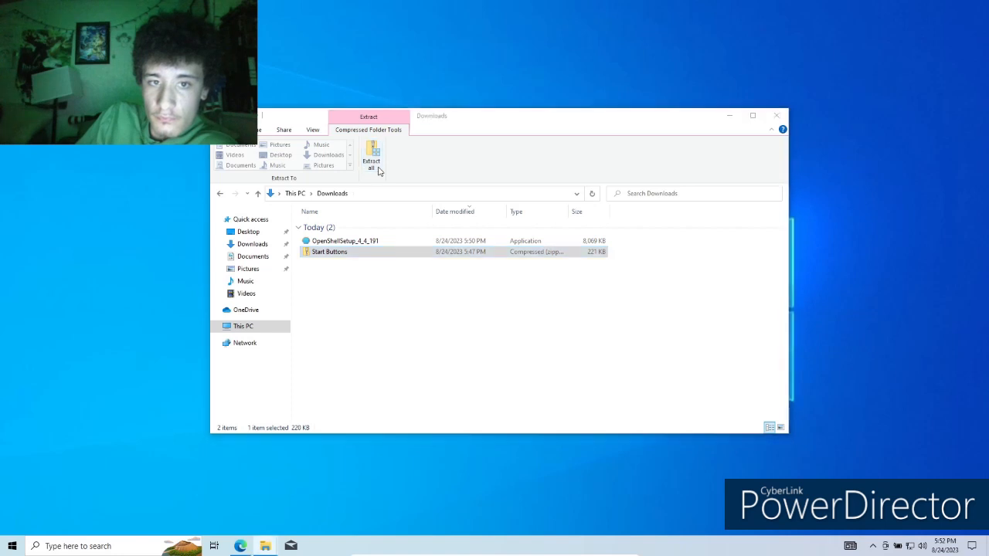
{"action": "left_click", "coordinate": [371, 159]}
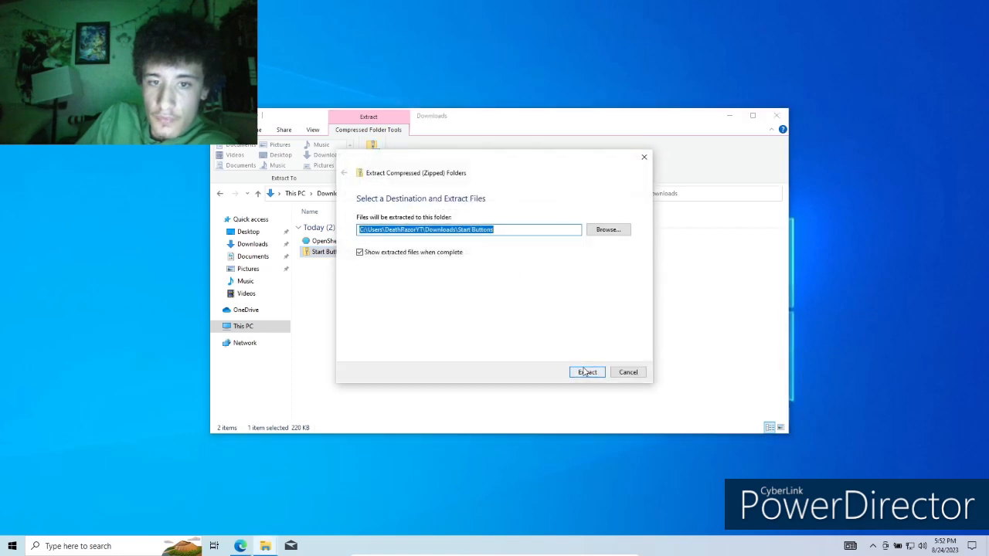
{"action": "left_click", "coordinate": [587, 371]}
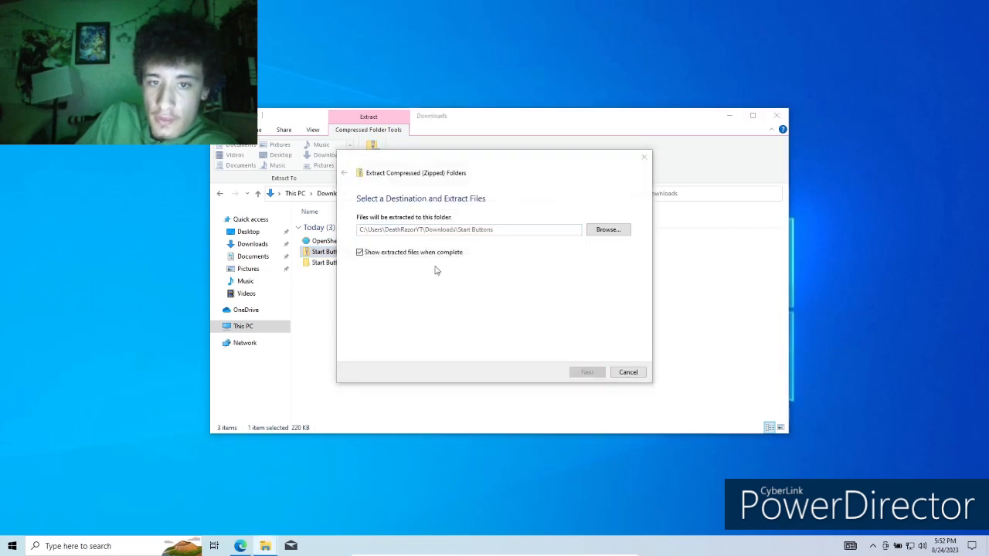
{"action": "left_click", "coordinate": [586, 372]}
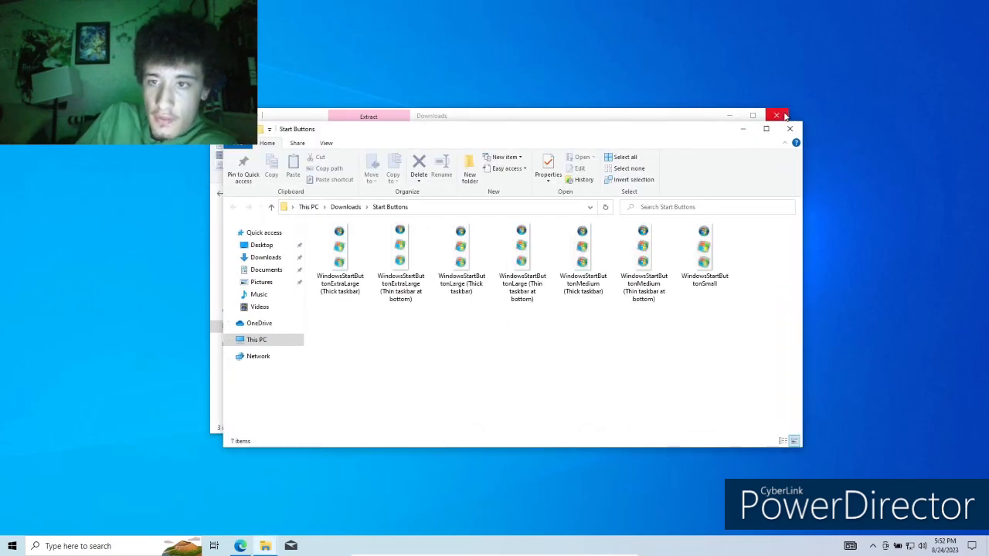
{"action": "left_click", "coordinate": [778, 116]}
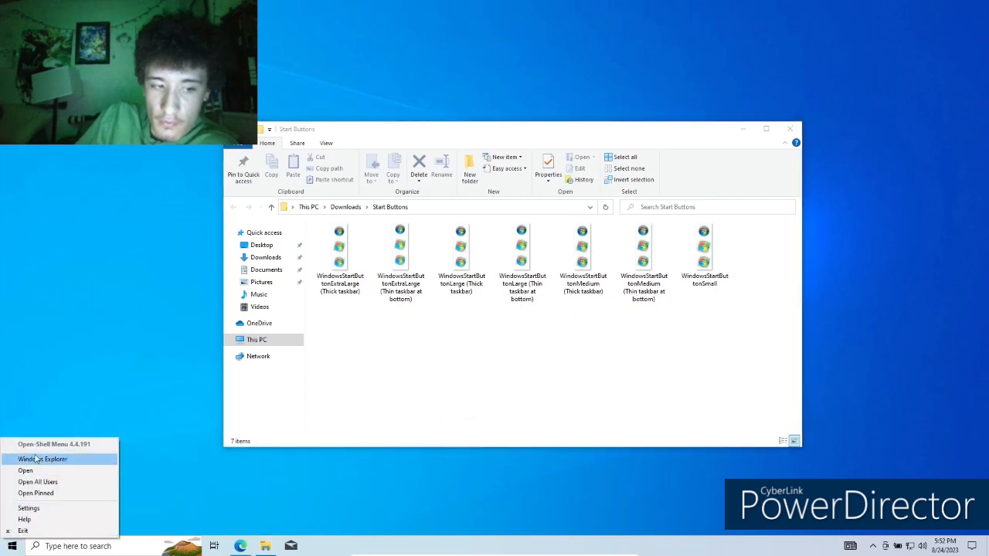
Enable Replace Start button and pick a custom image from Downloads\Start Buttons
{"action": "left_click", "coordinate": [28, 508]}
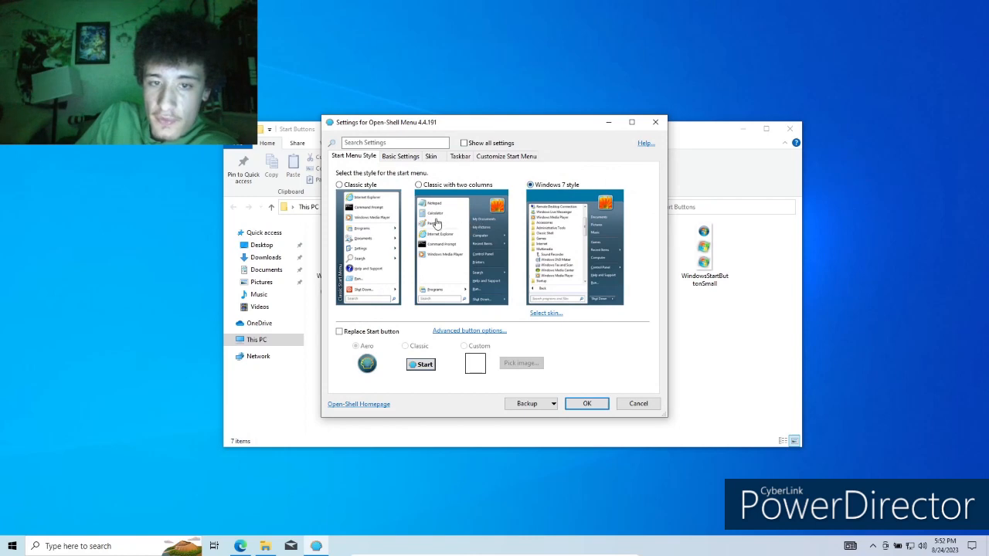
{"action": "left_click", "coordinate": [340, 332]}
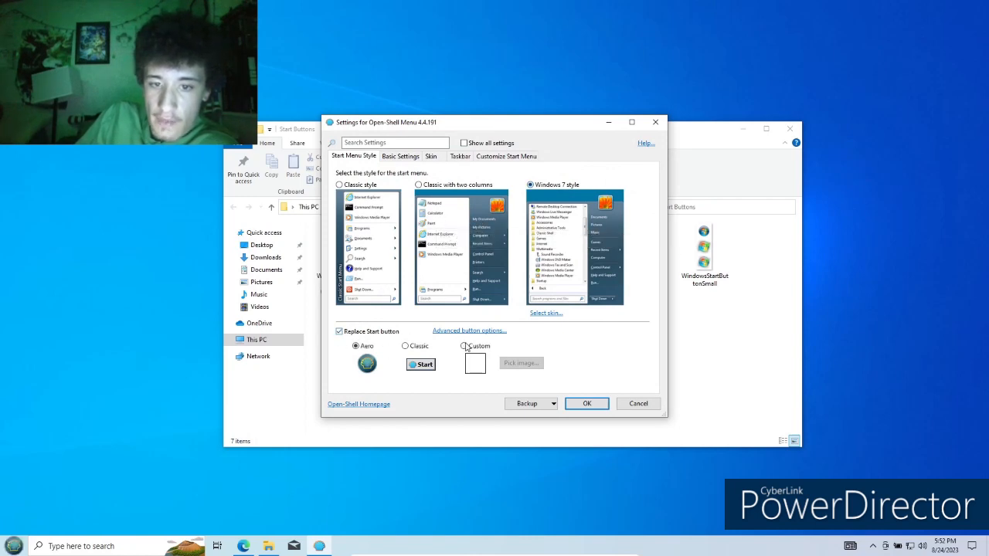
{"action": "left_click", "coordinate": [521, 363]}
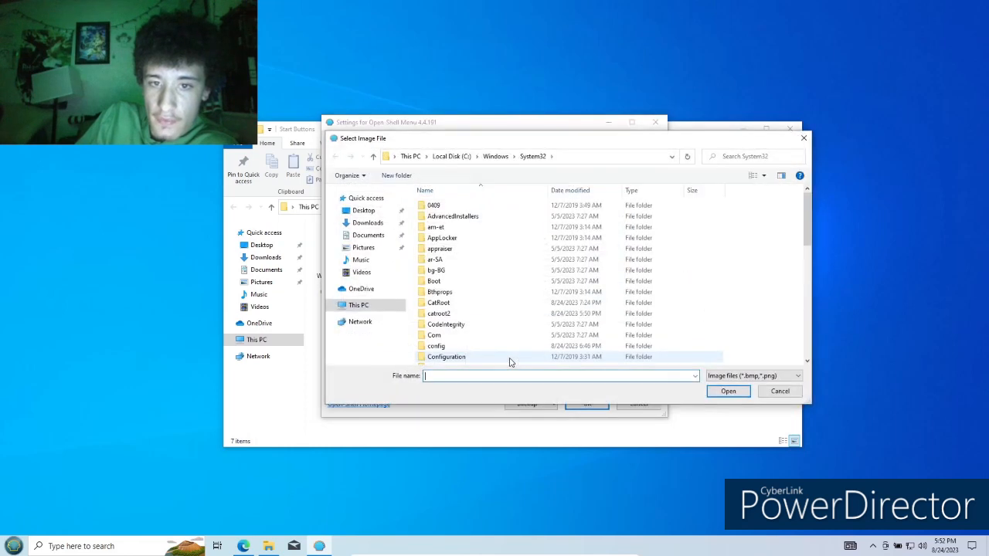
{"action": "left_click", "coordinate": [368, 223]}
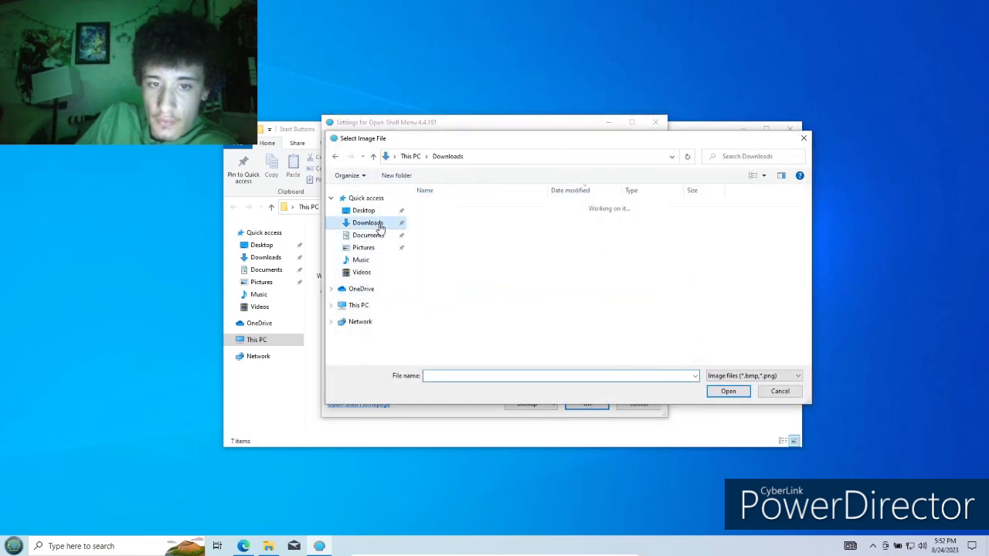
{"action": "double_click", "coordinate": [368, 222]}
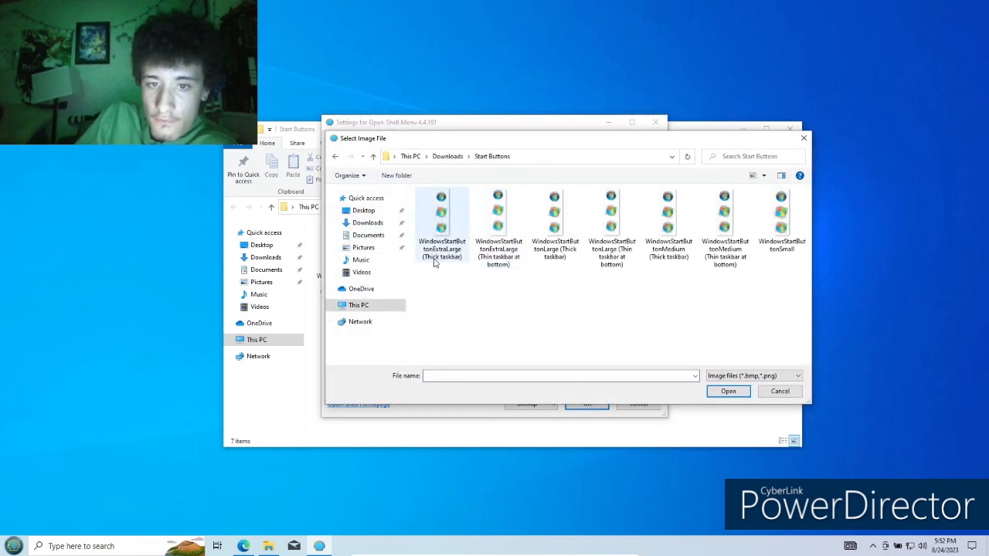
{"action": "left_click", "coordinate": [554, 221]}
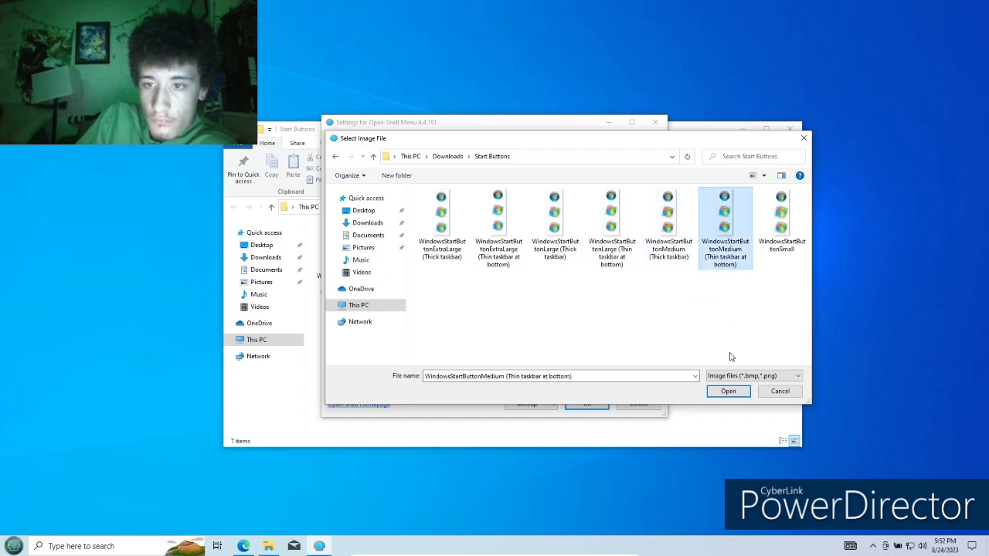
{"action": "left_click", "coordinate": [728, 391]}
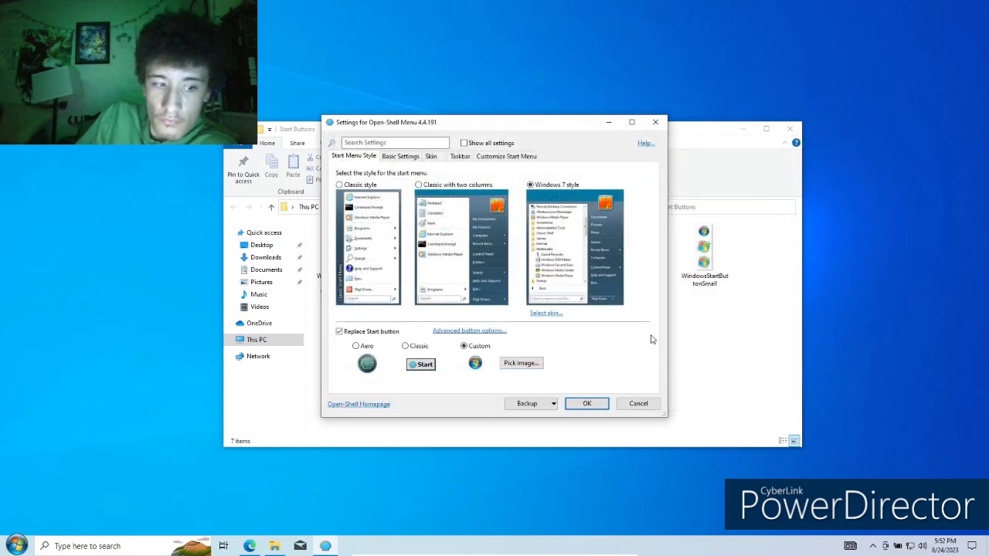
Re-pick the custom image, choosing WindowsStartButtonSmall as the Start button
{"action": "left_click", "coordinate": [521, 363]}
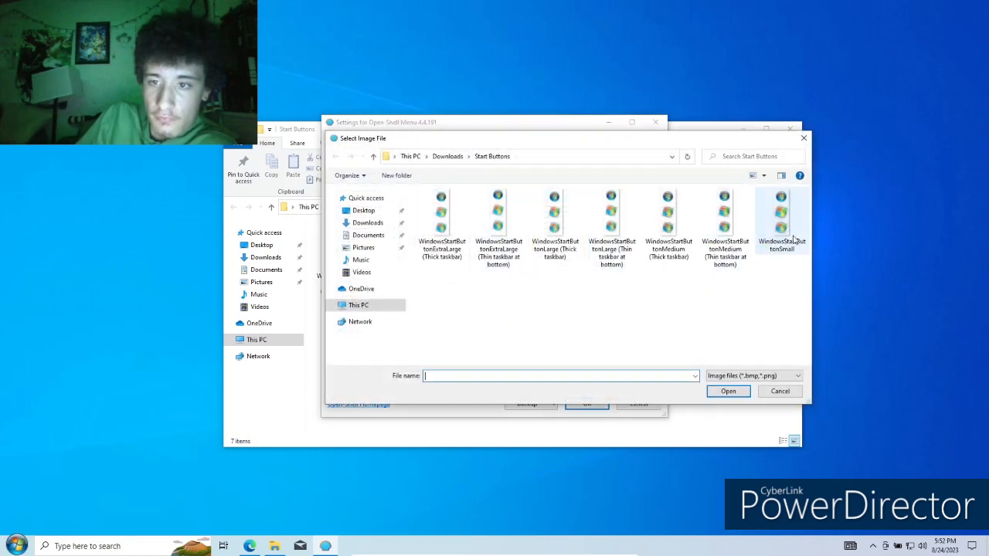
{"action": "left_click", "coordinate": [781, 221]}
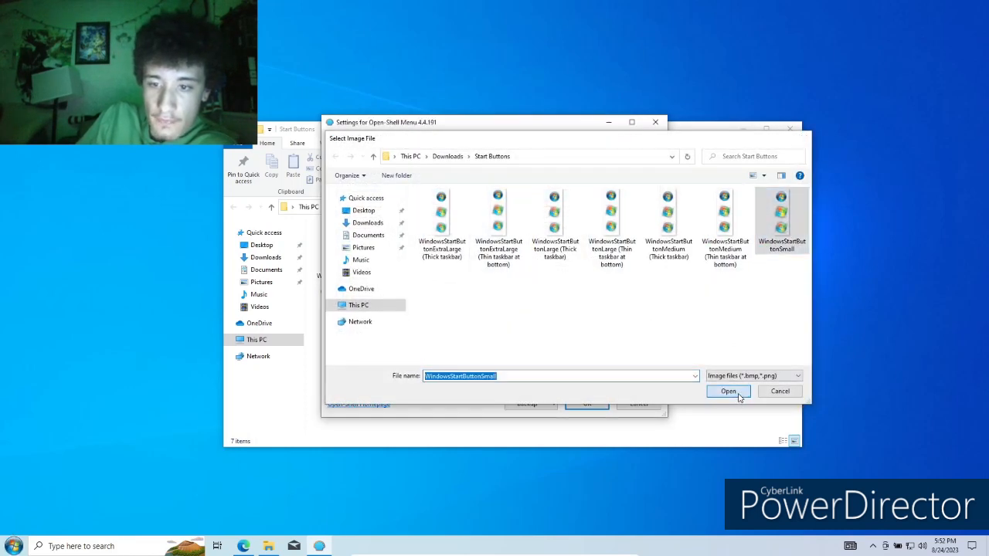
{"action": "left_click", "coordinate": [728, 391]}
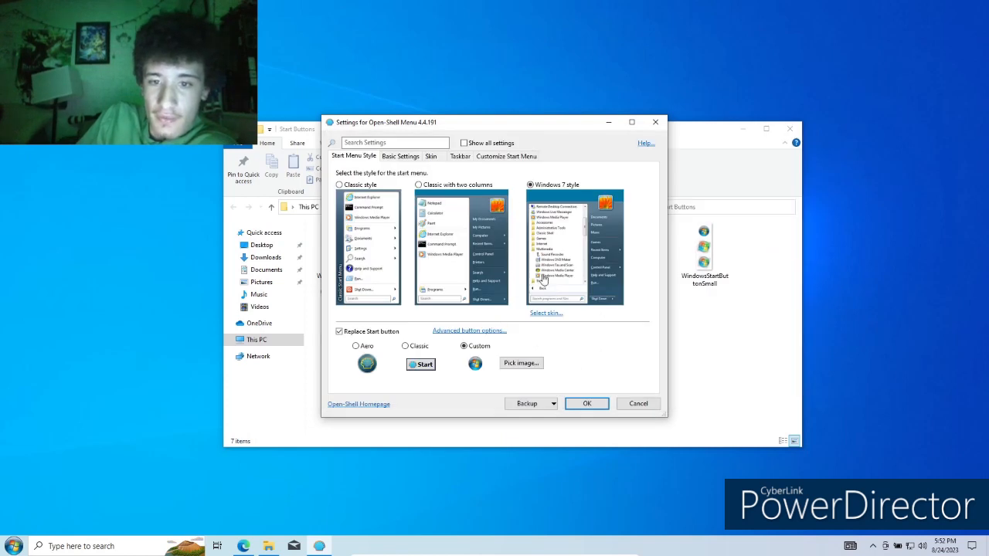
Choose Windows Aero from the Skin dropdown on the Skin tab
{"action": "left_click", "coordinate": [431, 156]}
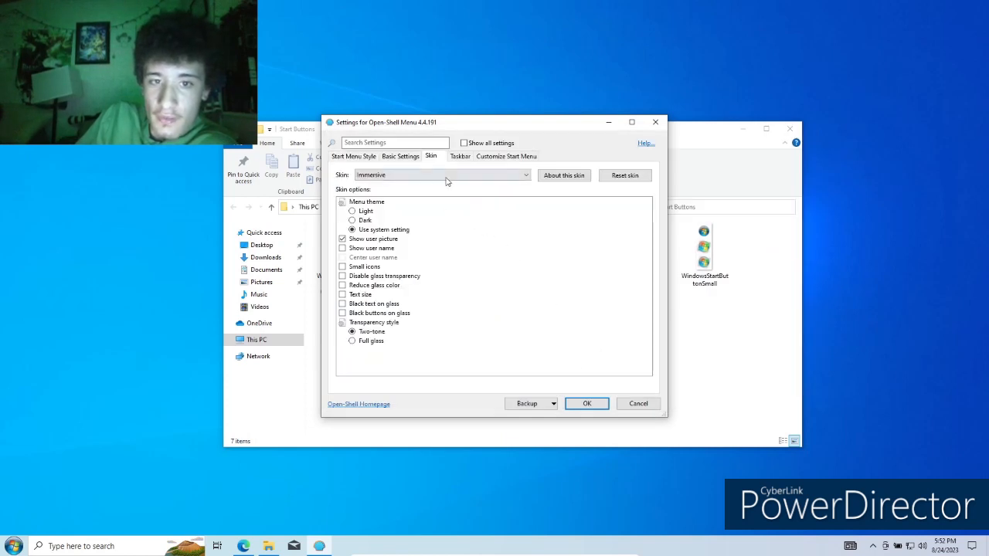
{"action": "left_click", "coordinate": [527, 175]}
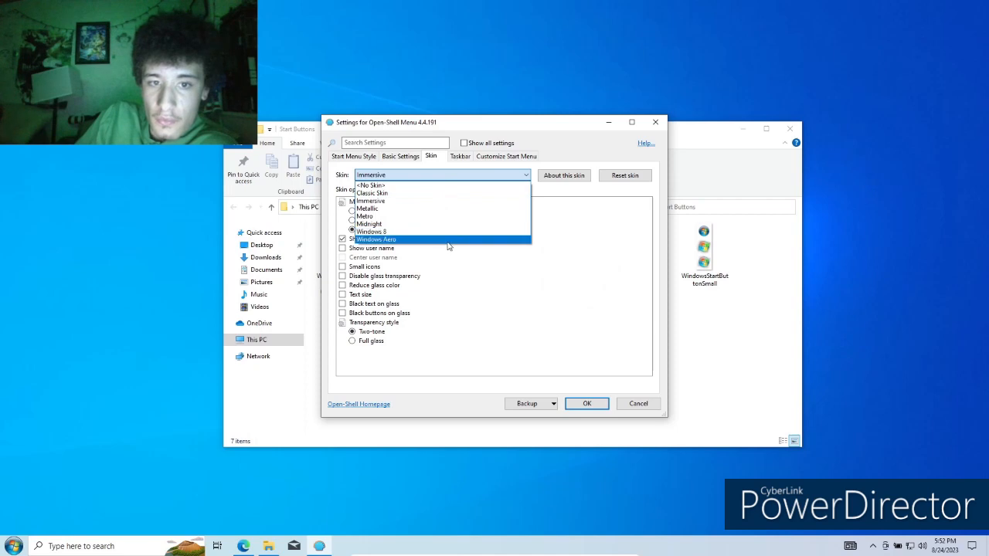
{"action": "left_click", "coordinate": [377, 239]}
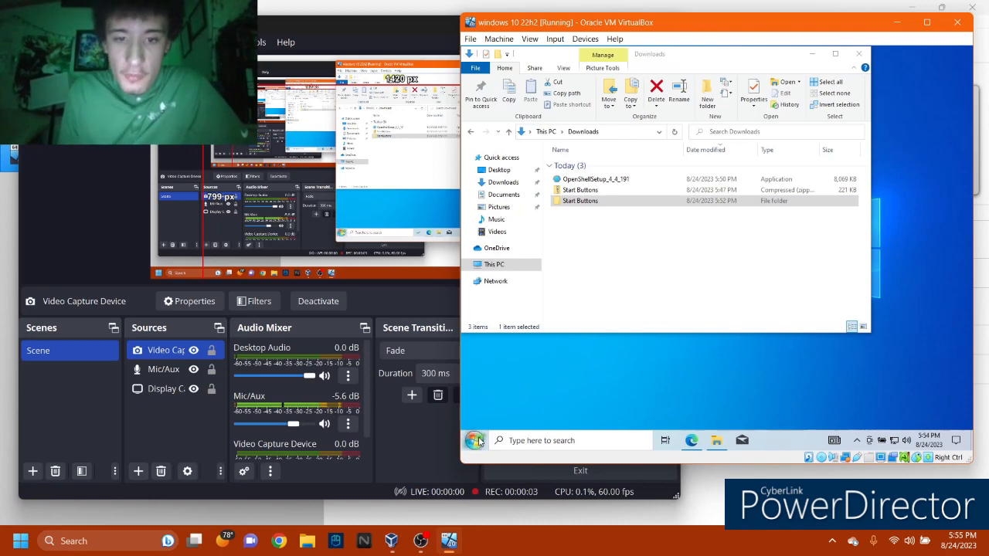
Switch to the Edge window with the Lifewire guide and scroll down the article
{"action": "left_click", "coordinate": [475, 440]}
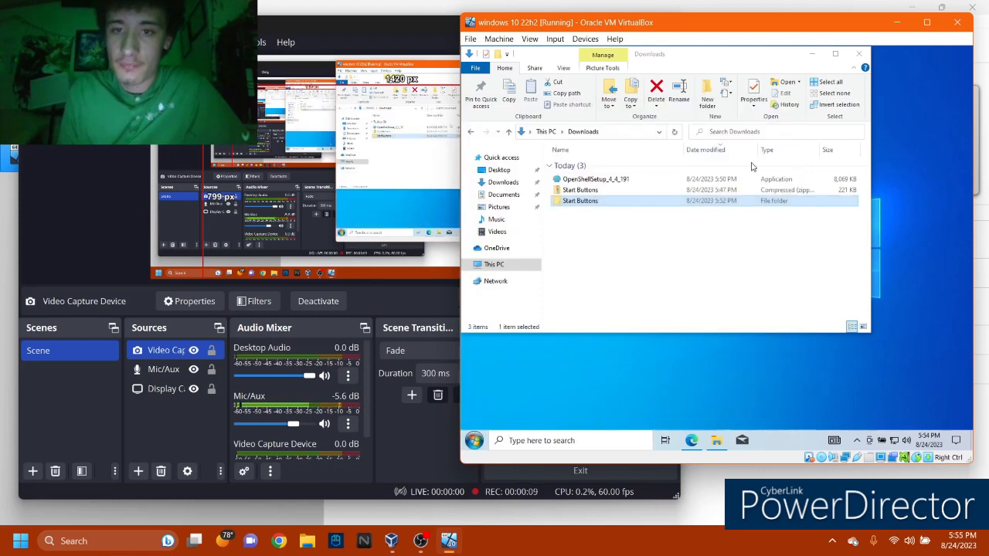
{"action": "left_click", "coordinate": [692, 440]}
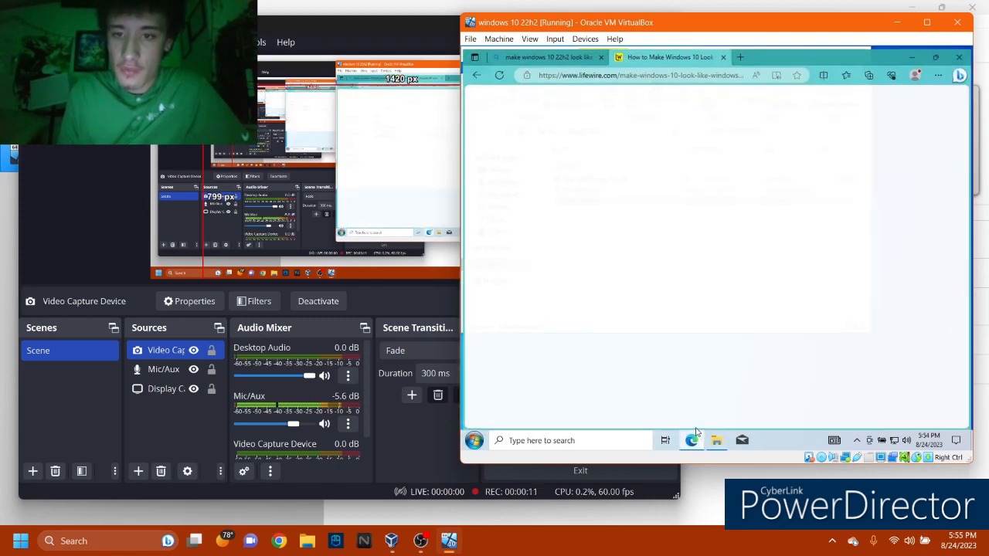
{"action": "scroll", "scroll_direction": "down", "scroll_amount": 3}
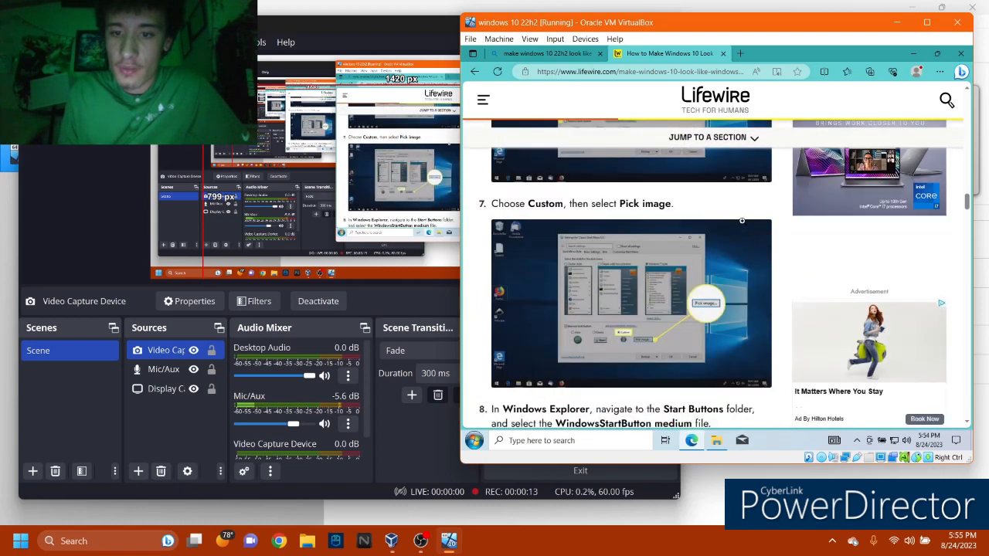
{"action": "scroll", "scroll_direction": "down", "scroll_amount": 3}
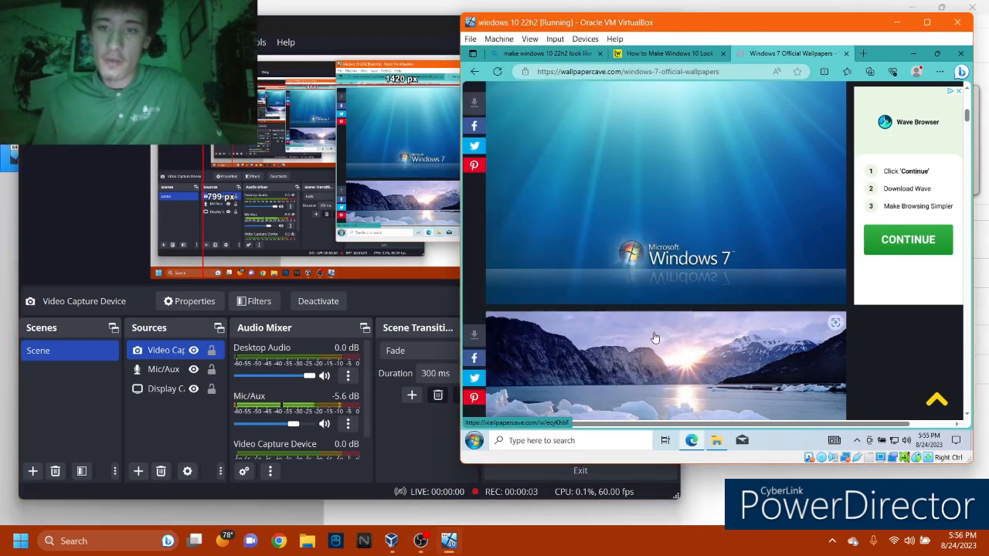
Scroll wallpapercave's Windows 7 wallpapers, download one, and dismiss the advertisement
{"action": "scroll", "scroll_direction": "down", "scroll_amount": 3}
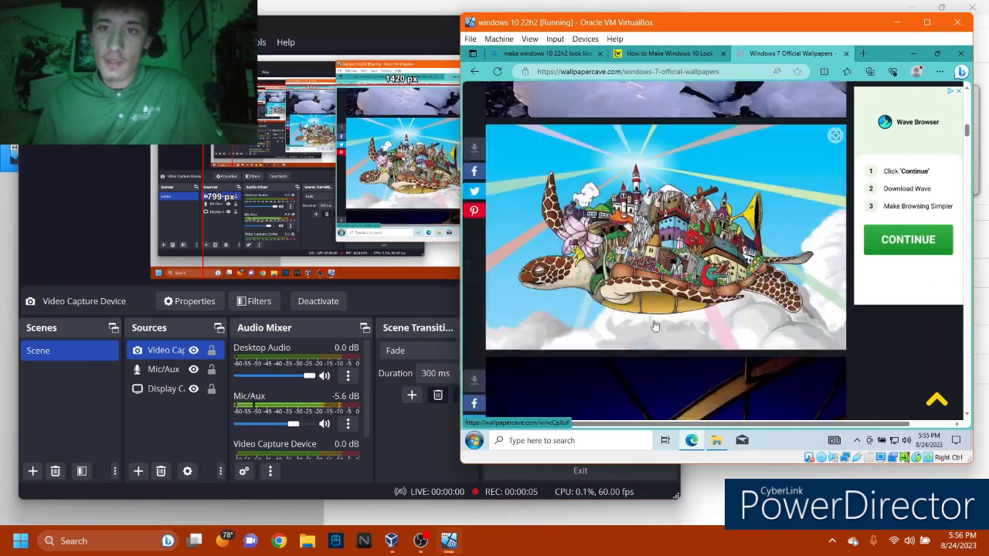
{"action": "scroll", "scroll_direction": "down", "scroll_amount": 3}
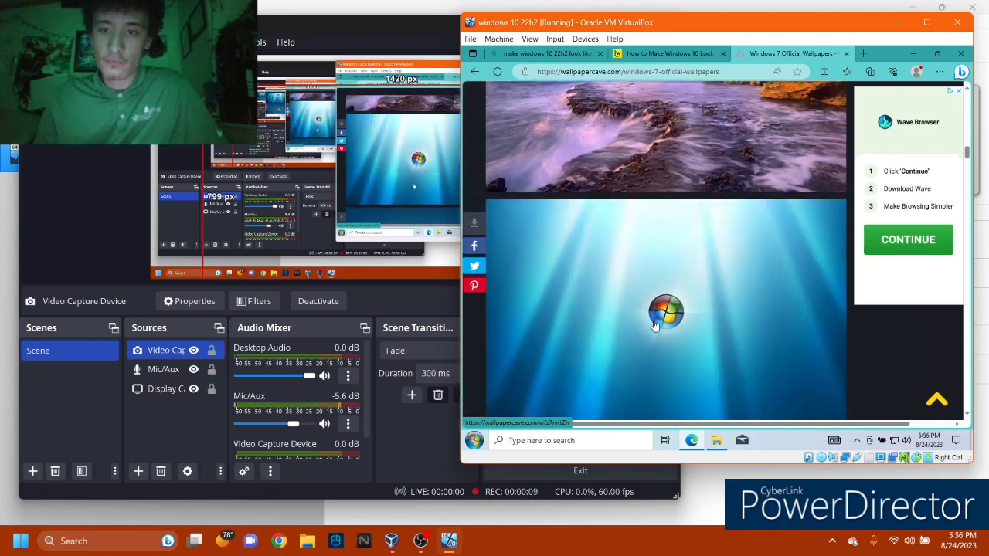
{"action": "scroll", "scroll_direction": "down", "scroll_amount": 3}
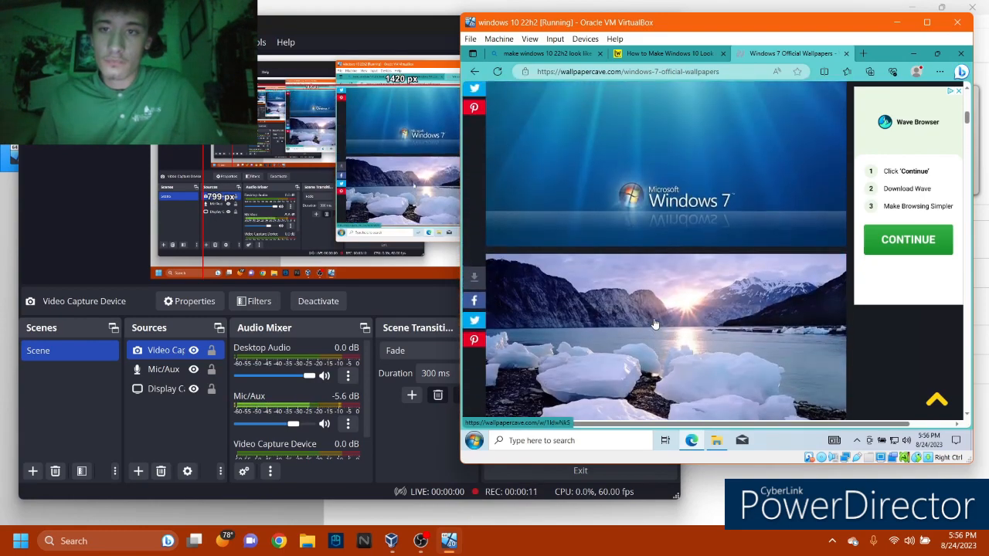
{"action": "scroll", "scroll_direction": "down", "scroll_amount": 3}
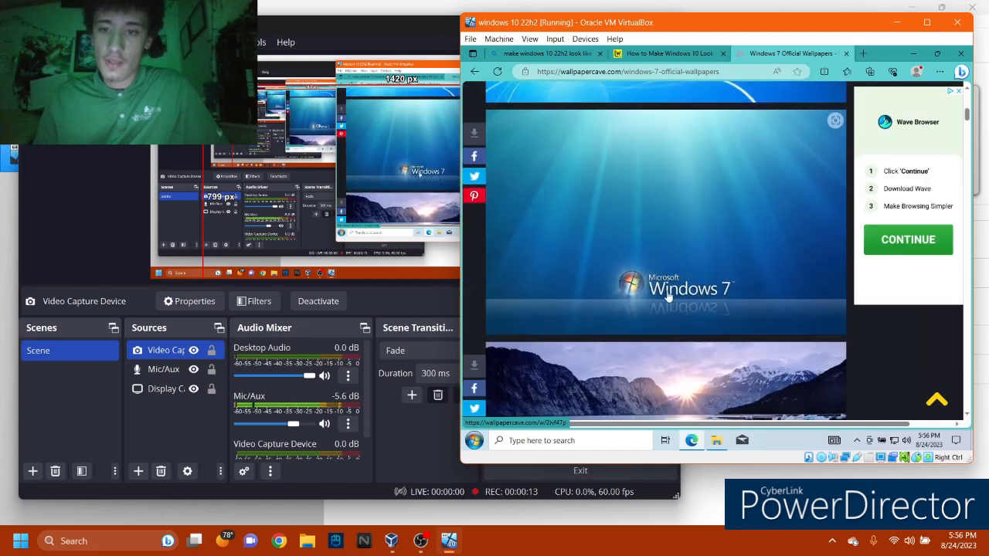
{"action": "scroll", "scroll_direction": "down", "scroll_amount": 3}
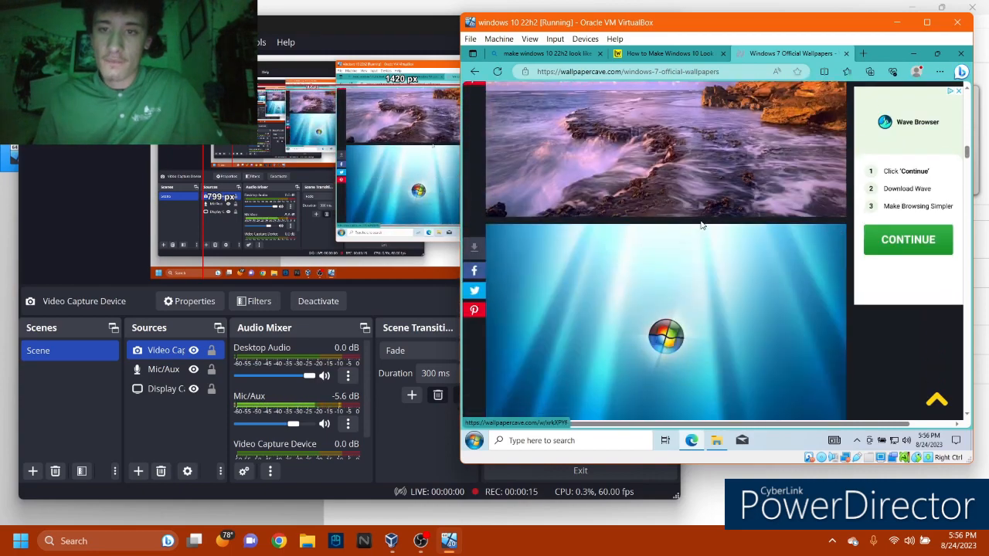
{"action": "scroll", "scroll_direction": "down", "scroll_amount": 3}
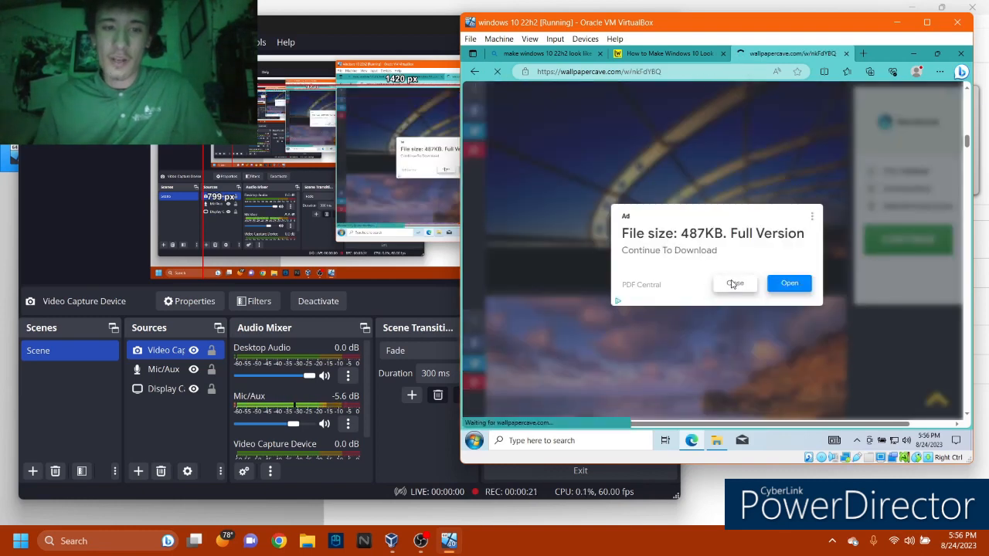
{"action": "left_click", "coordinate": [734, 282]}
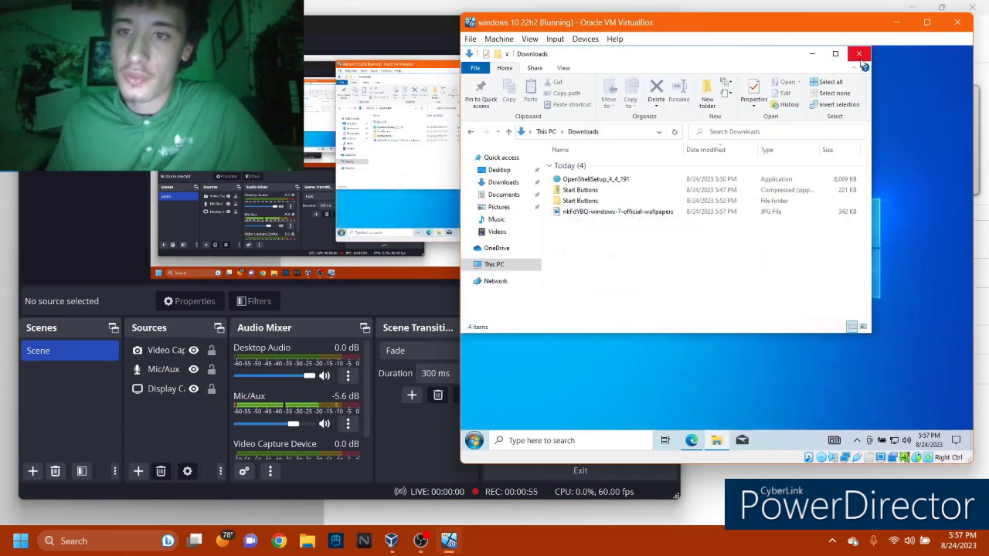
Open Personalize settings from the desktop menu, scroll, then close Settings
{"action": "right_click", "coordinate": [801, 271]}
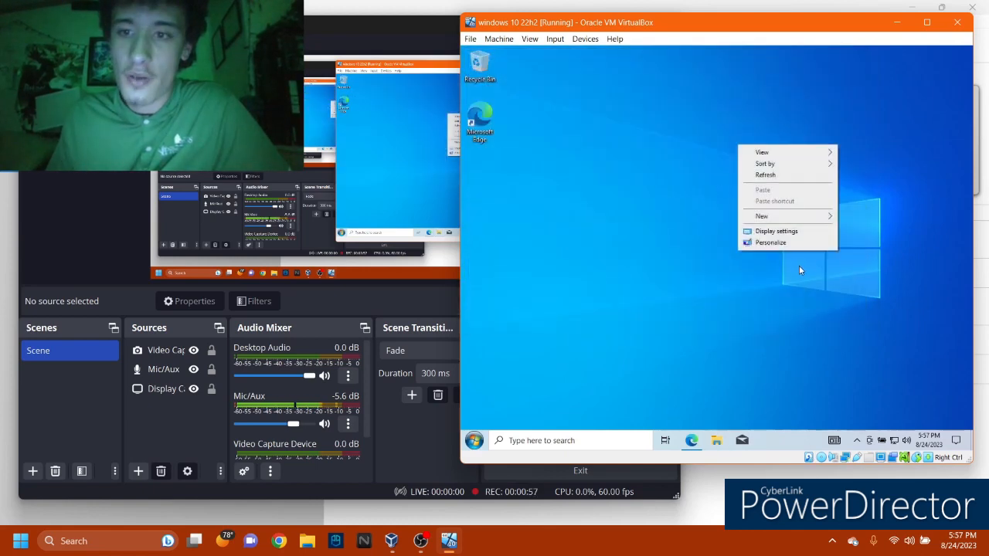
{"action": "left_click", "coordinate": [776, 231]}
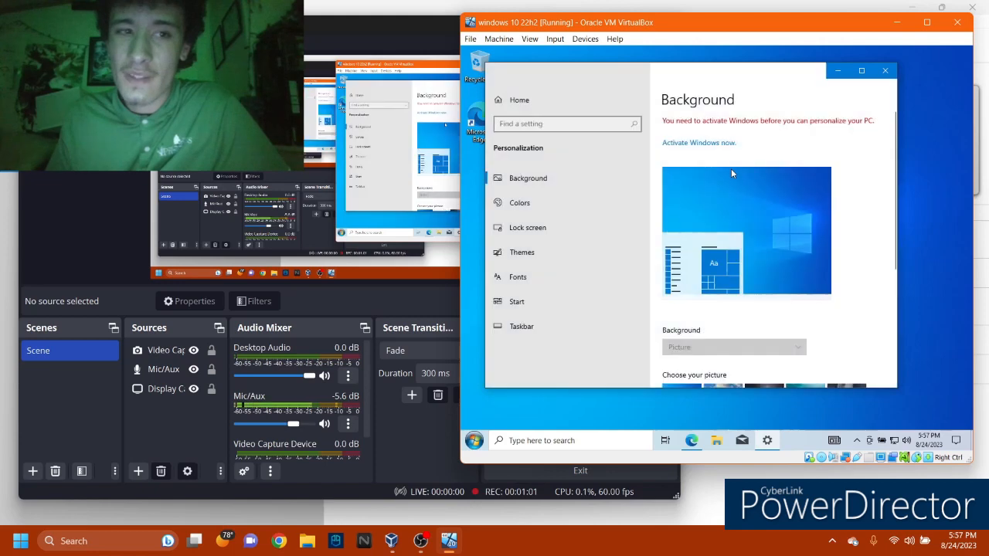
{"action": "scroll", "scroll_direction": "down", "scroll_amount": 3}
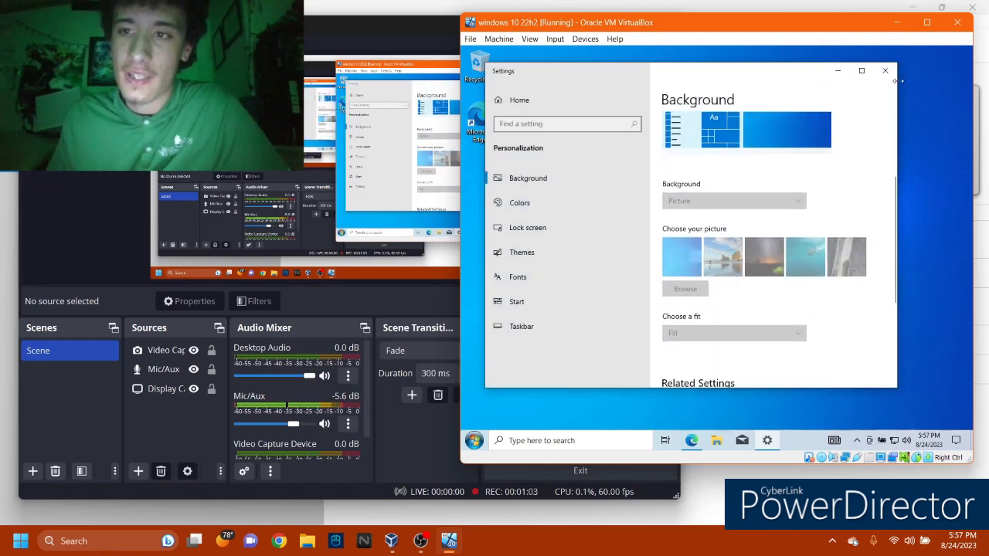
{"action": "left_click", "coordinate": [885, 70]}
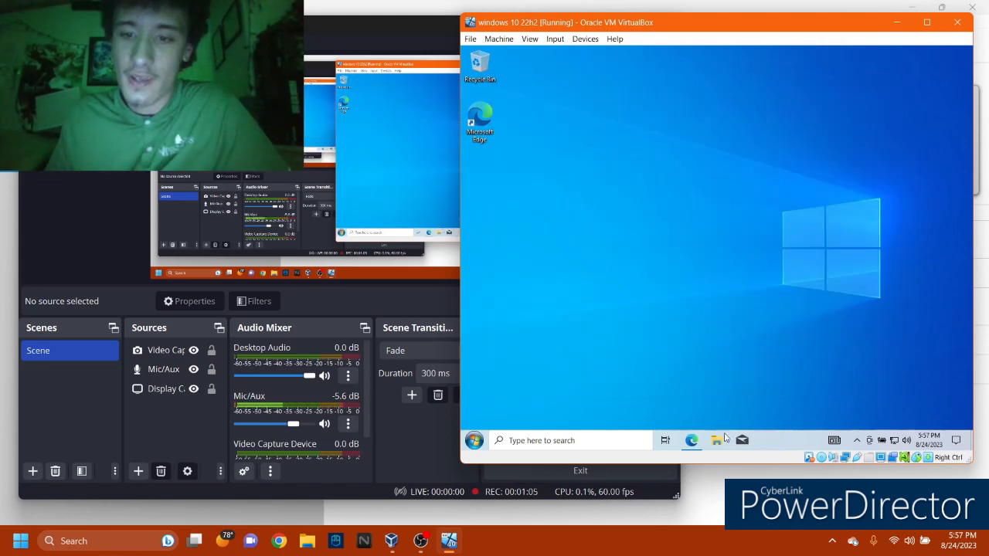
Set the wallpaper JPG in Downloads as desktop background, then close File Explorer
{"action": "left_click", "coordinate": [715, 440]}
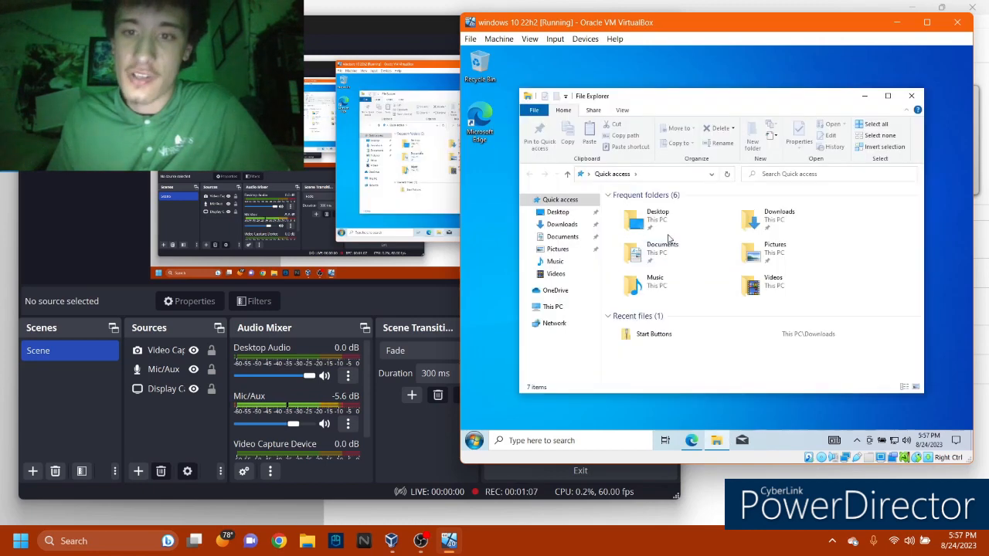
{"action": "left_click", "coordinate": [562, 224]}
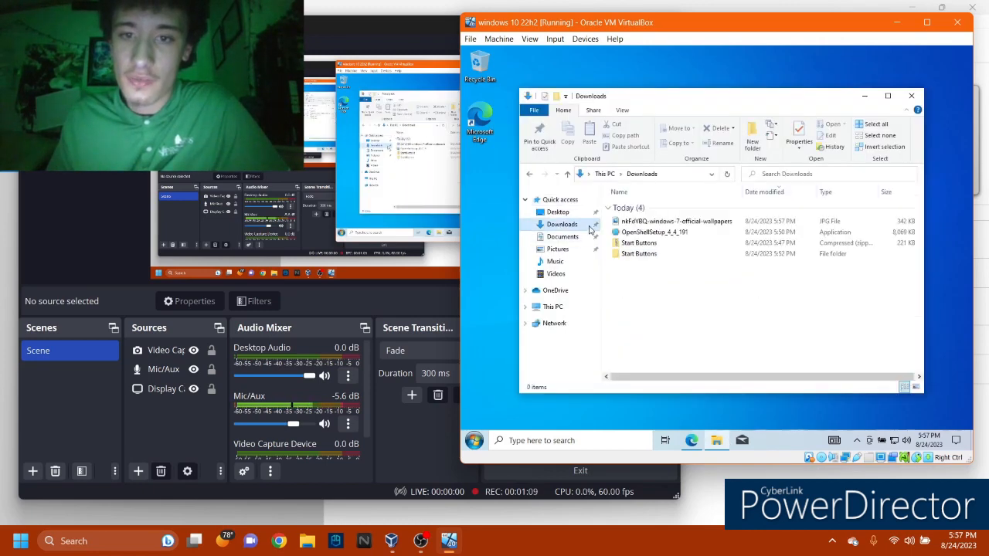
{"action": "left_click", "coordinate": [676, 222]}
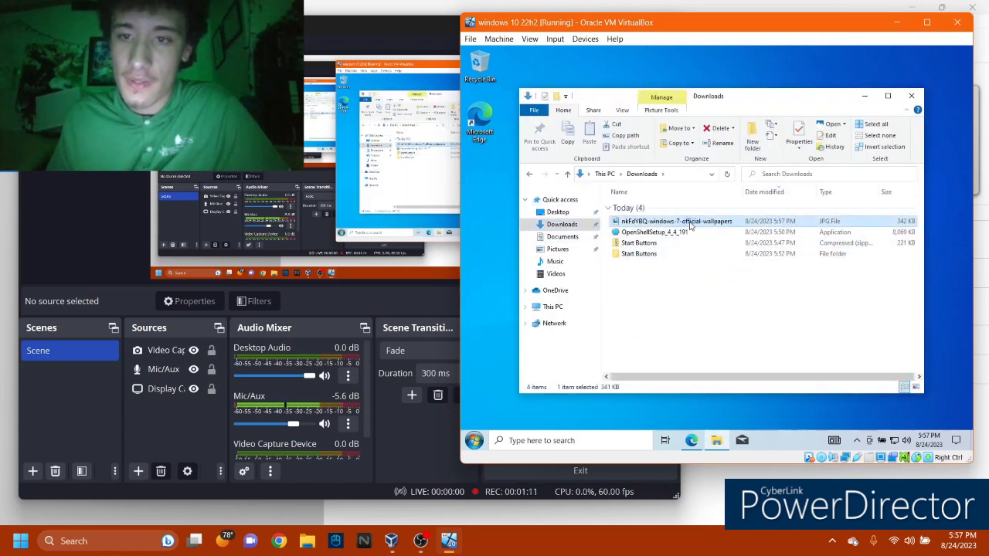
{"action": "right_click", "coordinate": [676, 222]}
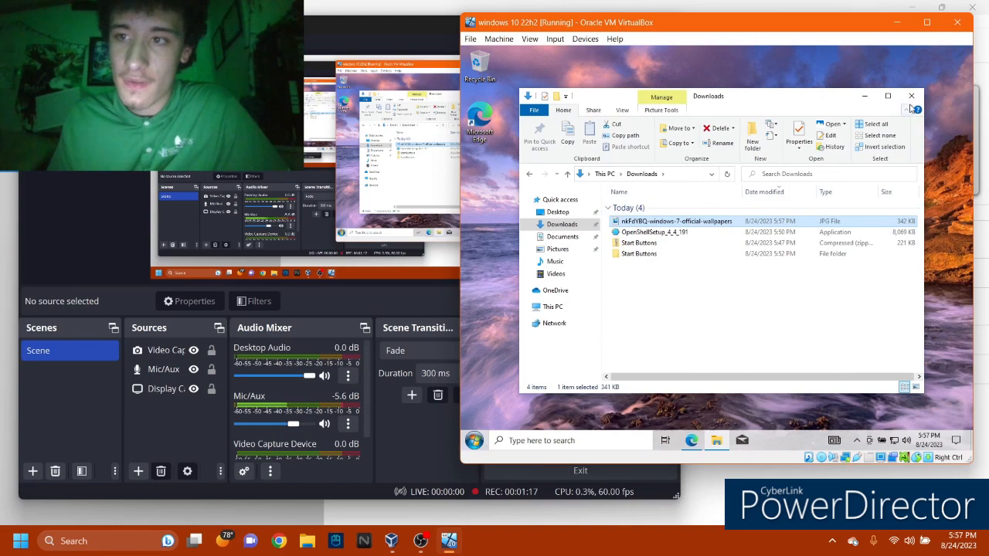
{"action": "left_click", "coordinate": [911, 96]}
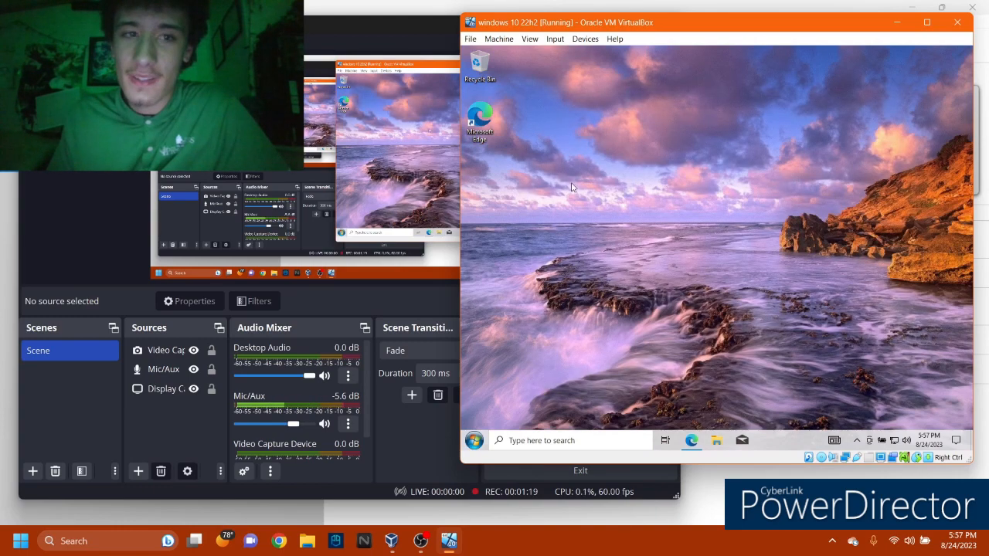
{"action": "mouse_move", "coordinate": [510, 370]}
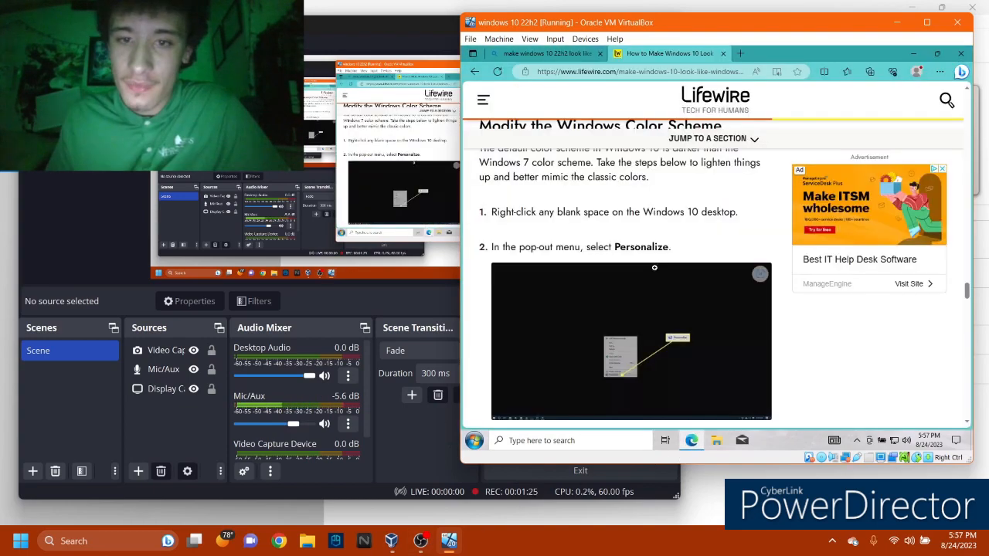
Scroll past the Lifewire article's OldNewExplorer section and close its tab
{"action": "scroll", "scroll_direction": "down", "scroll_amount": 3}
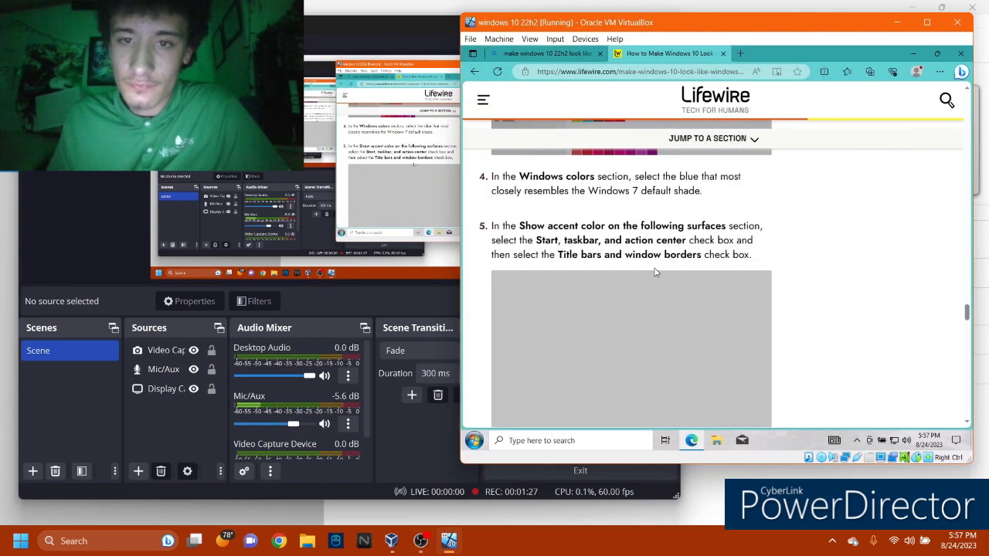
{"action": "scroll", "scroll_direction": "down", "scroll_amount": 3}
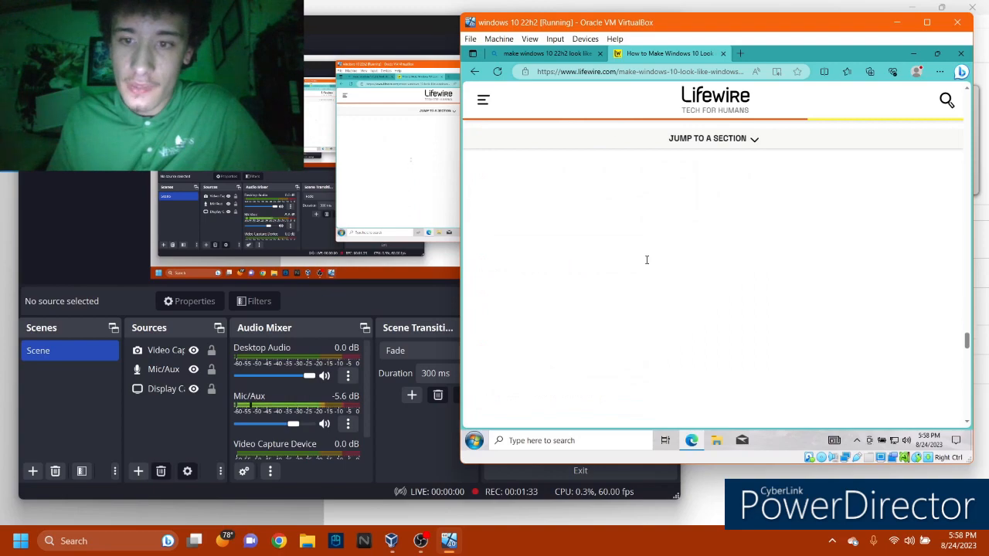
{"action": "scroll", "scroll_direction": "down", "scroll_amount": 3}
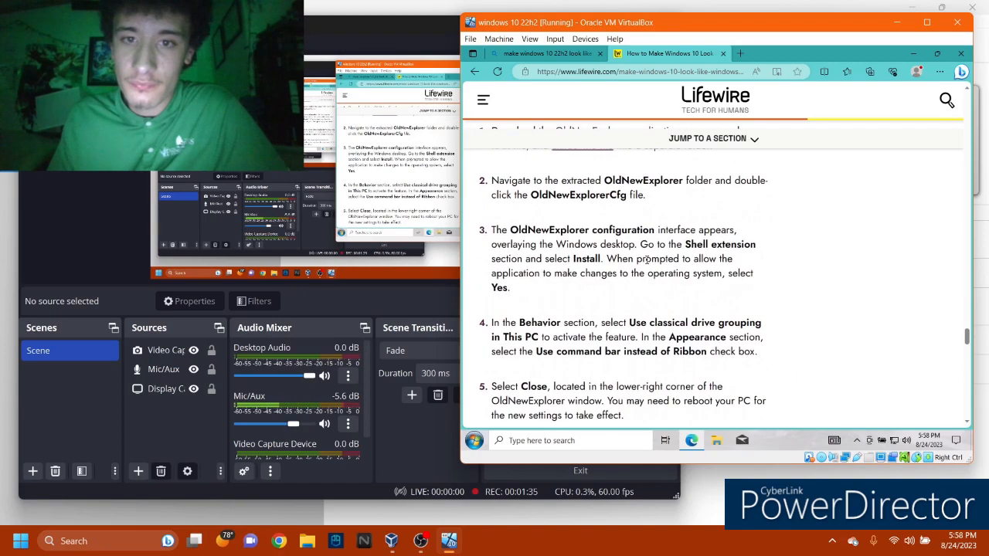
{"action": "scroll", "scroll_direction": "down", "scroll_amount": 3}
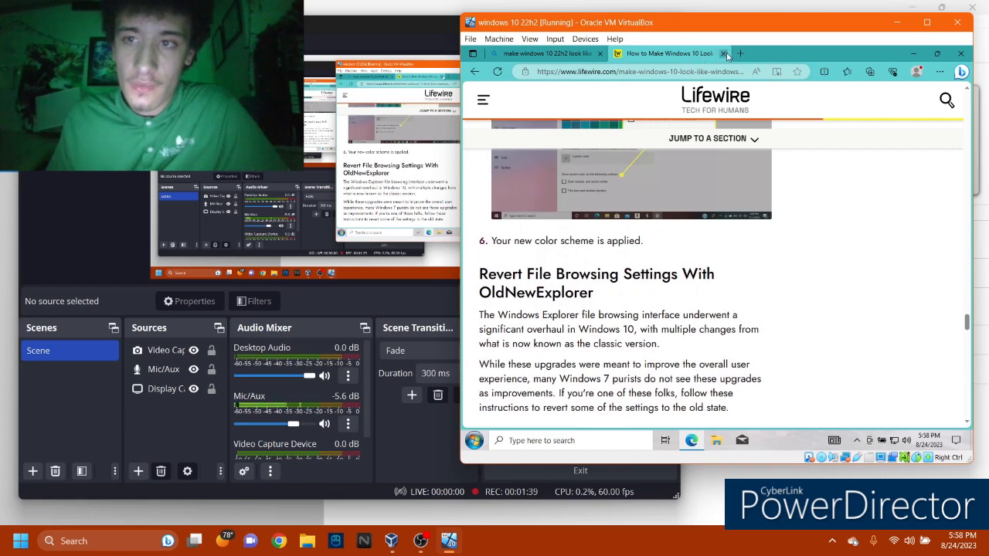
{"action": "left_click", "coordinate": [725, 53]}
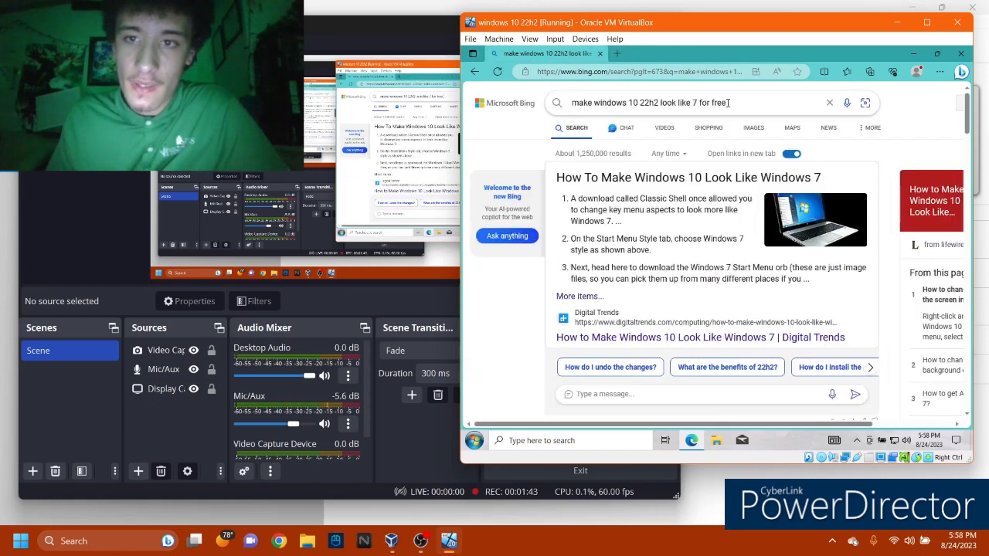
Search Bing for 'make windows 10 22h2 aero glass' to see the regedit steps
{"action": "left_click", "coordinate": [696, 102]}
{"action": "type", "text": "aer"}
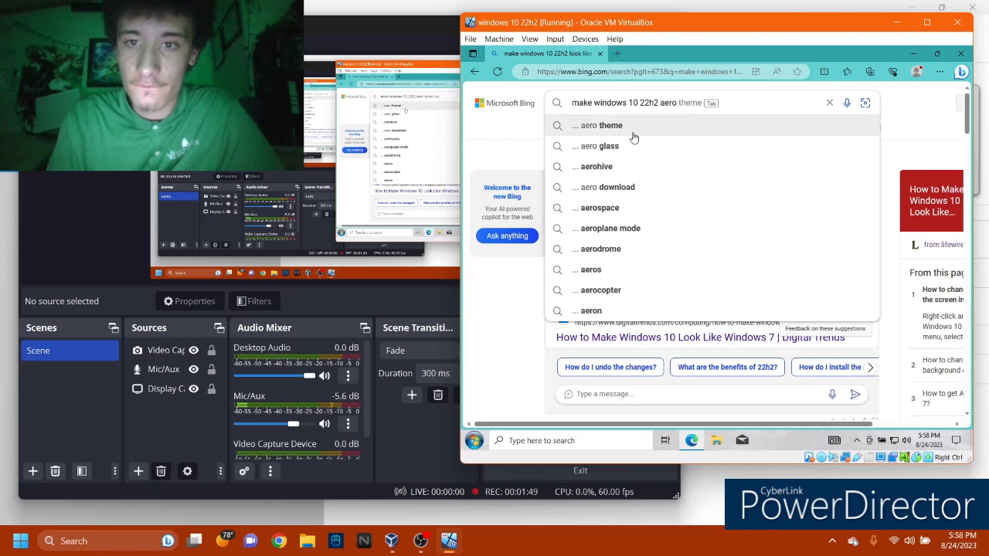
{"action": "left_click", "coordinate": [608, 146]}
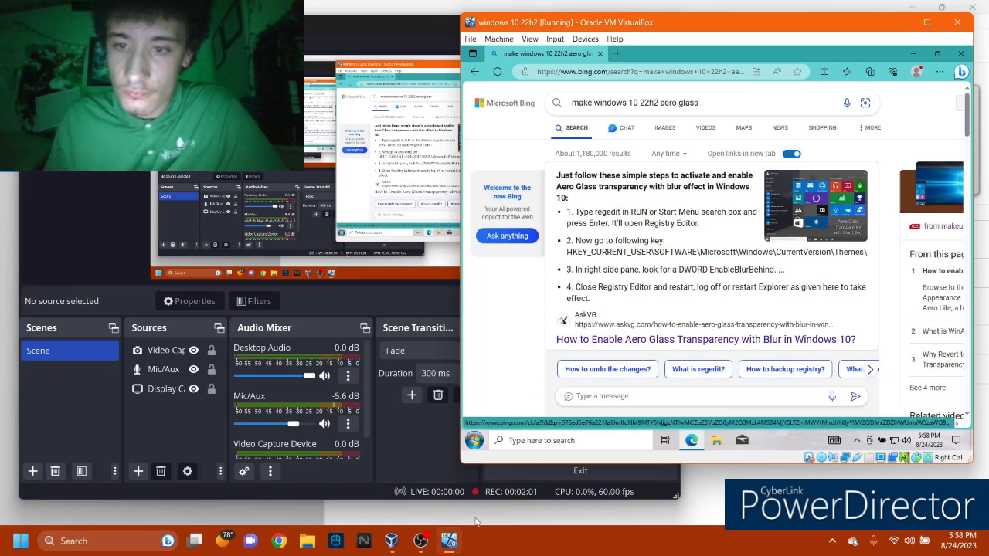
Launch the Registry Editor by running regedit from the Run dialog
{"action": "left_click", "coordinate": [568, 440]}
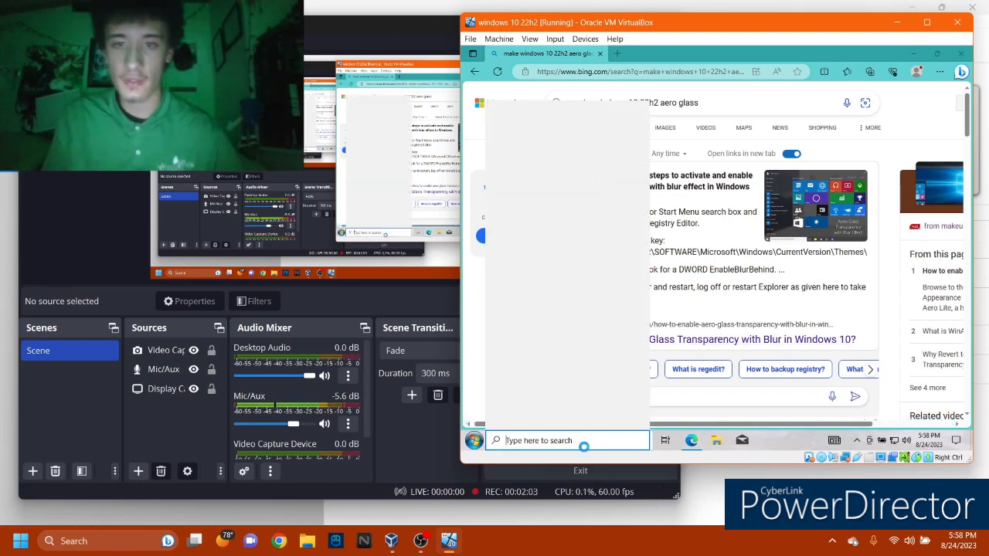
{"action": "type", "text": "run"}
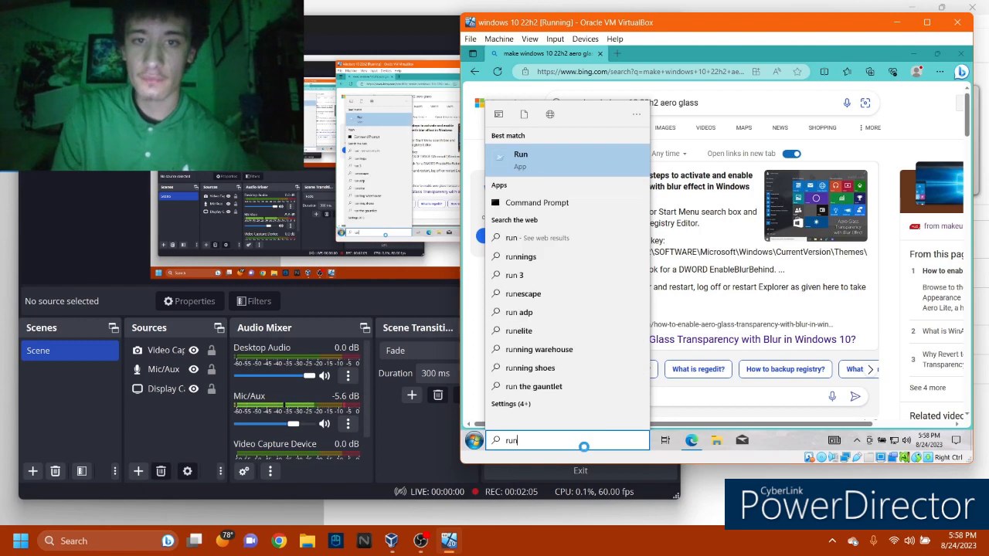
{"action": "left_click", "coordinate": [521, 154]}
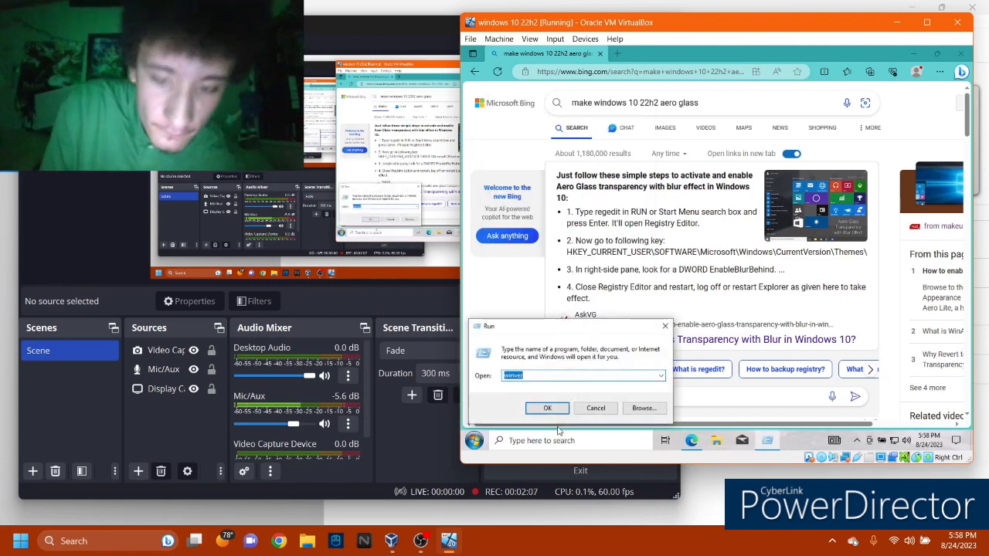
{"action": "type", "text": "regedi"}
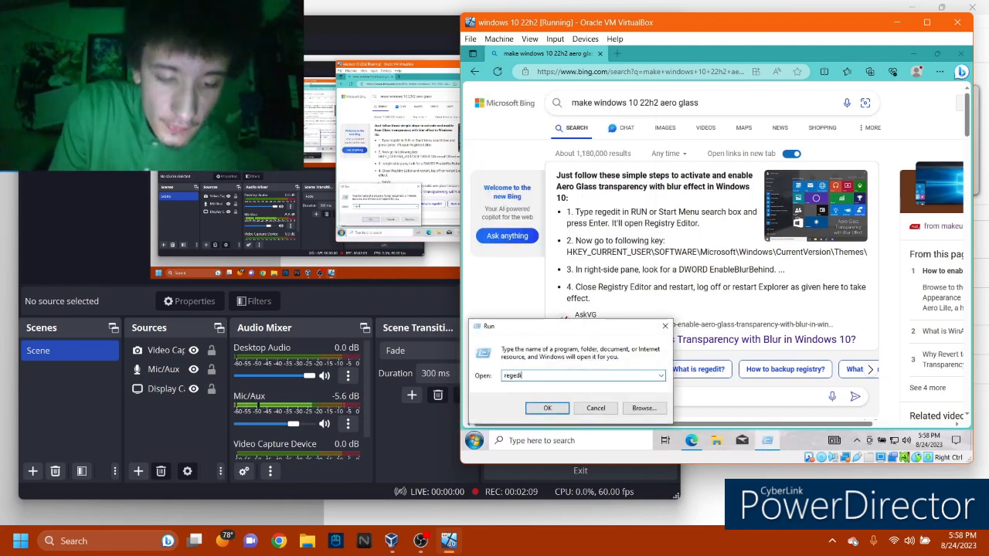
{"action": "left_click", "coordinate": [548, 408]}
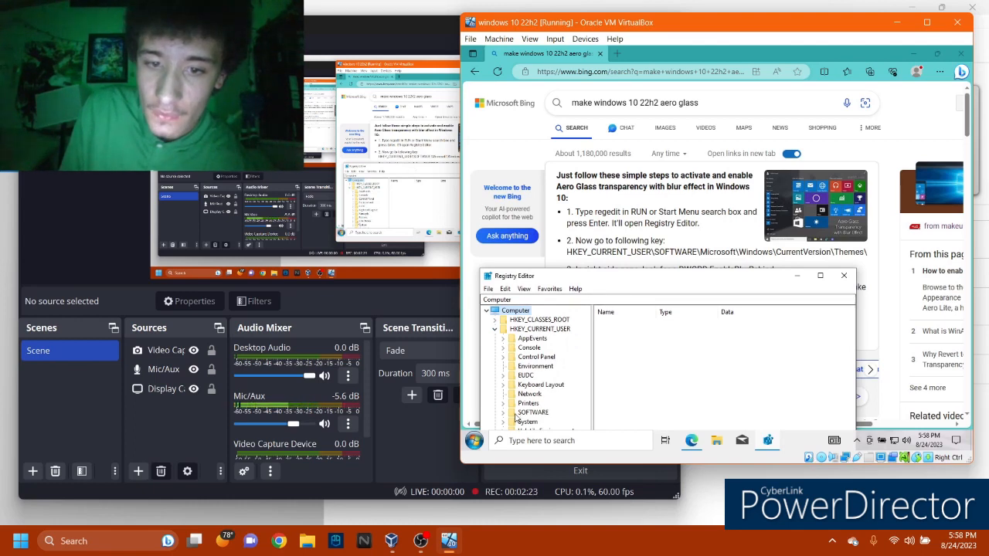
Expand SOFTWARE and Microsoft down to CurrentVersion and select the Themes key
{"action": "left_click", "coordinate": [504, 412]}
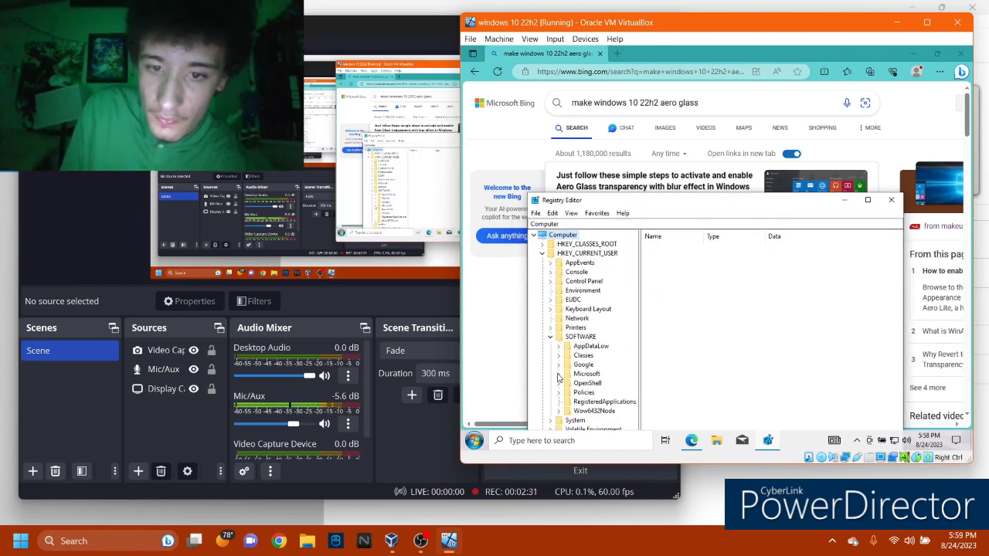
{"action": "left_click", "coordinate": [558, 374]}
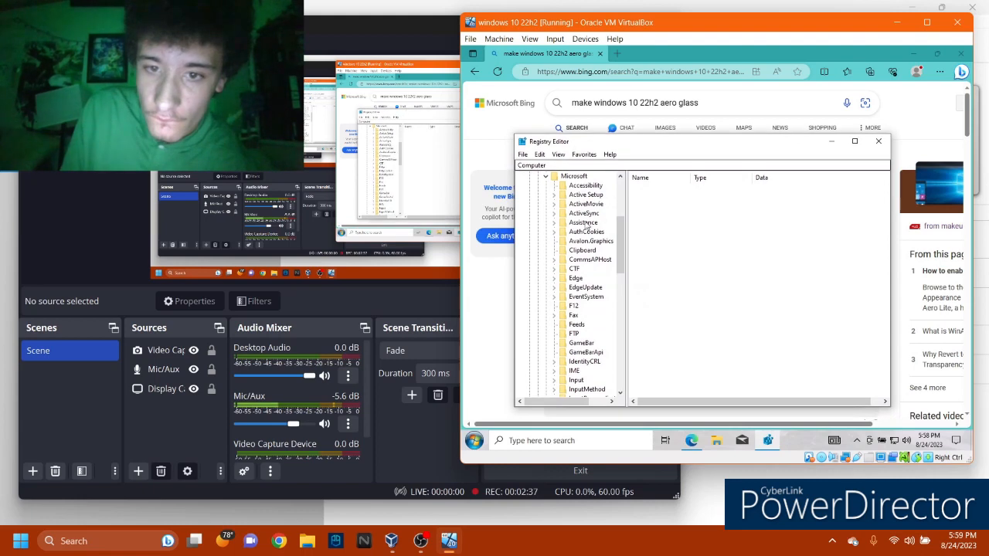
{"action": "scroll", "scroll_direction": "down", "scroll_amount": 3}
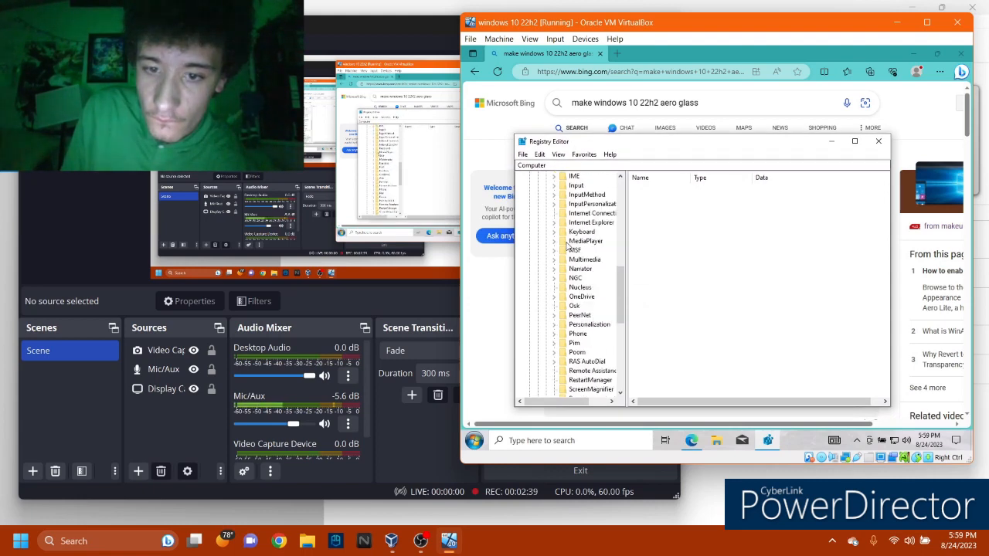
{"action": "scroll", "scroll_direction": "down", "scroll_amount": 3}
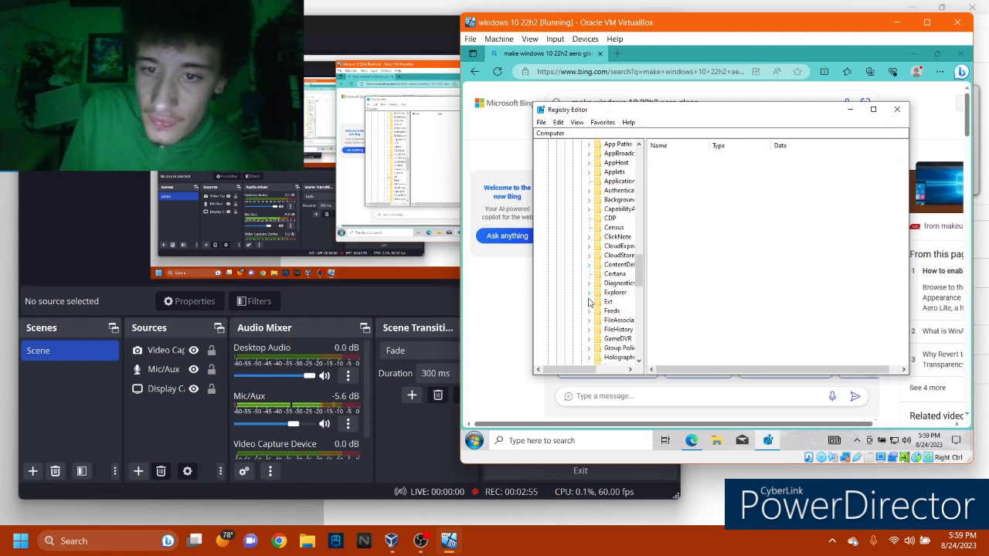
{"action": "scroll", "scroll_direction": "down", "scroll_amount": 3}
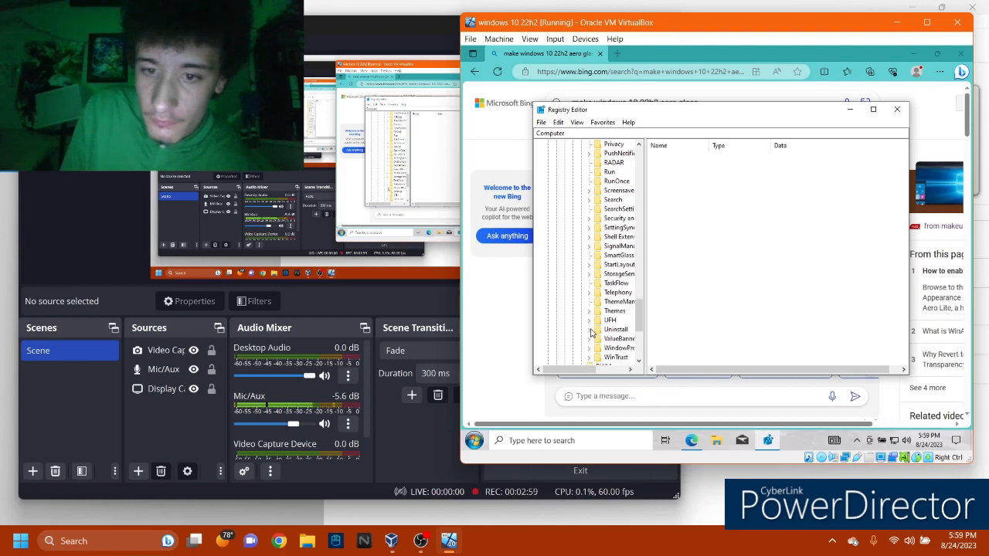
{"action": "left_click", "coordinate": [590, 320]}
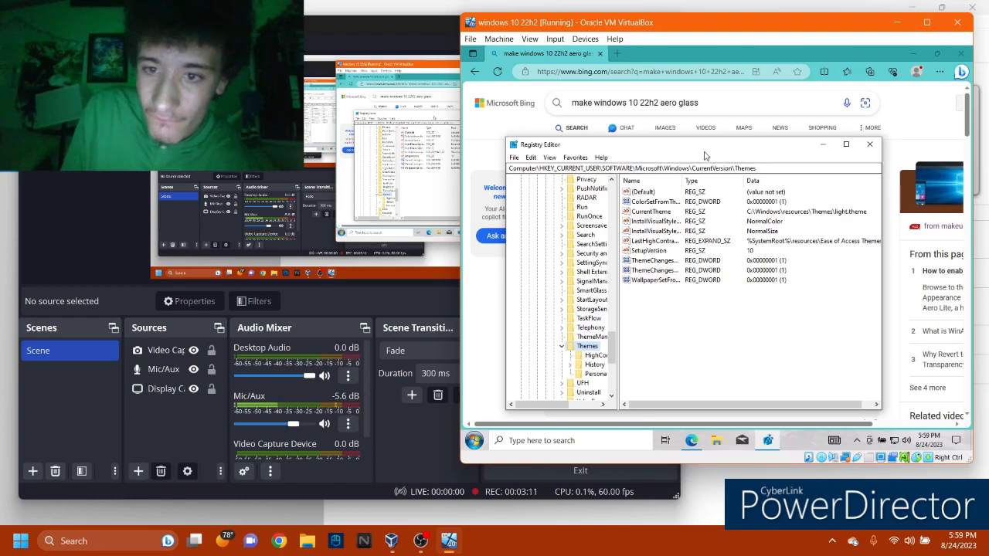
{"action": "left_click_drag", "start_coordinate": [704, 144], "coordinate": [714, 133]}
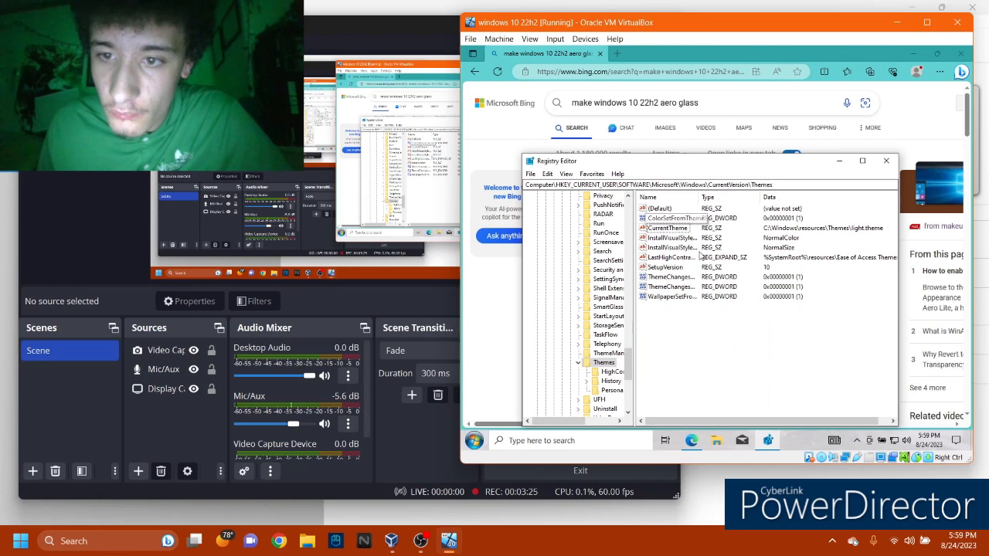
{"action": "left_click", "coordinate": [671, 276]}
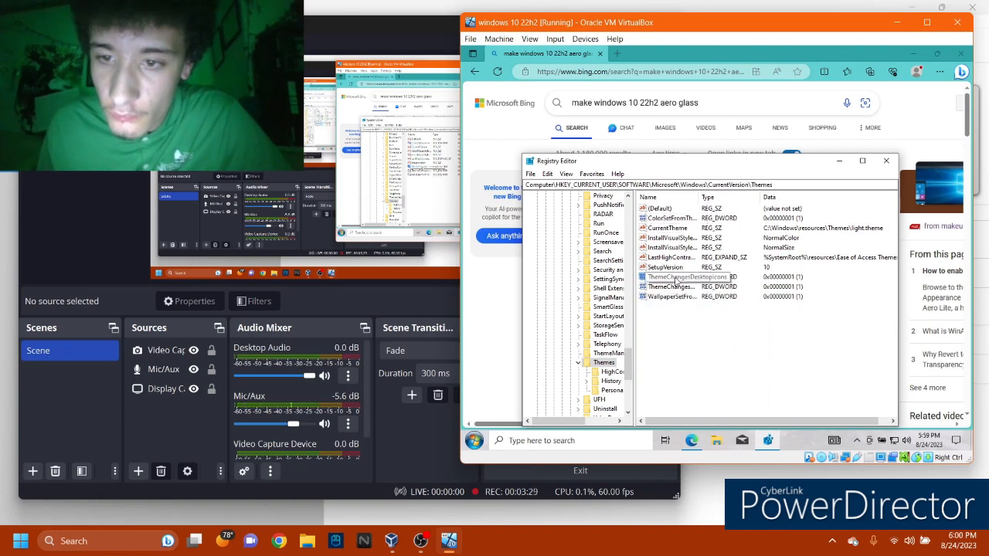
{"action": "left_click", "coordinate": [671, 276]}
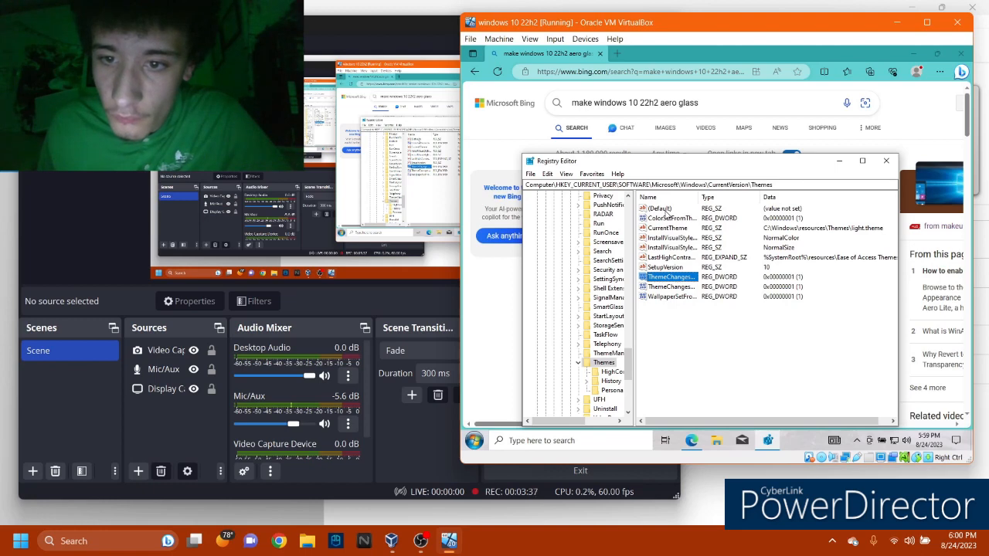
{"action": "left_click", "coordinate": [611, 381]}
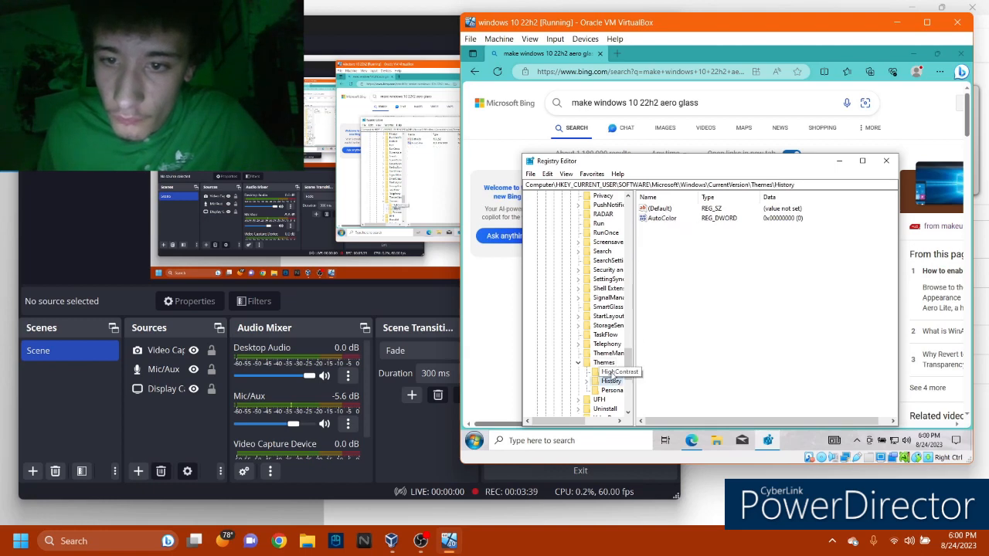
{"action": "left_click", "coordinate": [611, 390]}
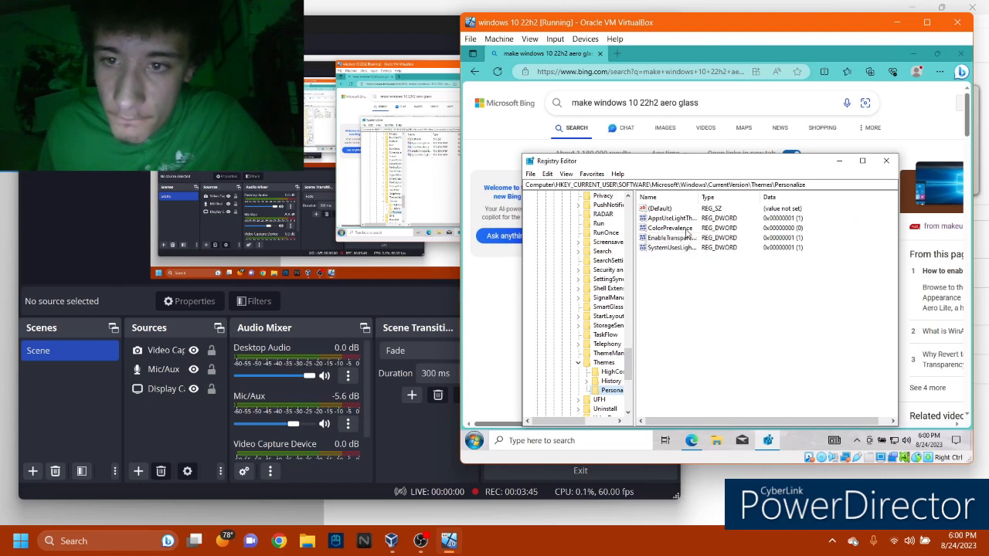
{"action": "left_click", "coordinate": [618, 372]}
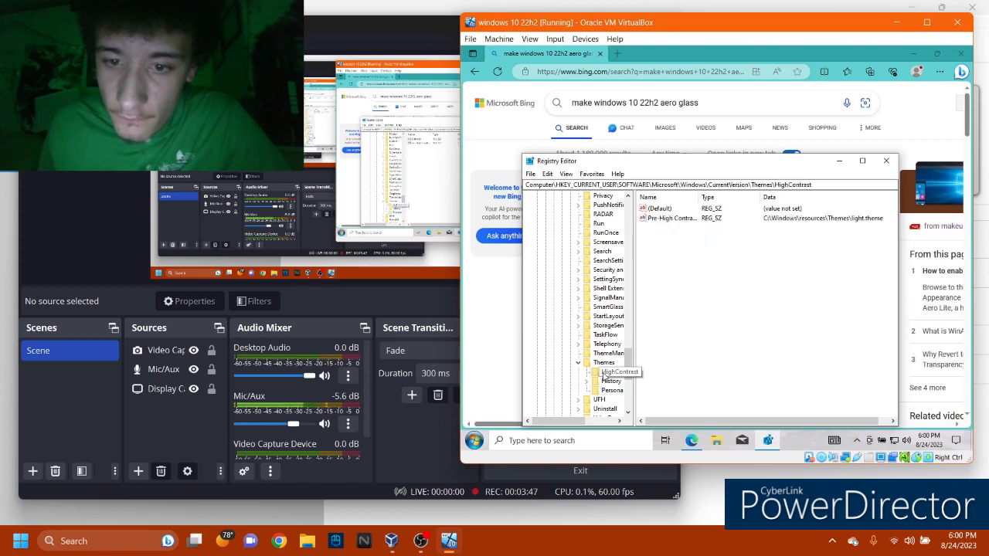
{"action": "left_click", "coordinate": [612, 353]}
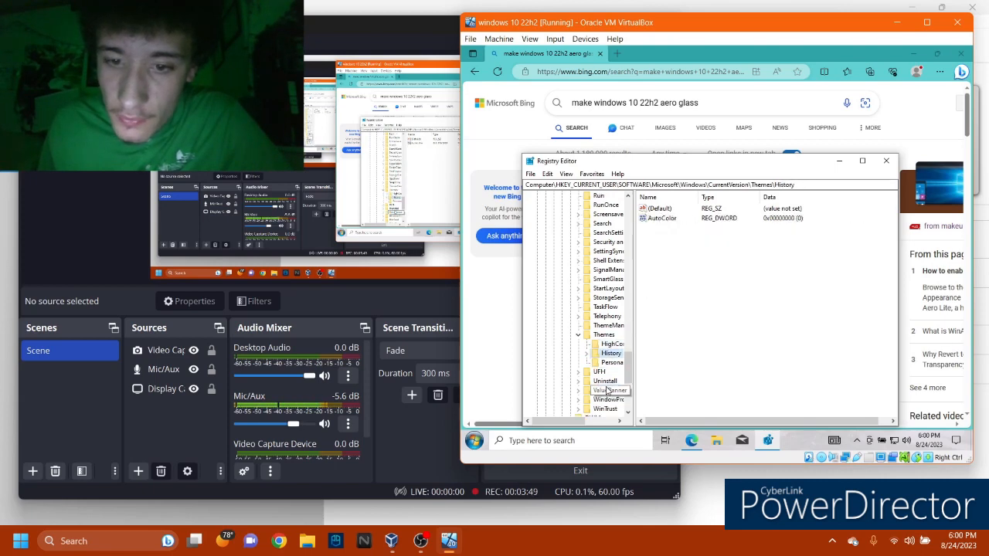
{"action": "left_click", "coordinate": [608, 325]}
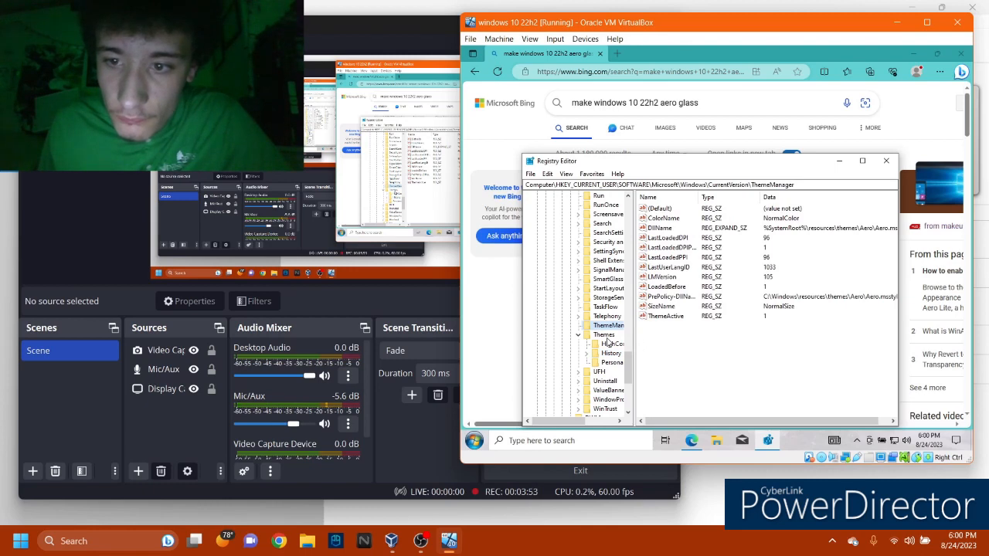
{"action": "left_click", "coordinate": [605, 334]}
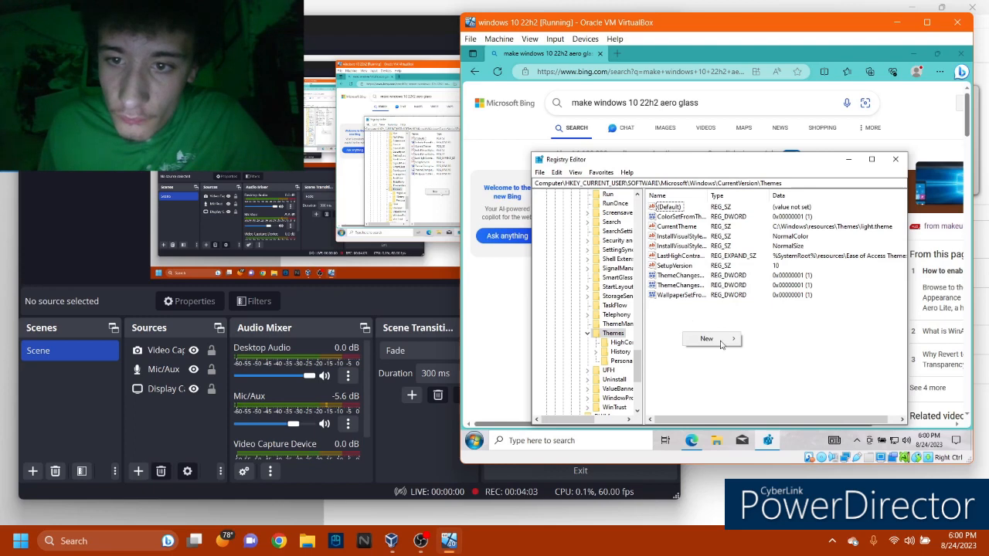
Create a new DWORD (32-bit) Value in the Themes key's right pane
{"action": "left_click", "coordinate": [707, 339]}
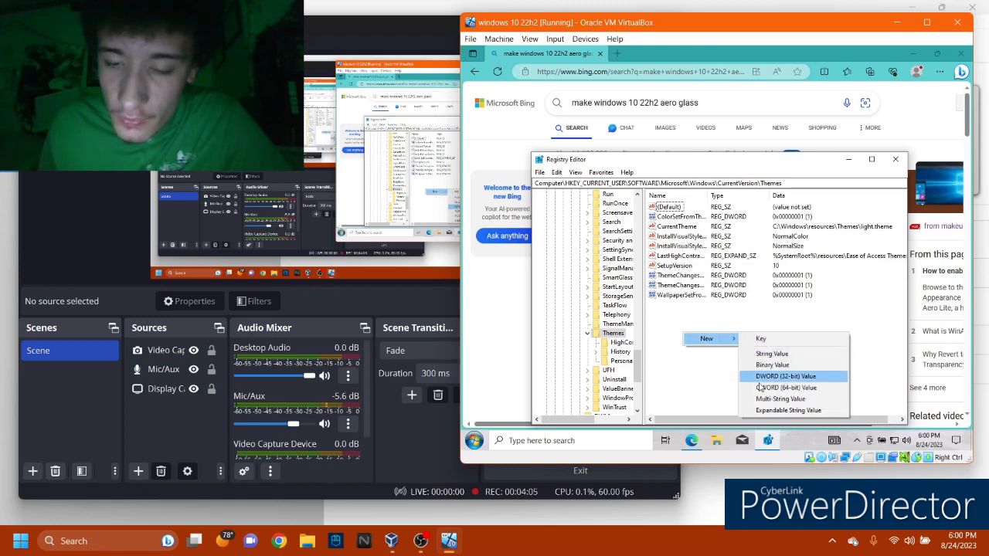
{"action": "left_click", "coordinate": [786, 376]}
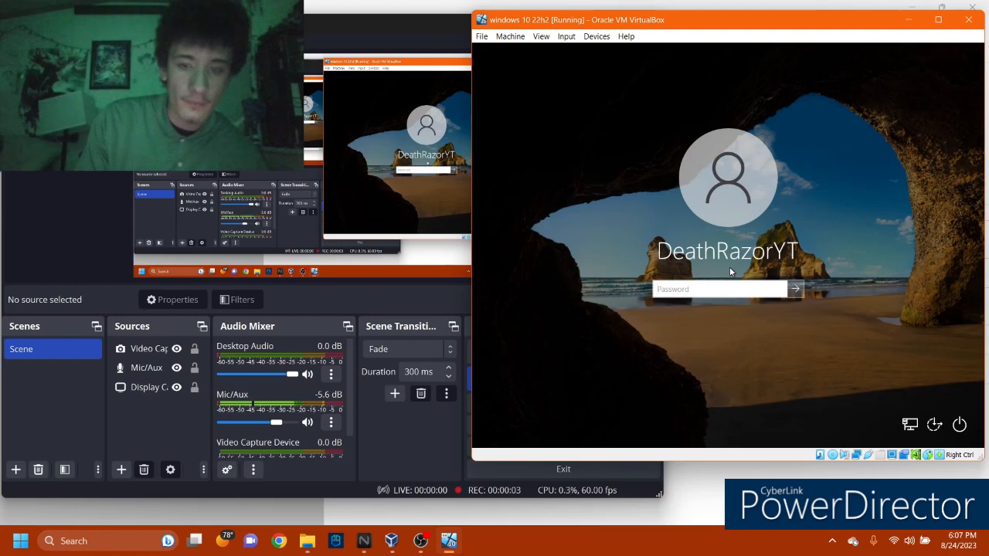
Submit the sign-in password and dismiss the incorrect password message
{"action": "left_click", "coordinate": [795, 288]}
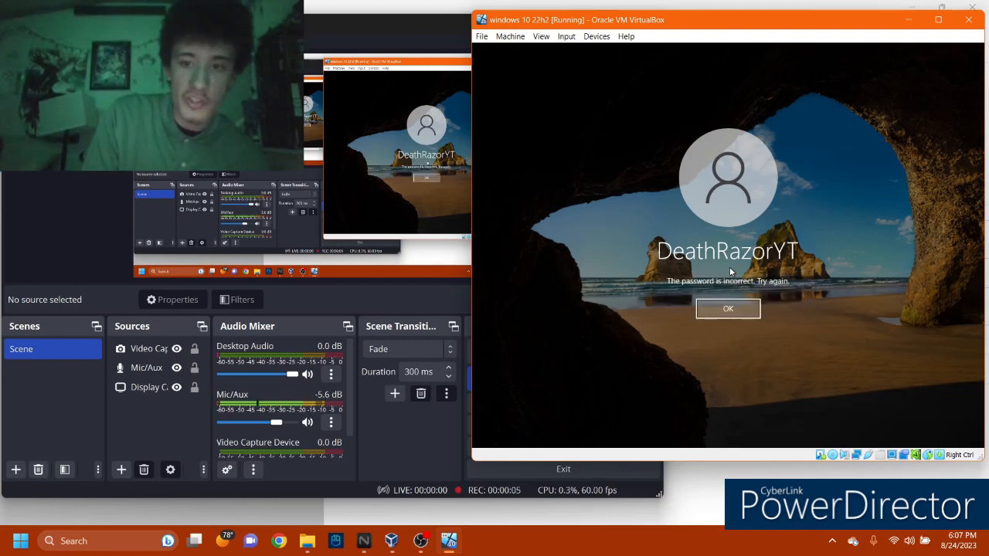
{"action": "left_click", "coordinate": [727, 309]}
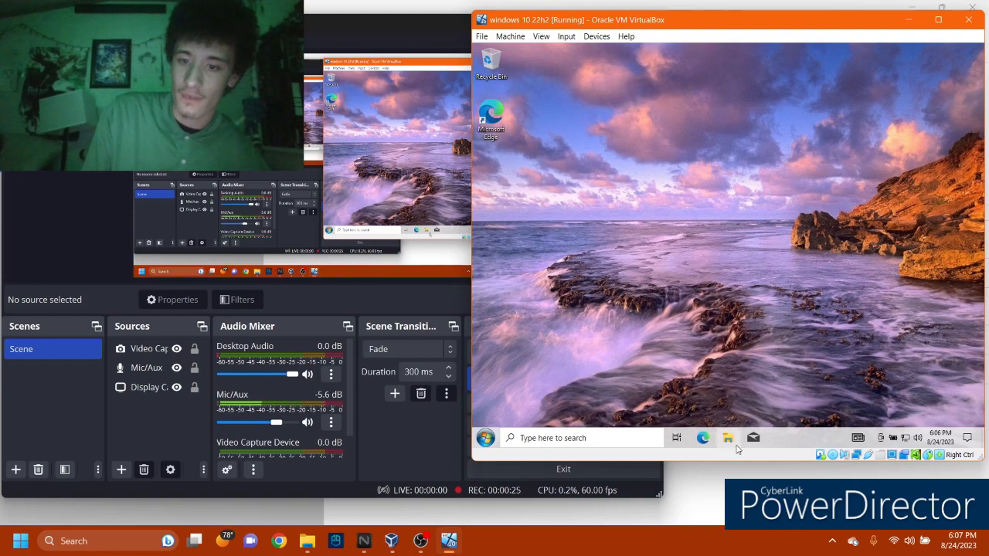
{"action": "left_click", "coordinate": [727, 438]}
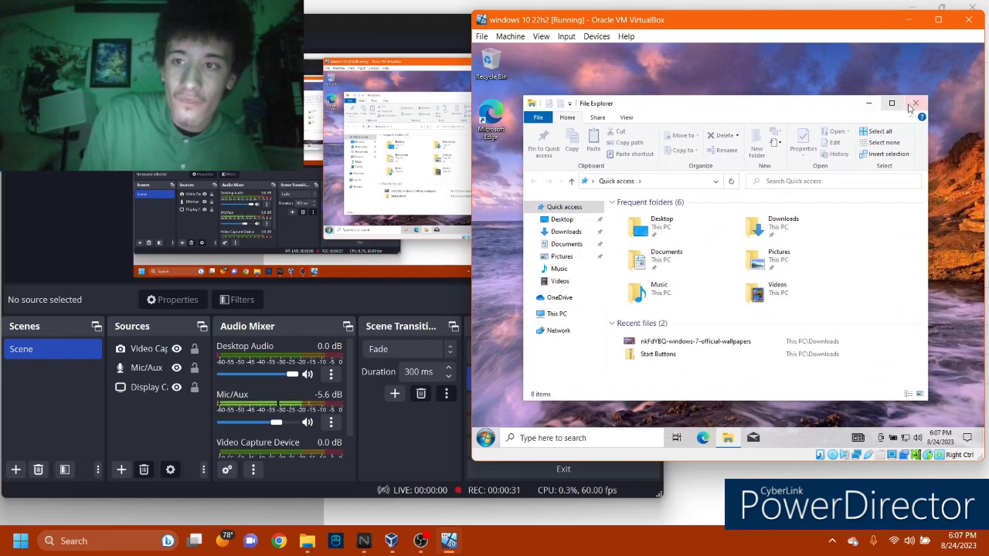
{"action": "left_click", "coordinate": [916, 103]}
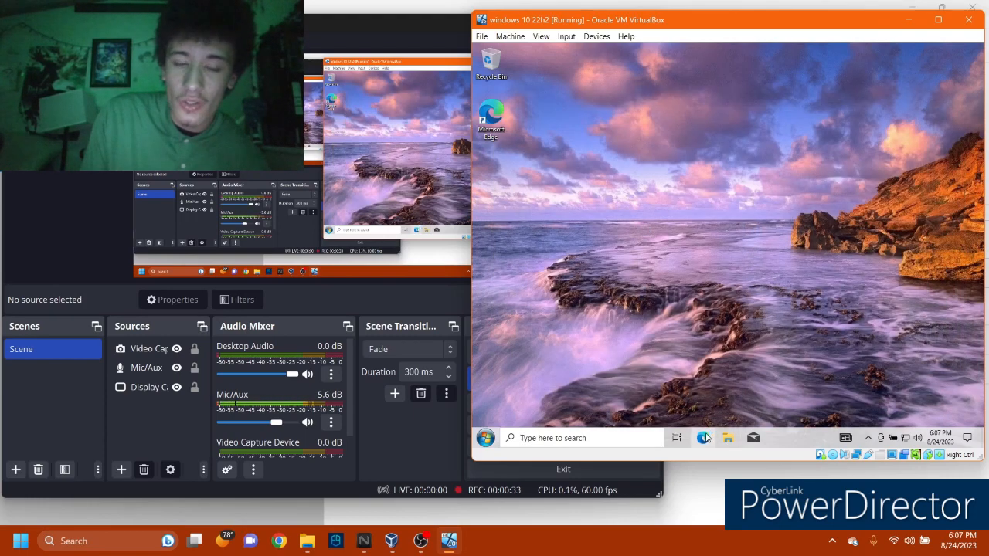
{"action": "mouse_move", "coordinate": [624, 93]}
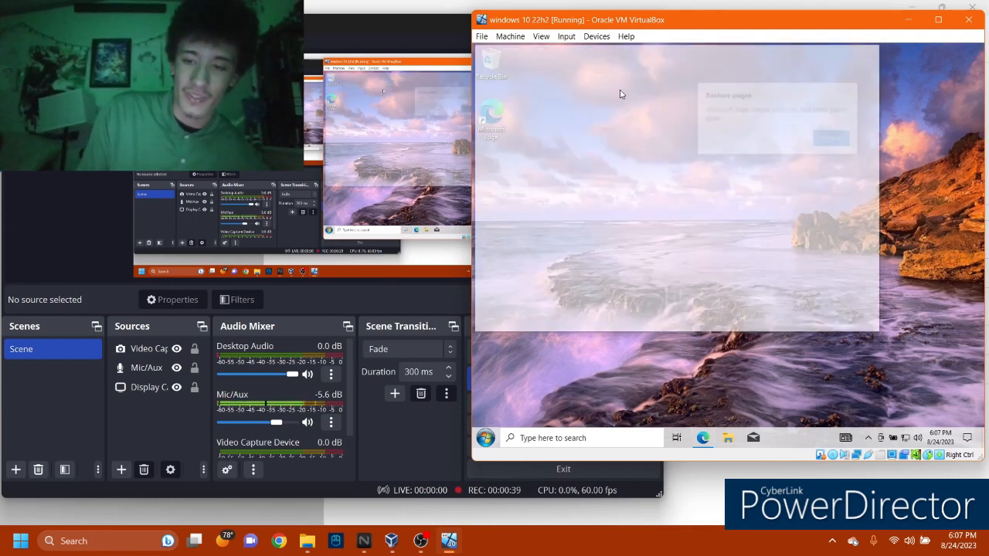
{"action": "left_click", "coordinate": [702, 438]}
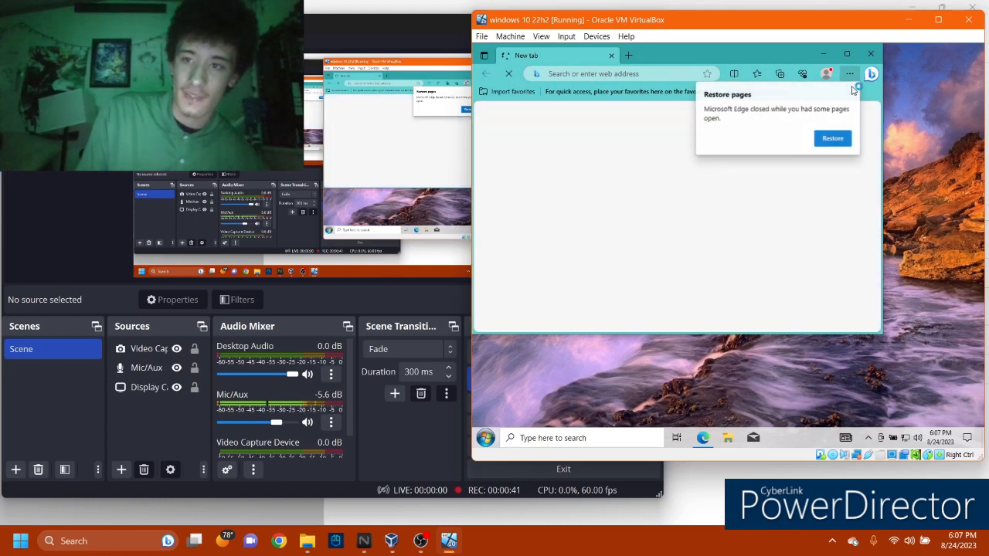
{"action": "left_click", "coordinate": [610, 74]}
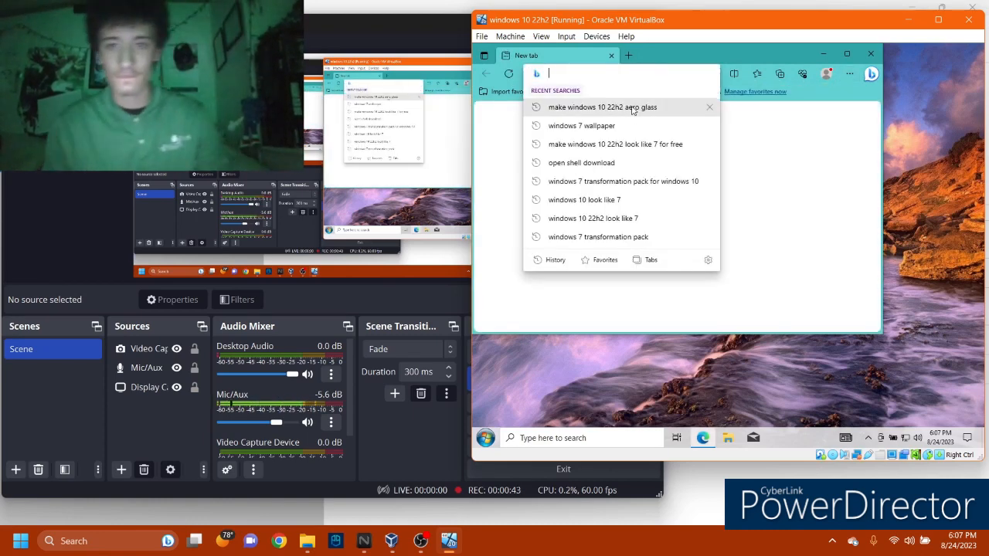
{"action": "left_click", "coordinate": [602, 107]}
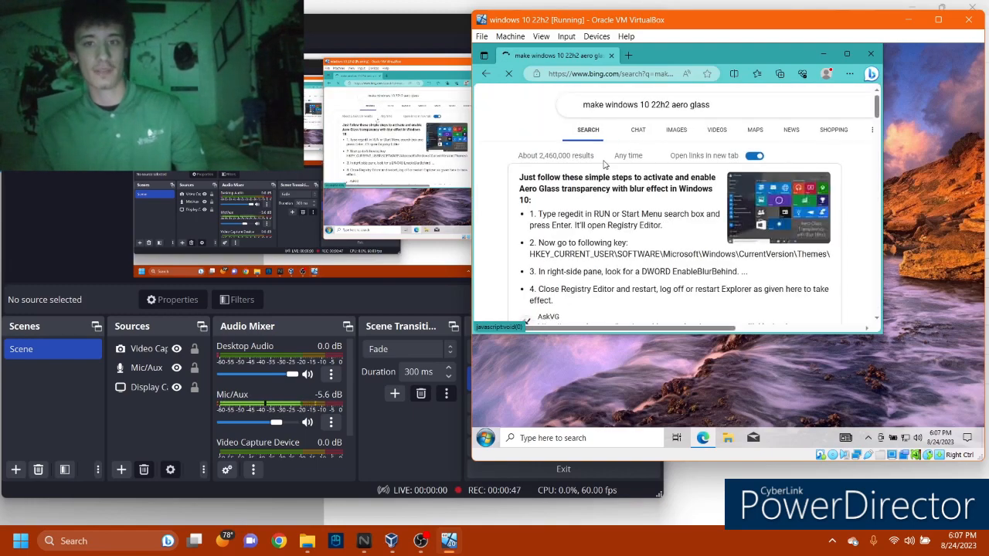
{"action": "scroll", "scroll_direction": "down", "scroll_amount": 3}
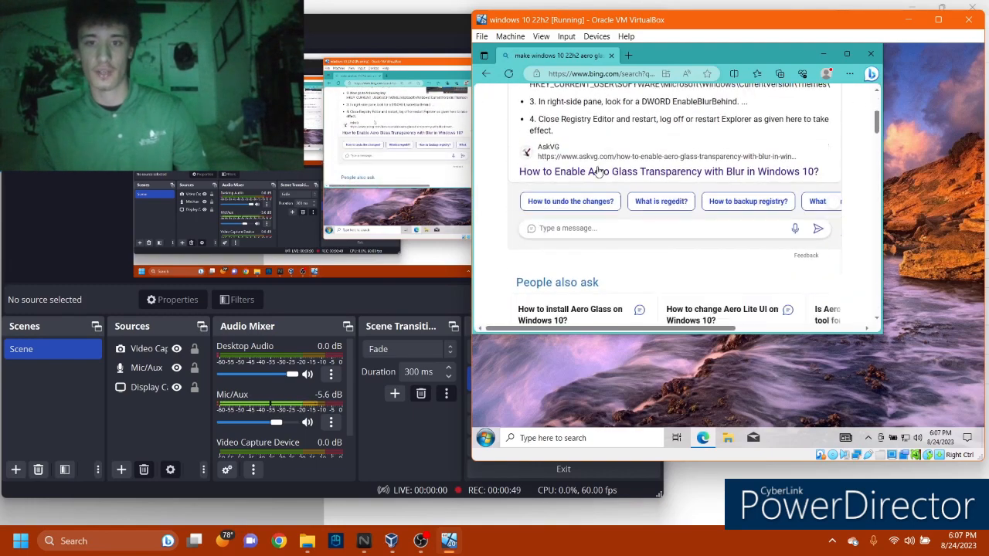
{"action": "scroll", "scroll_direction": "down", "scroll_amount": 3}
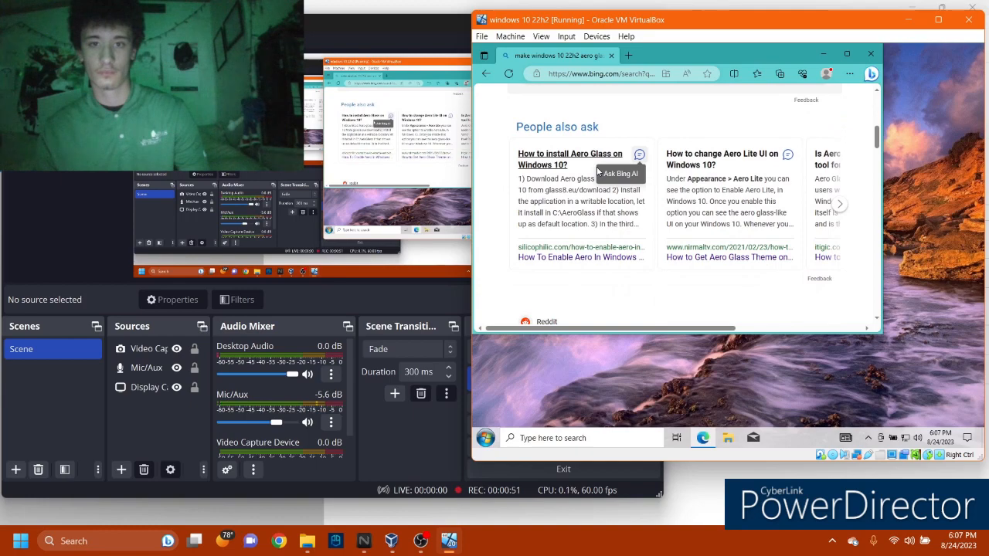
{"action": "scroll", "scroll_direction": "down", "scroll_amount": 3}
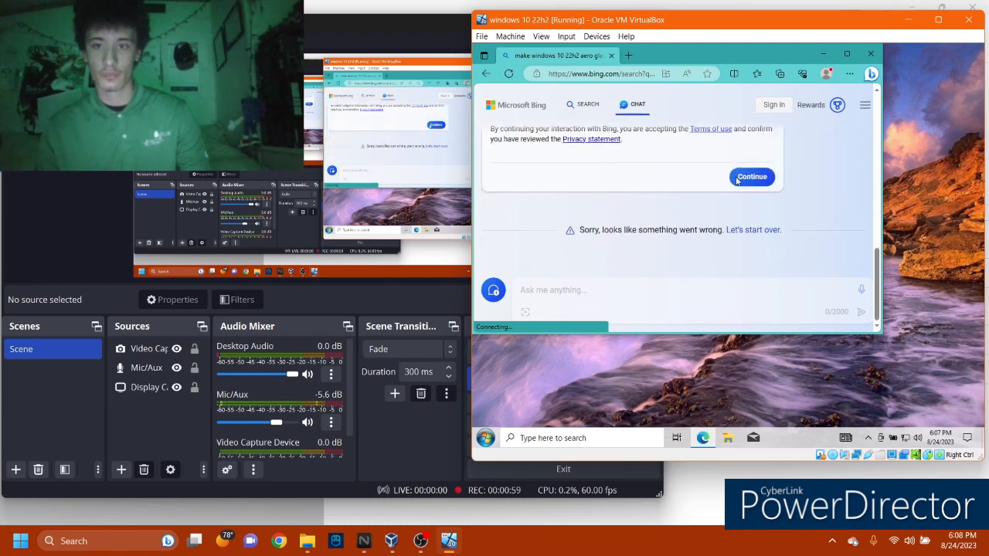
{"action": "left_click", "coordinate": [752, 177]}
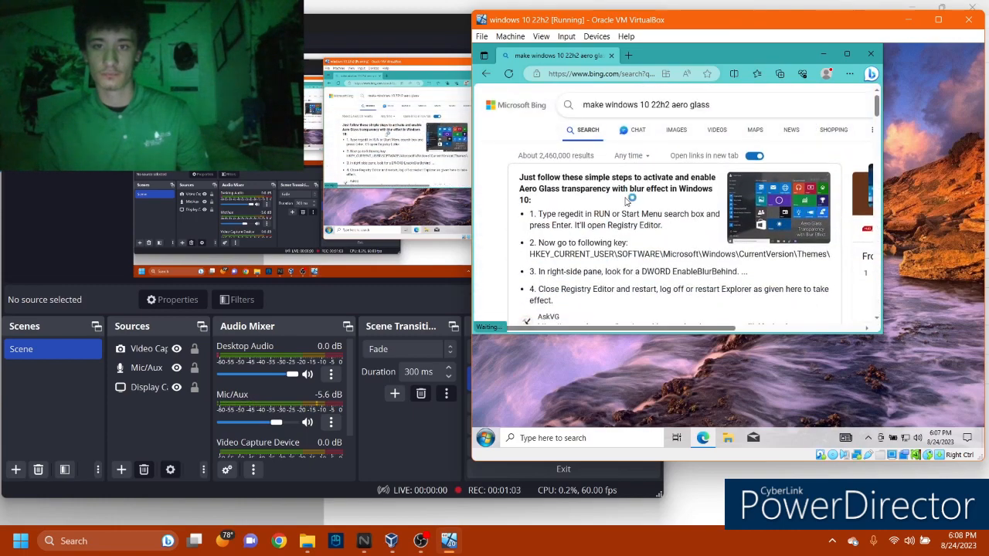
{"action": "scroll", "scroll_direction": "down", "scroll_amount": 3}
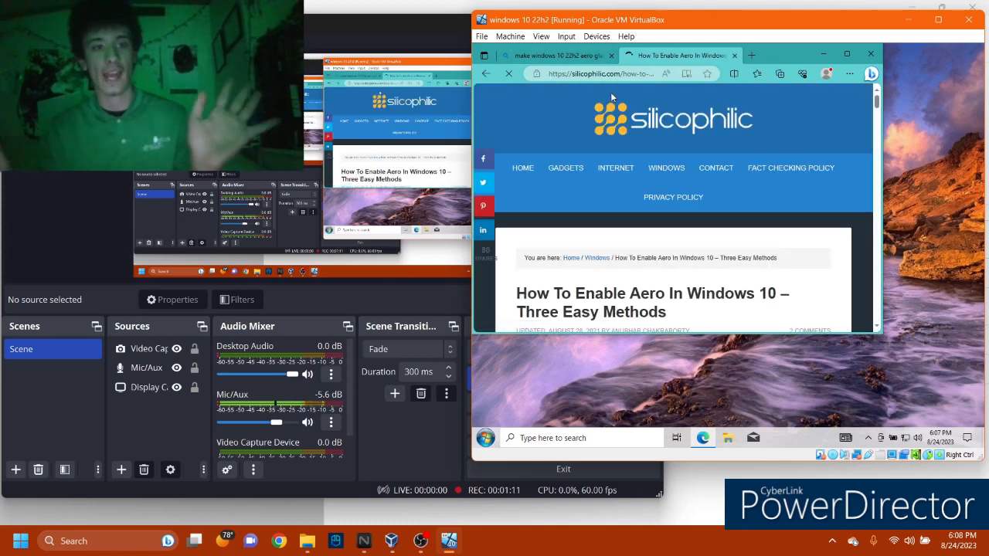
Scroll through the Silicophilic article's Method 1 registry instructions
{"action": "scroll", "scroll_direction": "down", "scroll_amount": 3}
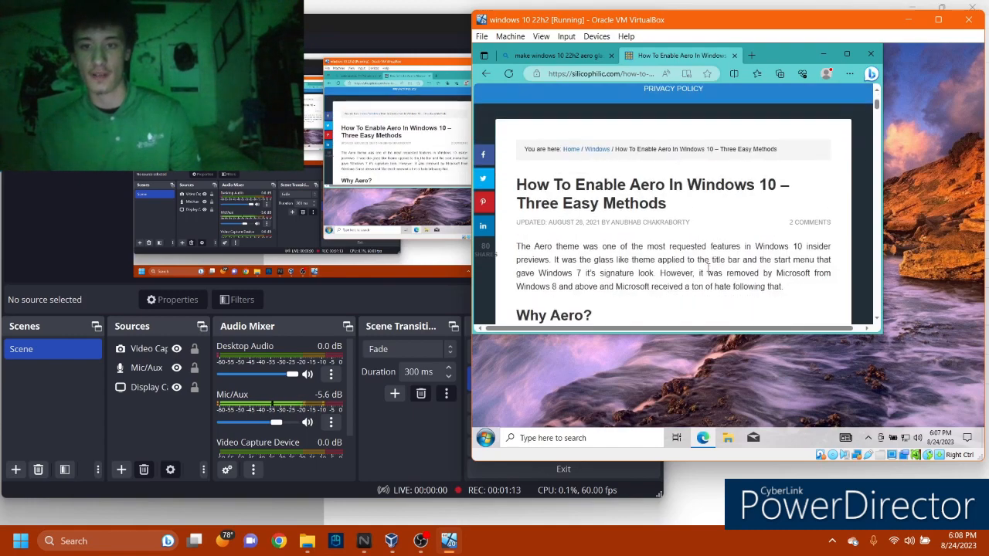
{"action": "scroll", "scroll_direction": "down", "scroll_amount": 3}
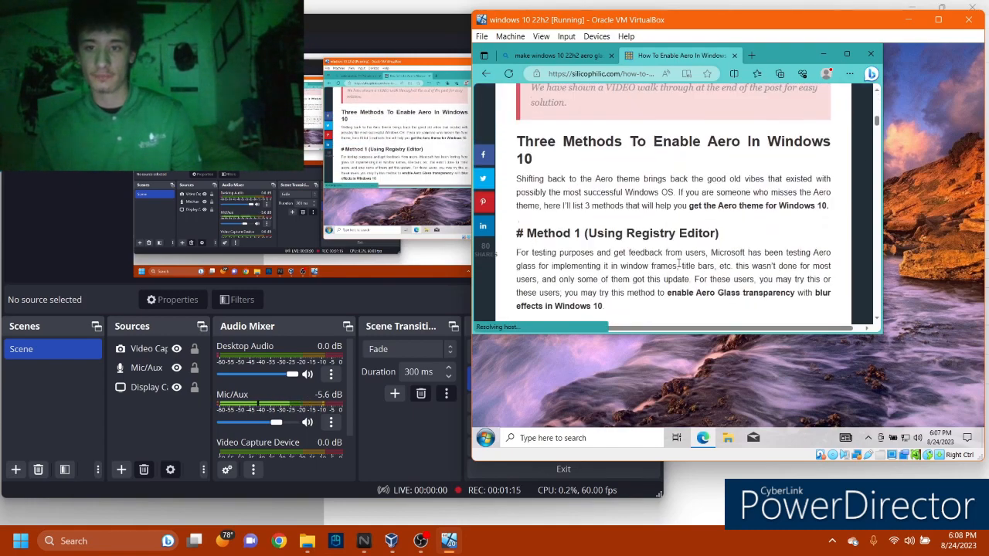
{"action": "scroll", "scroll_direction": "down", "scroll_amount": 3}
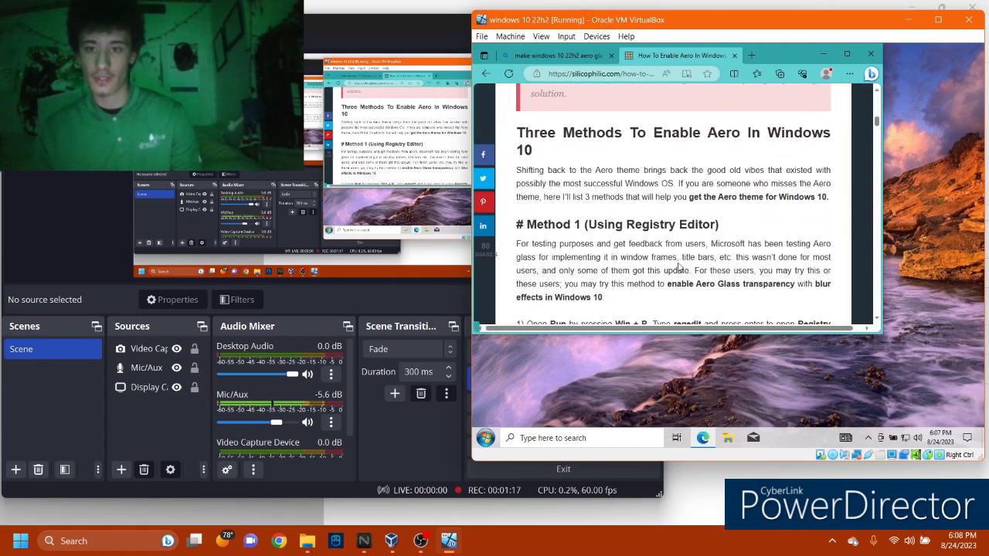
{"action": "mouse_move", "coordinate": [716, 405]}
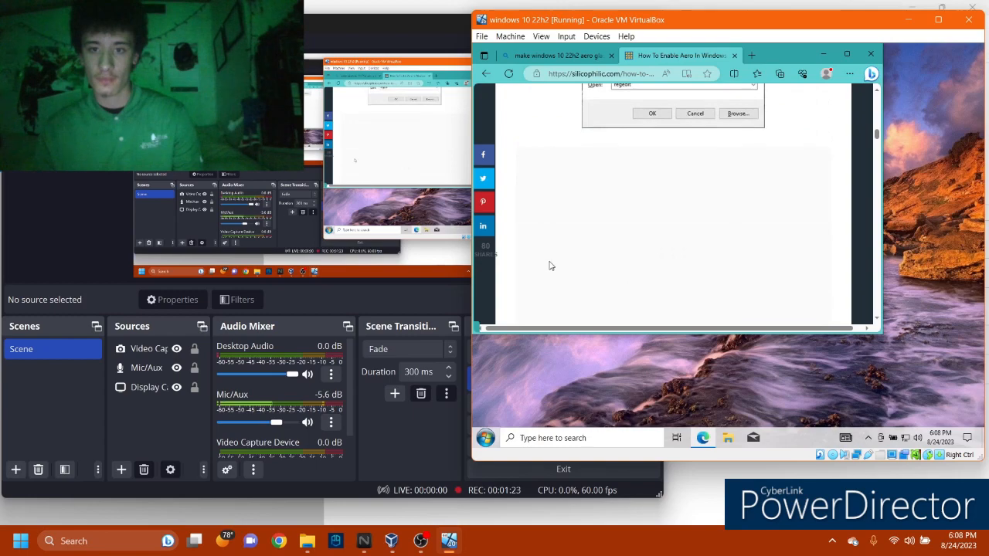
{"action": "scroll", "scroll_direction": "down", "scroll_amount": 3}
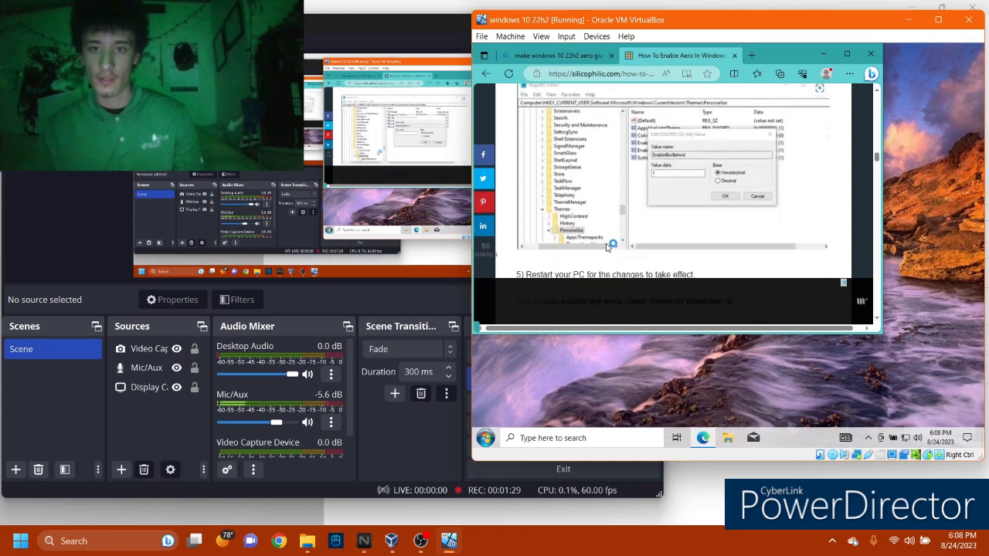
{"action": "scroll", "scroll_direction": "down", "scroll_amount": 3}
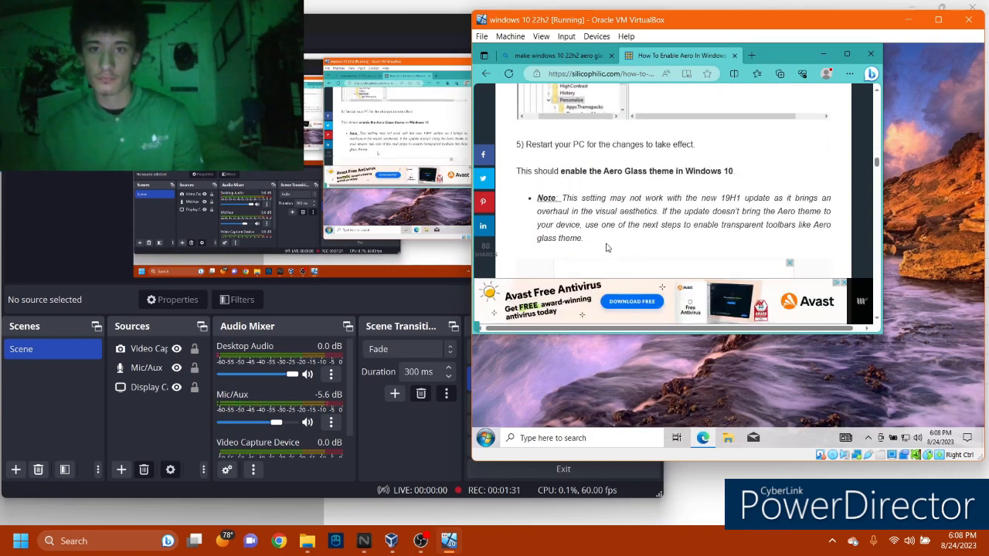
{"action": "scroll", "scroll_direction": "down", "scroll_amount": 3}
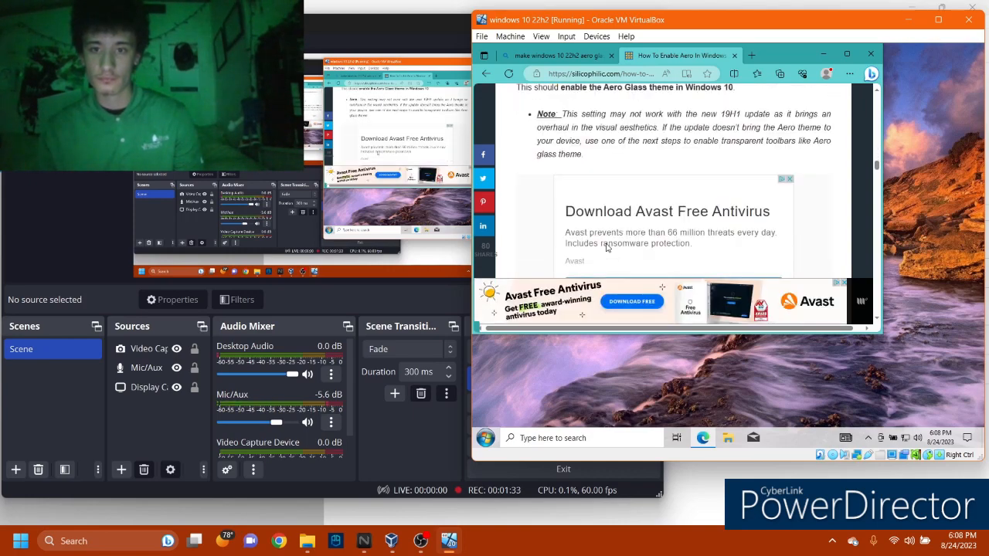
{"action": "scroll", "scroll_direction": "down", "scroll_amount": 3}
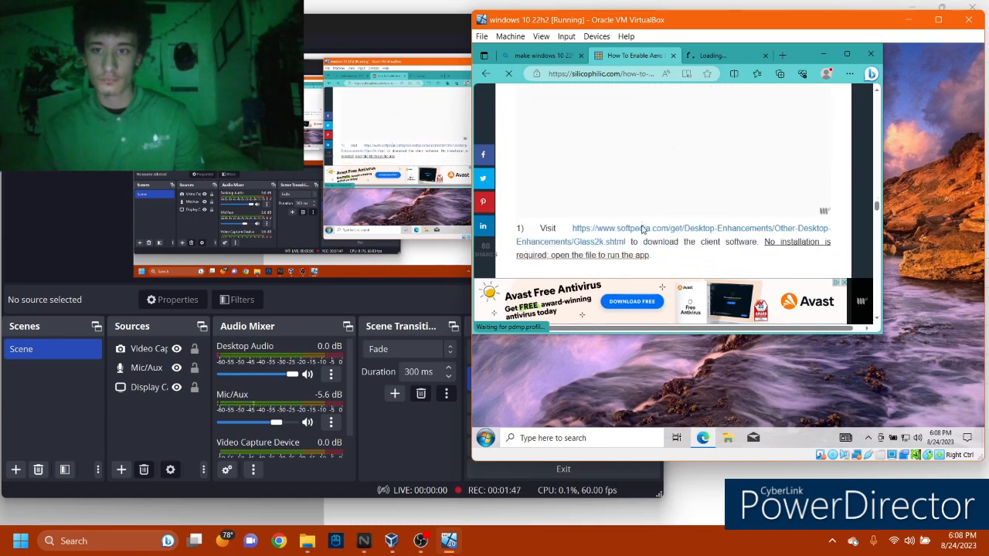
Follow the article's softpedia.com Glass2k link and scroll the download page
{"action": "left_click", "coordinate": [641, 228]}
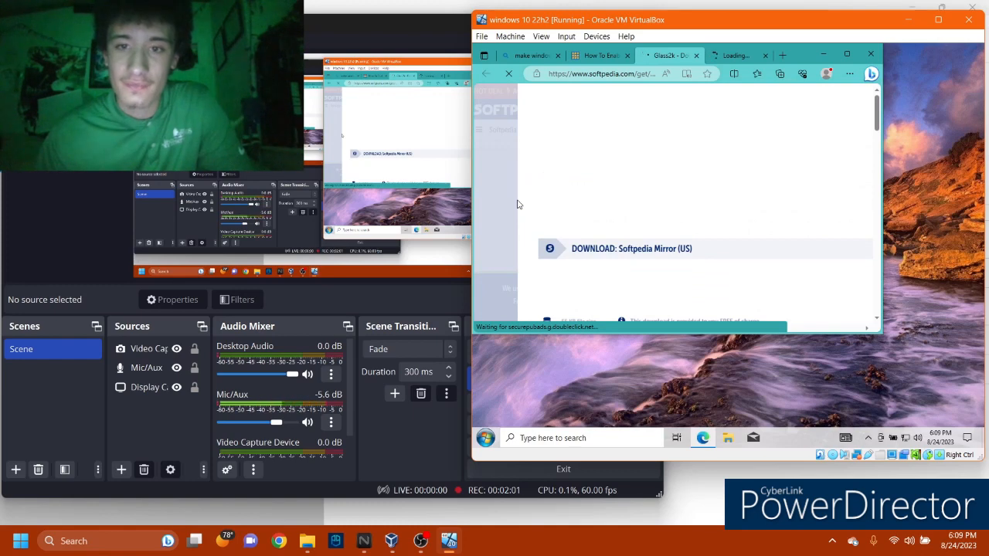
{"action": "scroll", "scroll_direction": "down", "scroll_amount": 3}
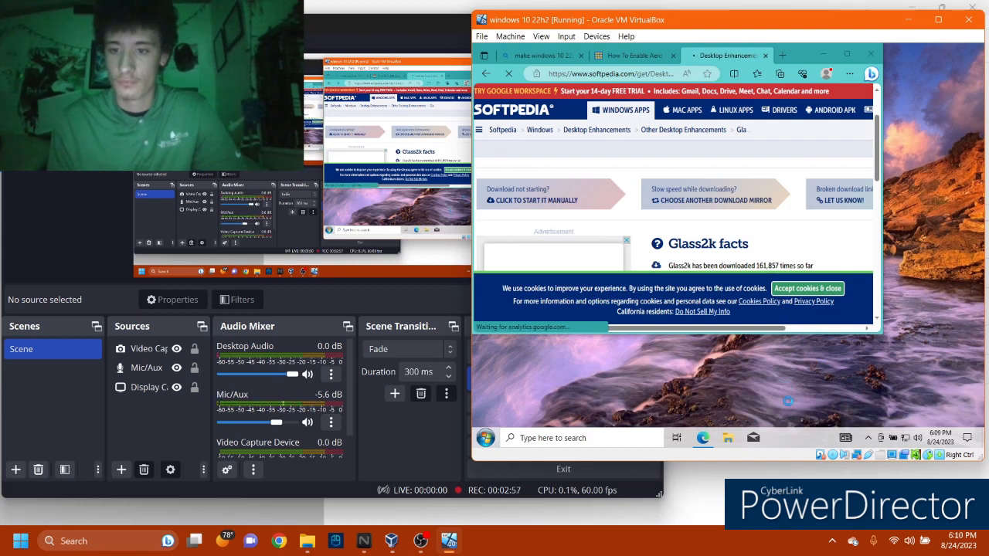
{"action": "right_click", "coordinate": [790, 438]}
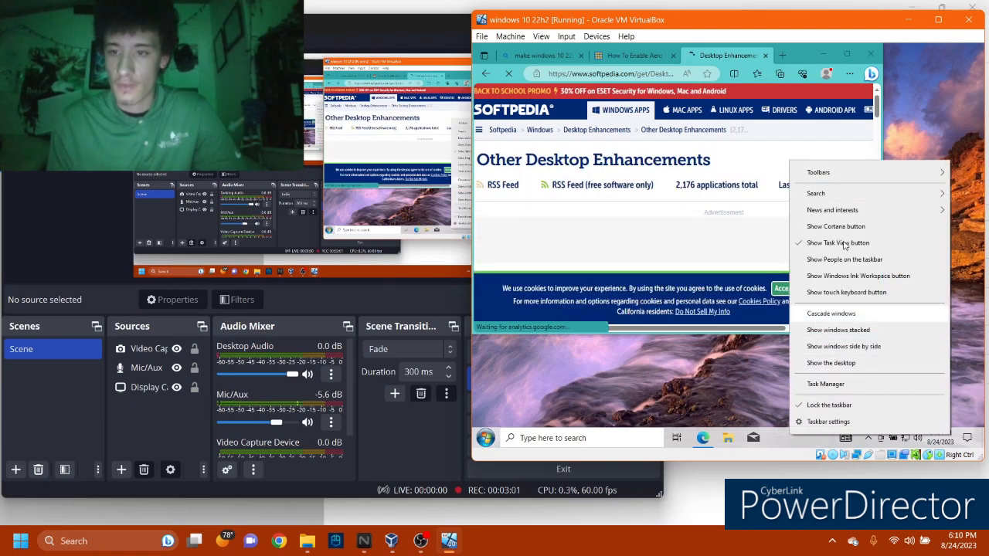
{"action": "left_click", "coordinate": [815, 194]}
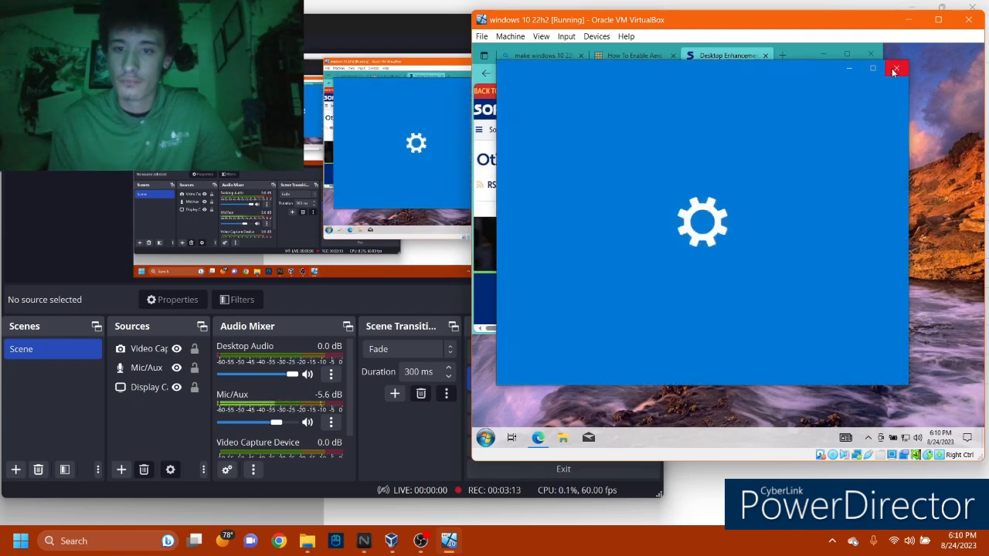
{"action": "mouse_move", "coordinate": [896, 70]}
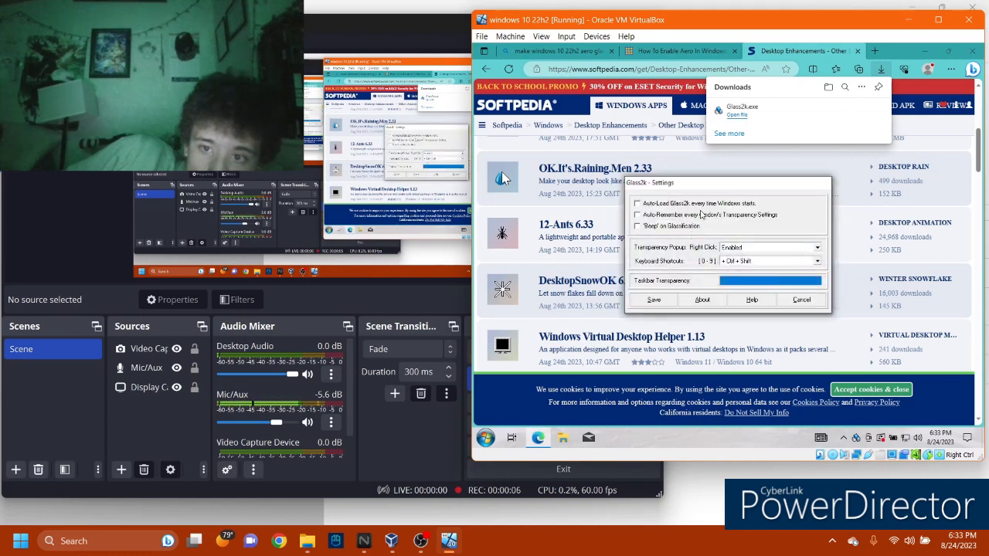
Tick Auto-Load at Windows start and Auto-Remember transparency settings in Glass2k
{"action": "left_click", "coordinate": [638, 203]}
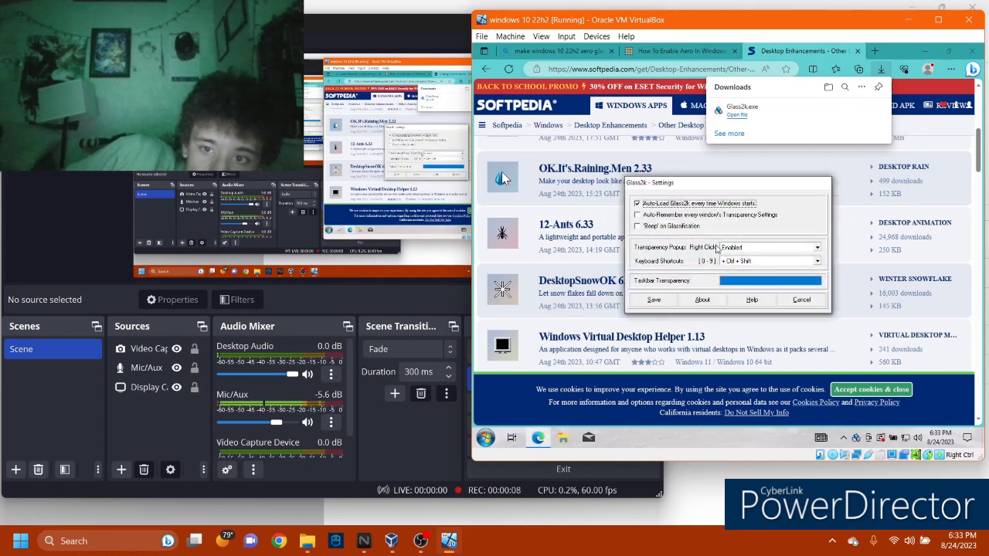
{"action": "left_click", "coordinate": [637, 215]}
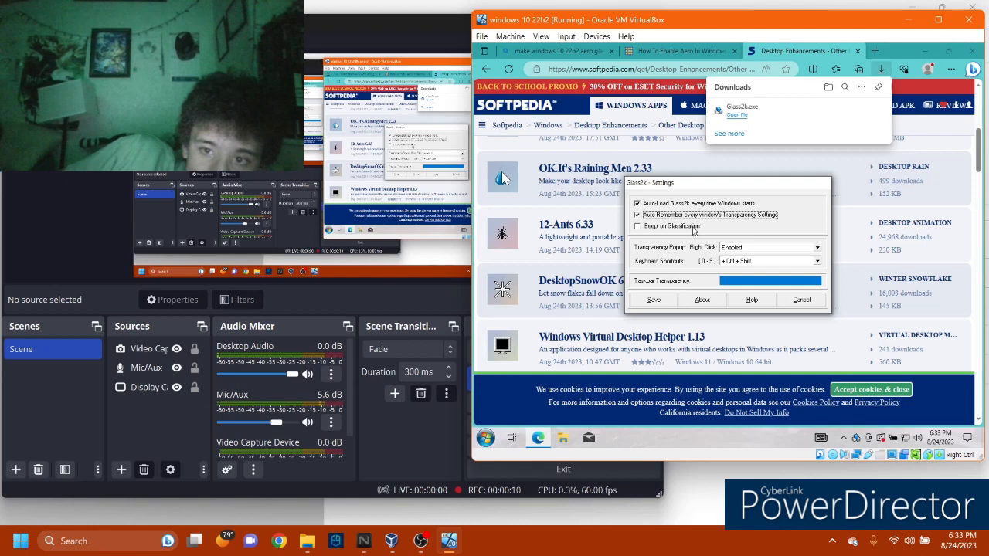
{"action": "mouse_move", "coordinate": [799, 255]}
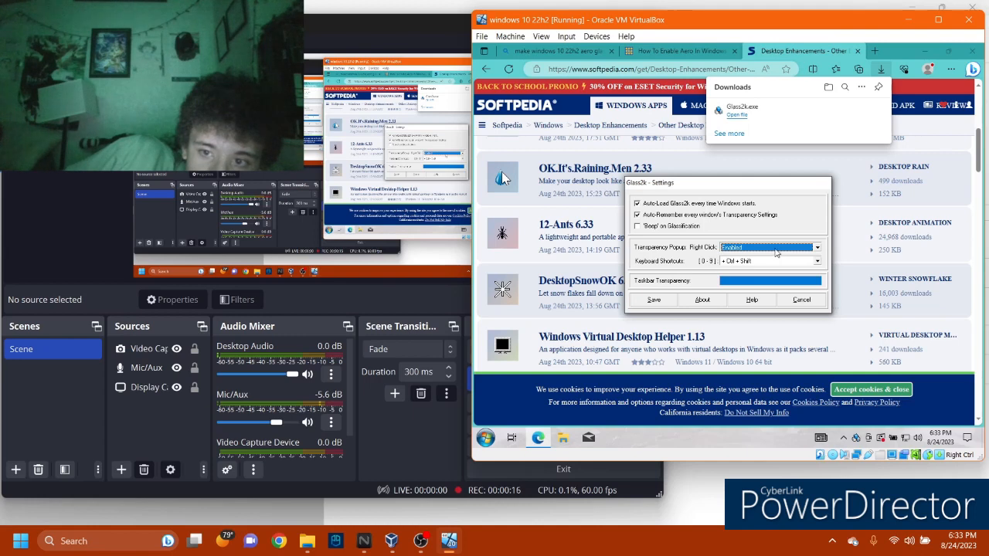
{"action": "mouse_move", "coordinate": [731, 268]}
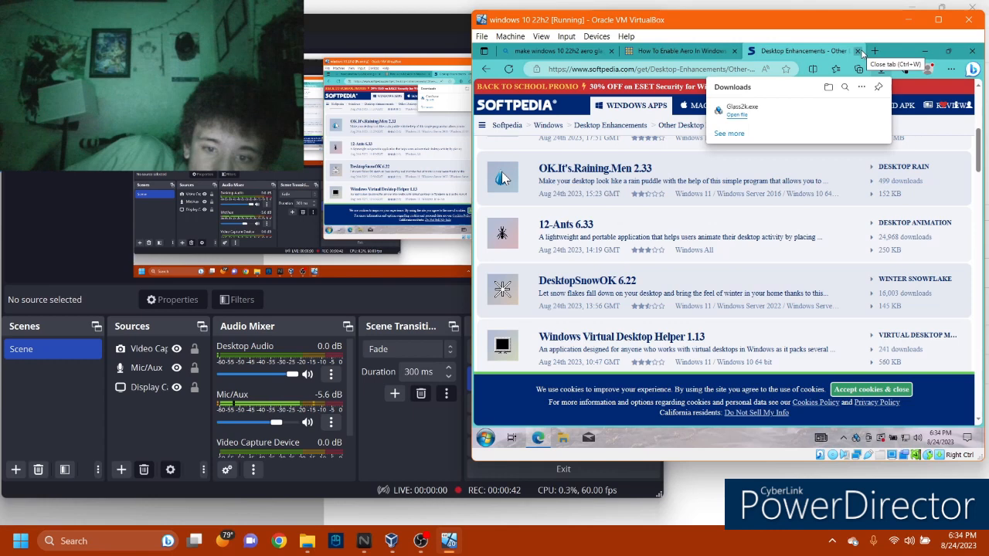
Close the Softpedia tab and type youtube.com and a 'how to' search in the address bar
{"action": "left_click", "coordinate": [859, 51]}
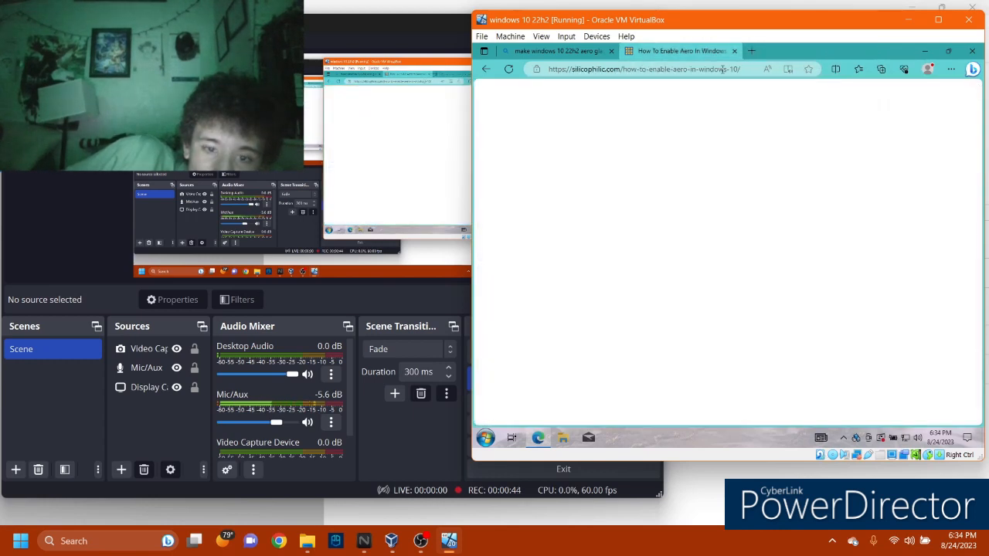
{"action": "left_click", "coordinate": [645, 69]}
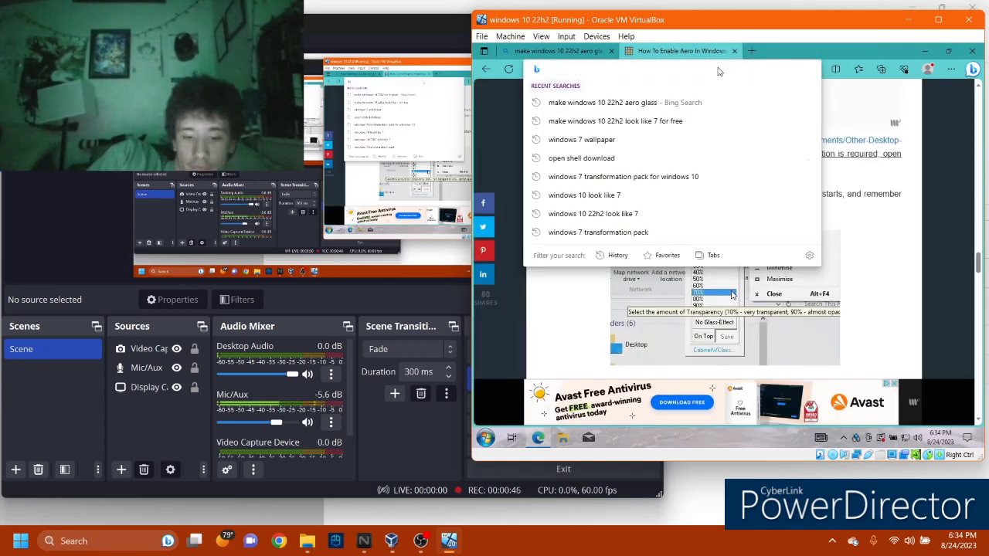
{"action": "type", "text": "https://youtube.com"}
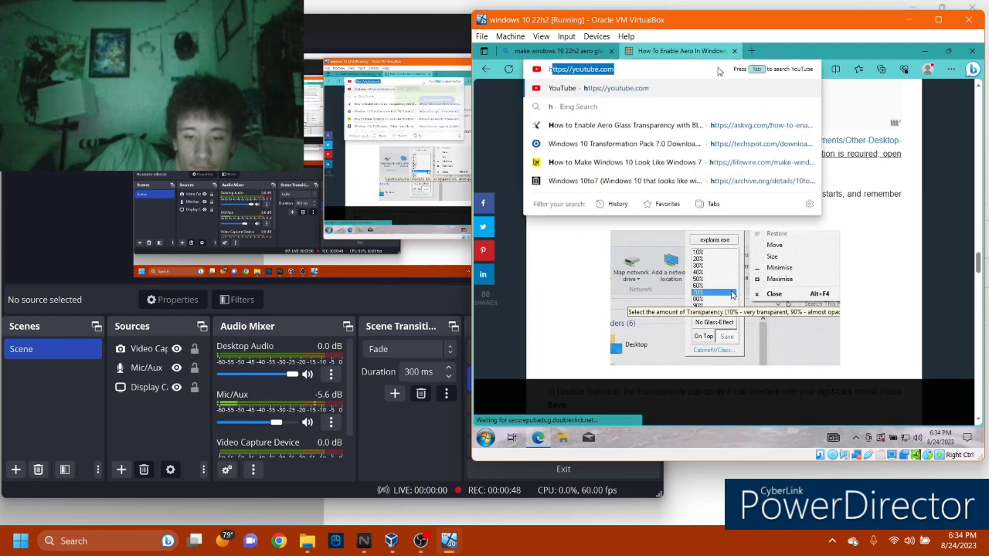
{"action": "type", "text": "how to make"}
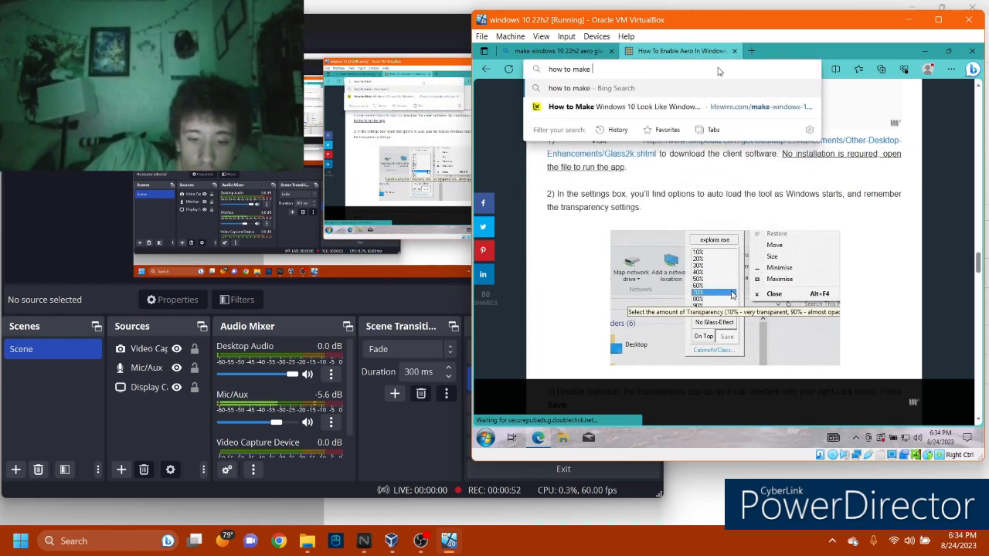
{"action": "type", "text": "butt"}
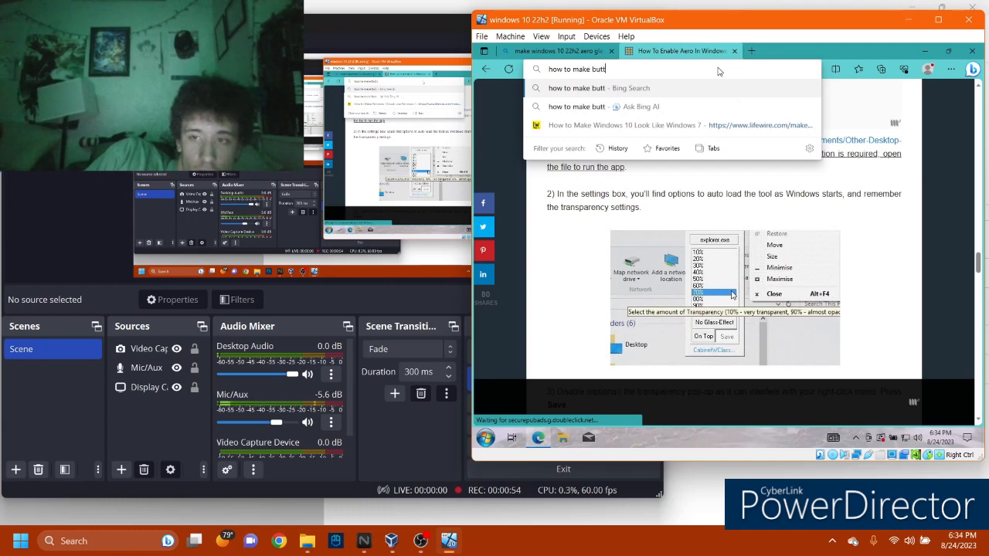
{"action": "key", "text": "Backspace"}
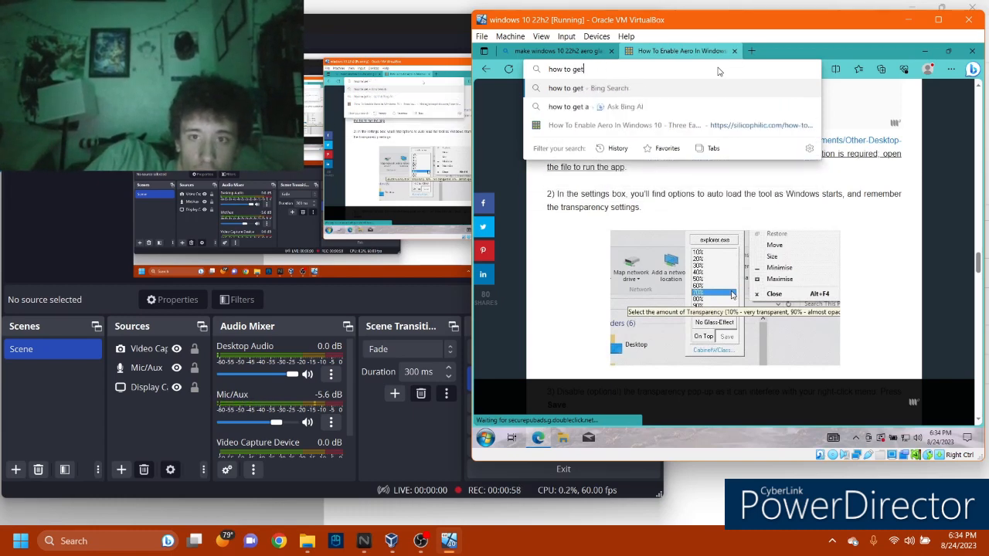
{"action": "type", "text": "a"}
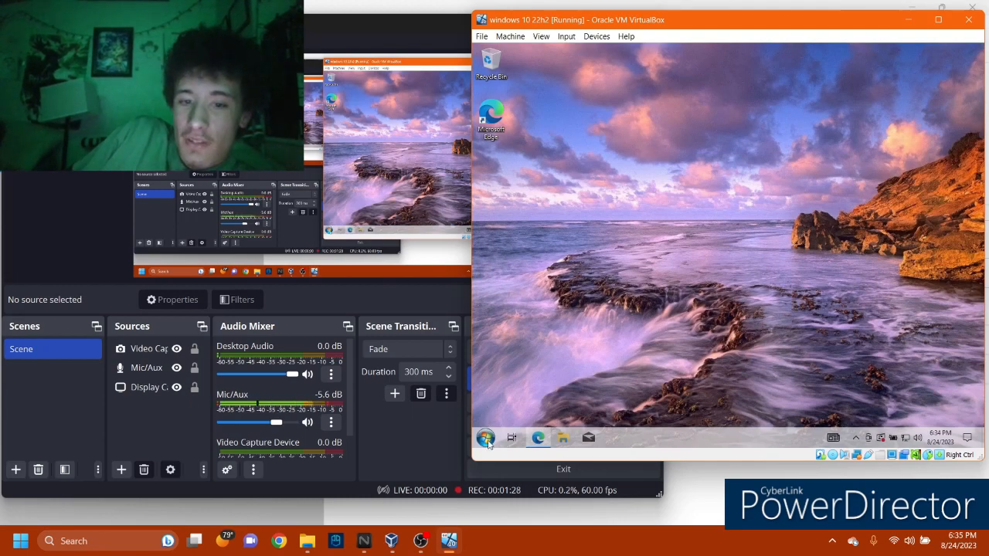
Open the Start menu
{"action": "left_click", "coordinate": [485, 439]}
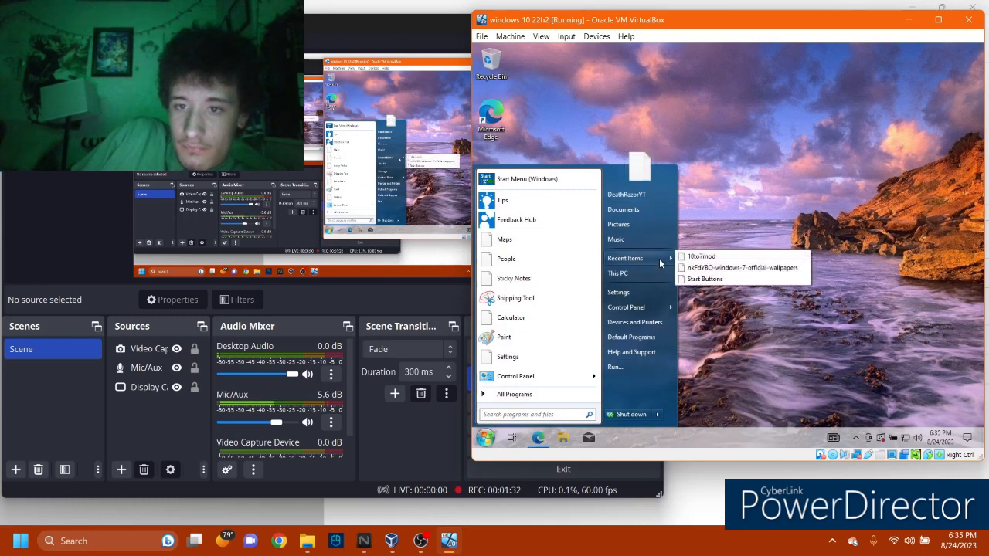
{"action": "mouse_move", "coordinate": [623, 209]}
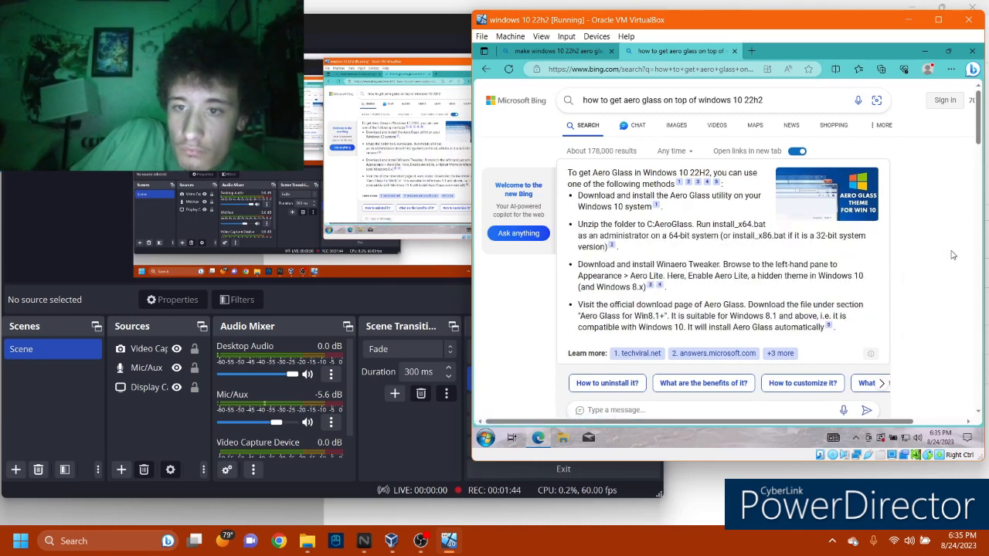
Open the TechViral Aero Glass theme guide and scroll through it
{"action": "scroll", "scroll_direction": "down", "scroll_amount": 3}
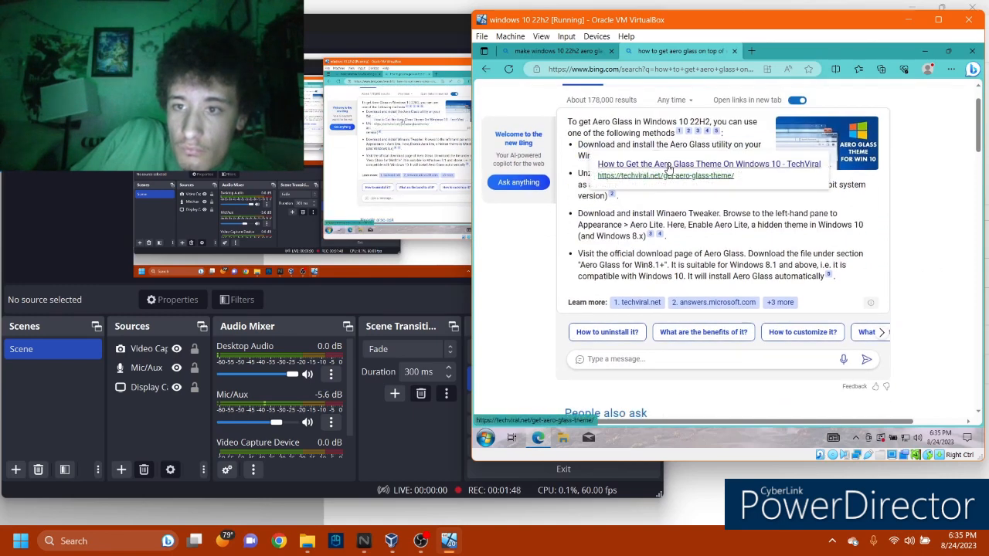
{"action": "left_click", "coordinate": [707, 164]}
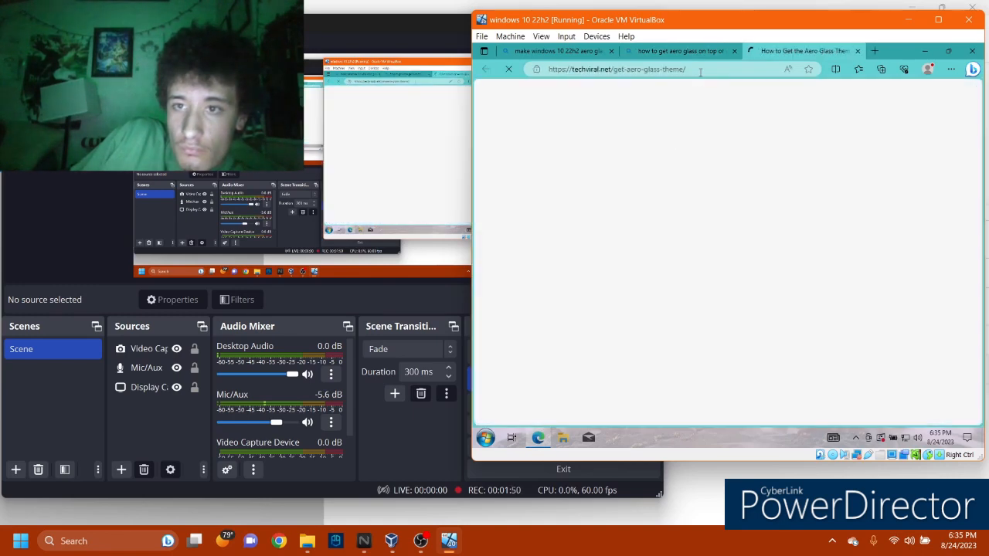
{"action": "scroll", "scroll_direction": "down", "scroll_amount": 3}
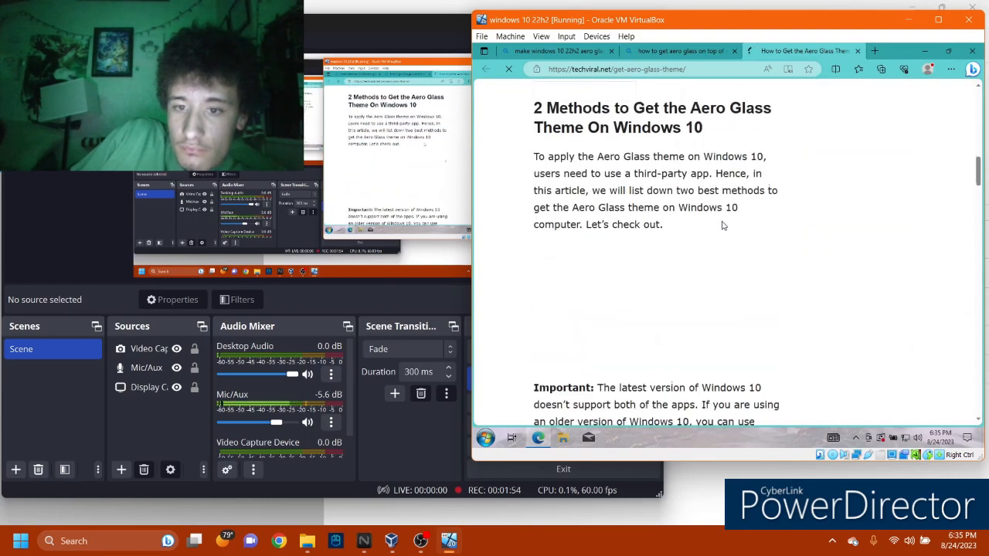
{"action": "scroll", "scroll_direction": "down", "scroll_amount": 3}
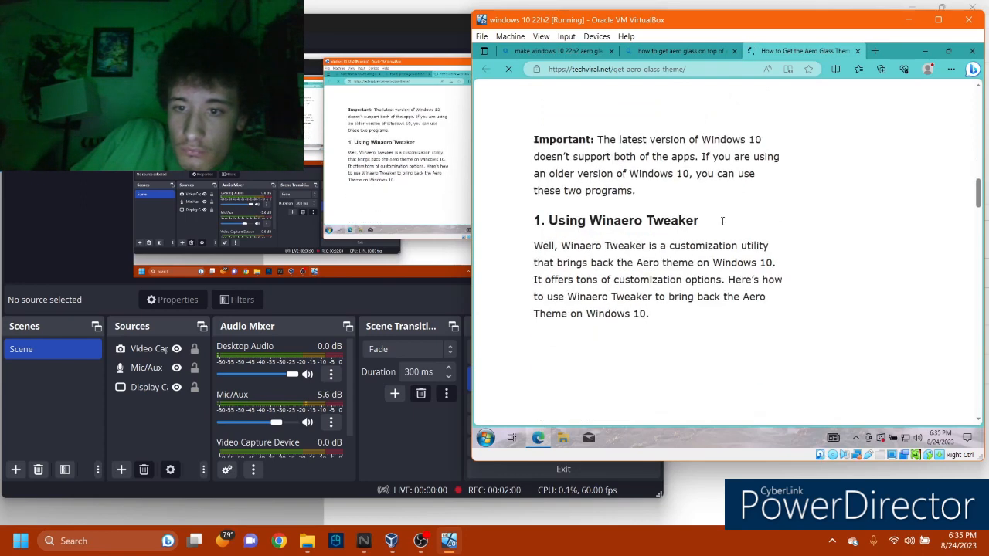
{"action": "scroll", "scroll_direction": "down", "scroll_amount": 3}
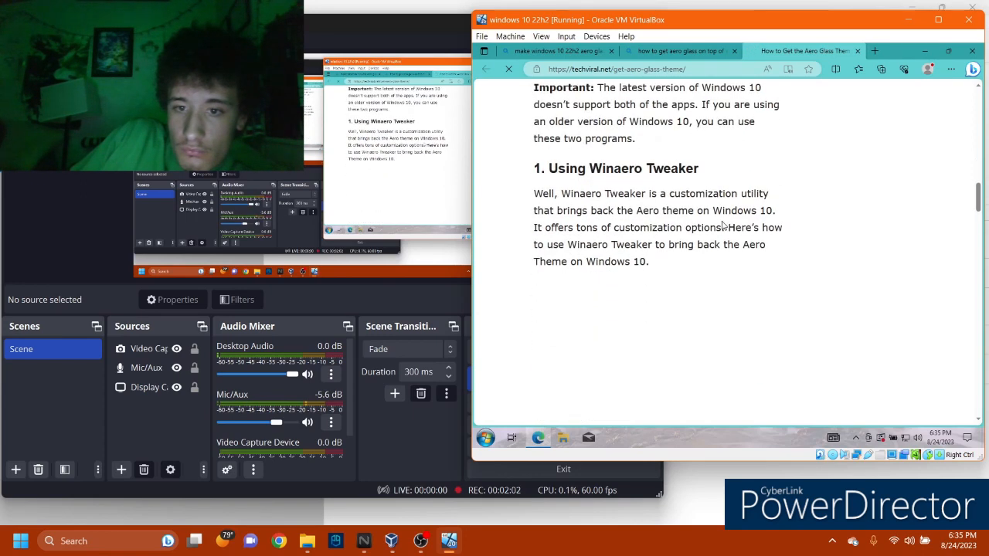
{"action": "scroll", "scroll_direction": "down", "scroll_amount": 3}
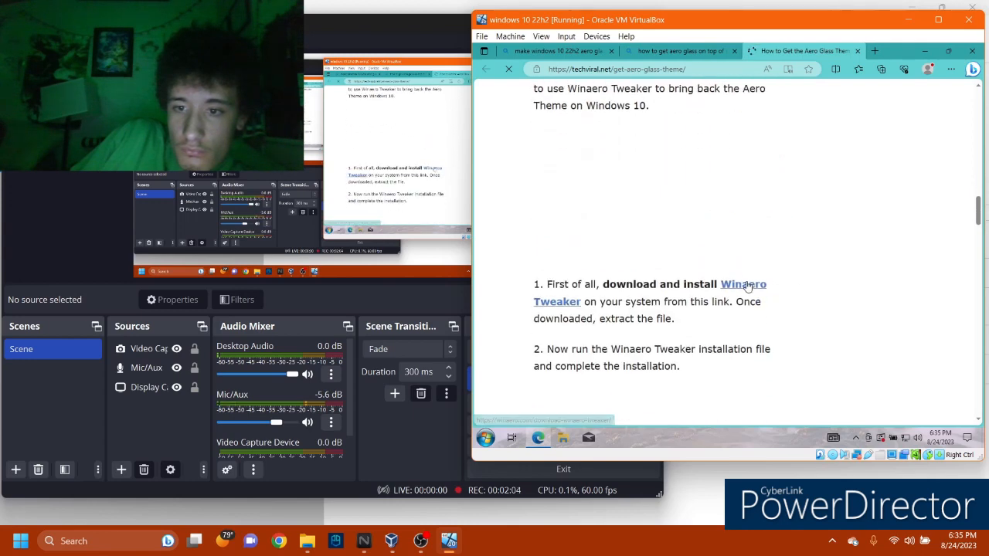
Open the guide's Winaero Tweaker and Aero Glass utility download links
{"action": "left_click", "coordinate": [743, 283]}
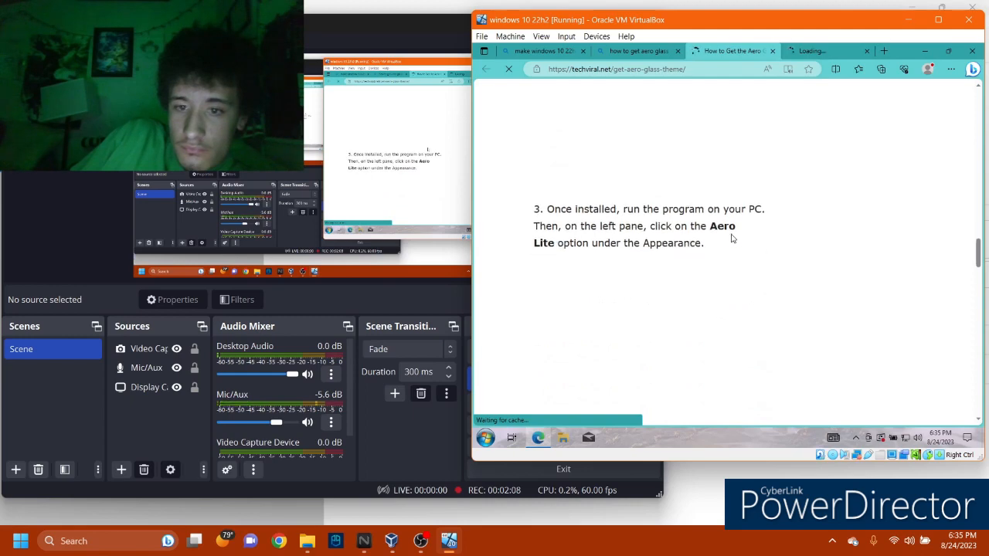
{"action": "scroll", "scroll_direction": "down", "scroll_amount": 3}
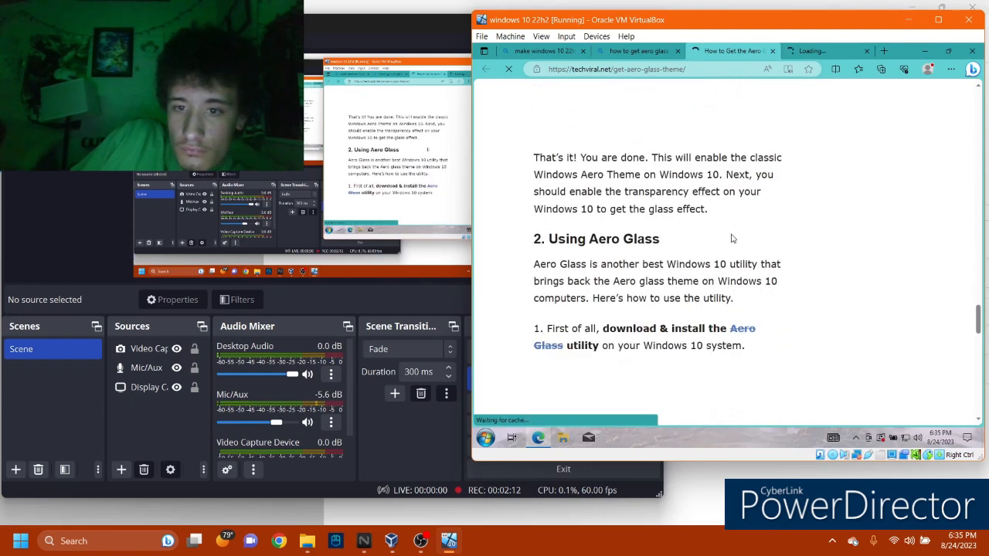
{"action": "mouse_move", "coordinate": [740, 328]}
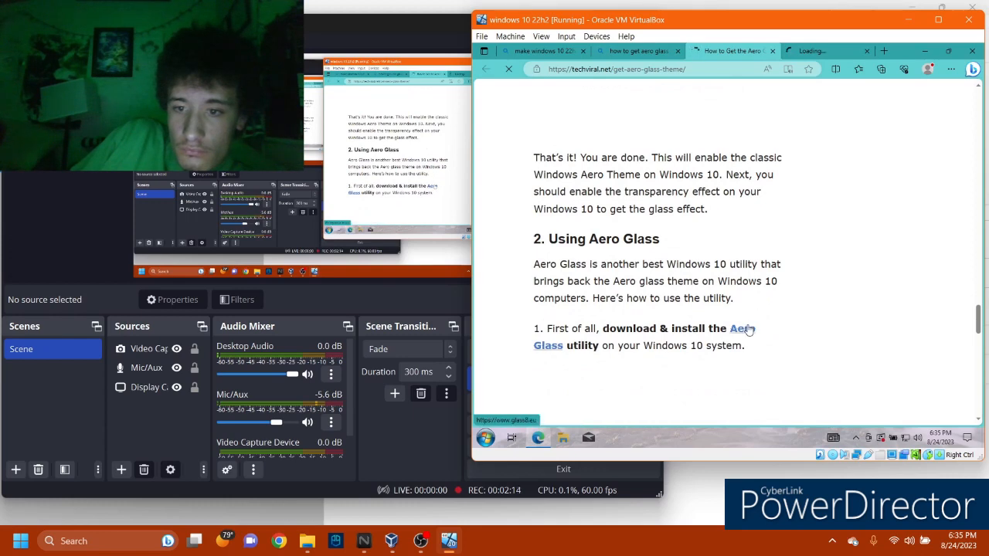
{"action": "left_click", "coordinate": [740, 337]}
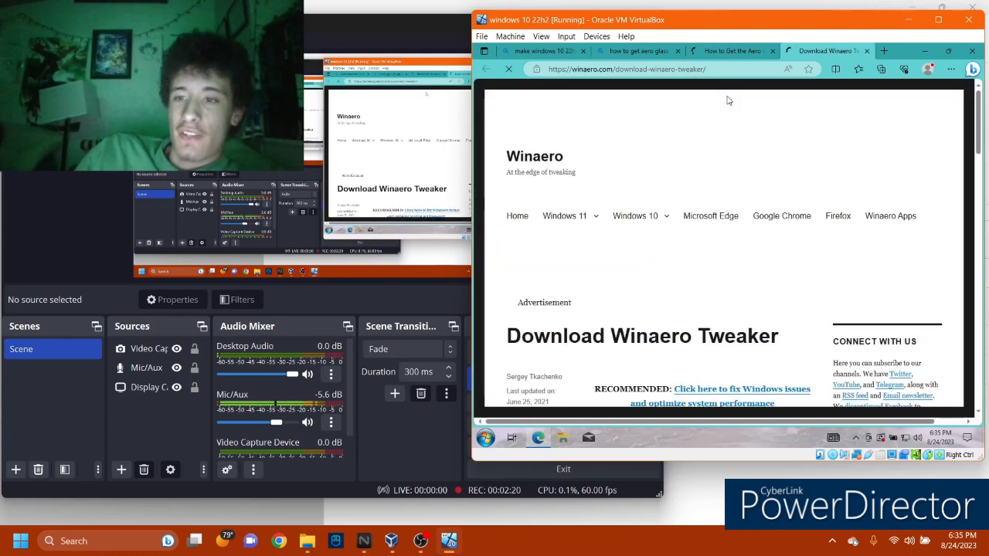
Download the Winaero Tweaker zip from the Winaero page and show Edge's recent downloads
{"action": "scroll", "scroll_direction": "down", "scroll_amount": 3}
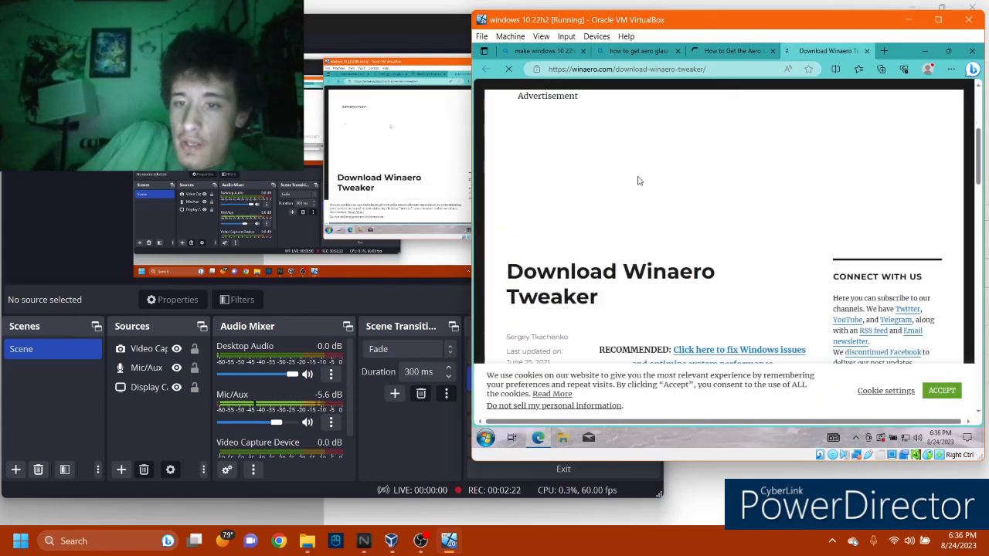
{"action": "scroll", "scroll_direction": "down", "scroll_amount": 3}
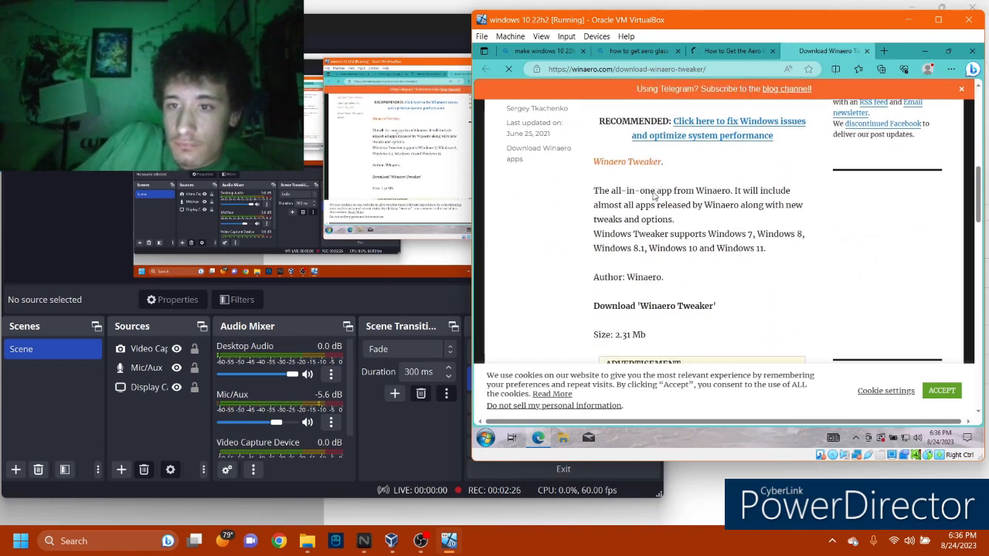
{"action": "scroll", "scroll_direction": "down", "scroll_amount": 3}
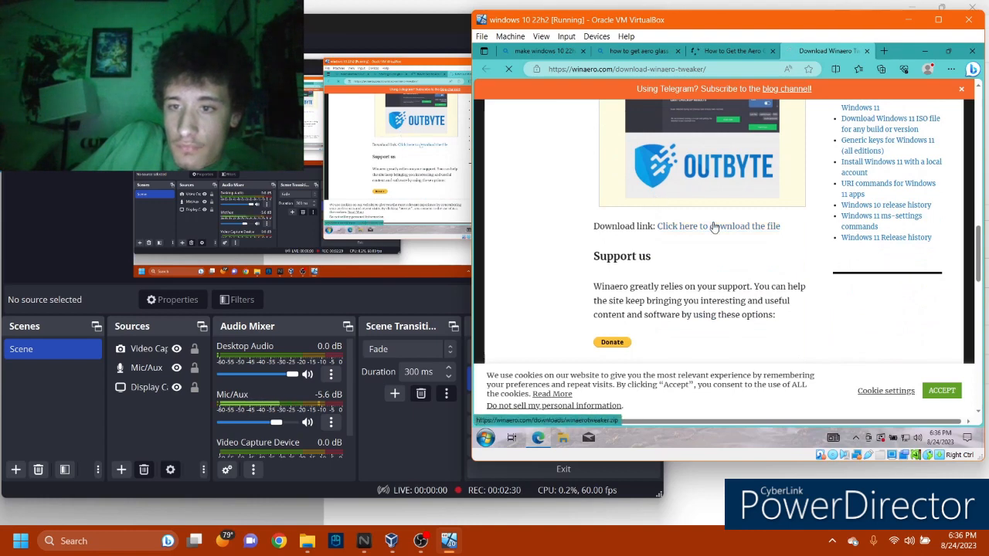
{"action": "left_click", "coordinate": [718, 226]}
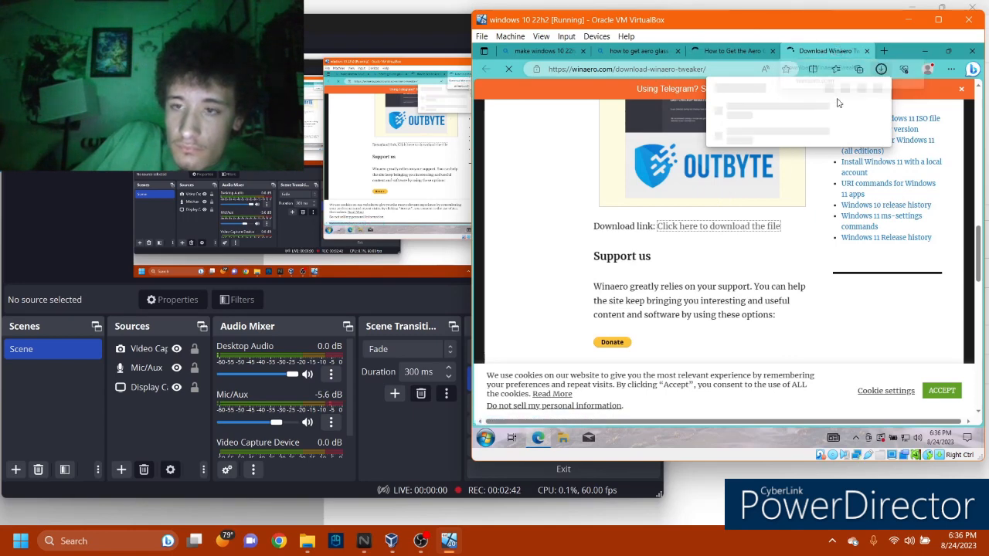
{"action": "left_click", "coordinate": [719, 225]}
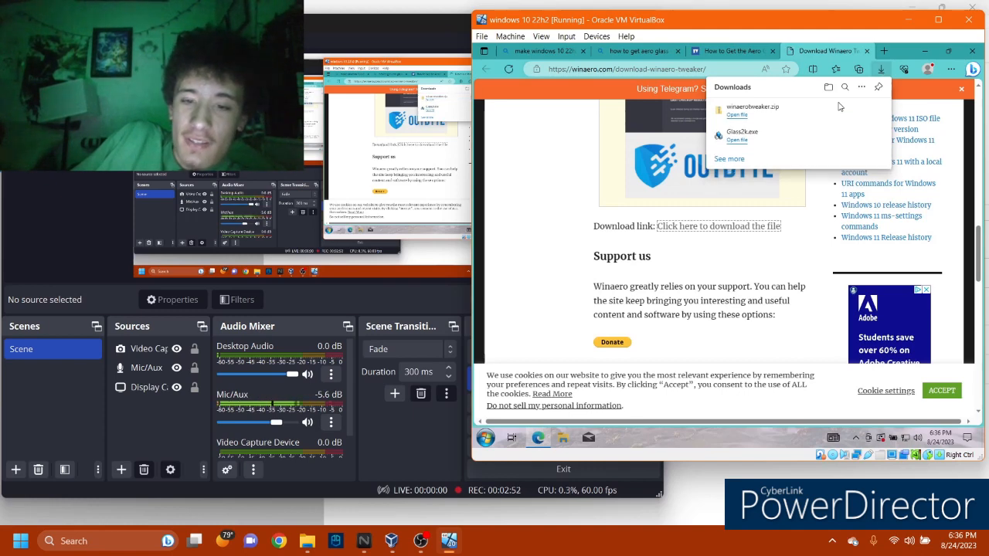
{"action": "mouse_move", "coordinate": [828, 86]}
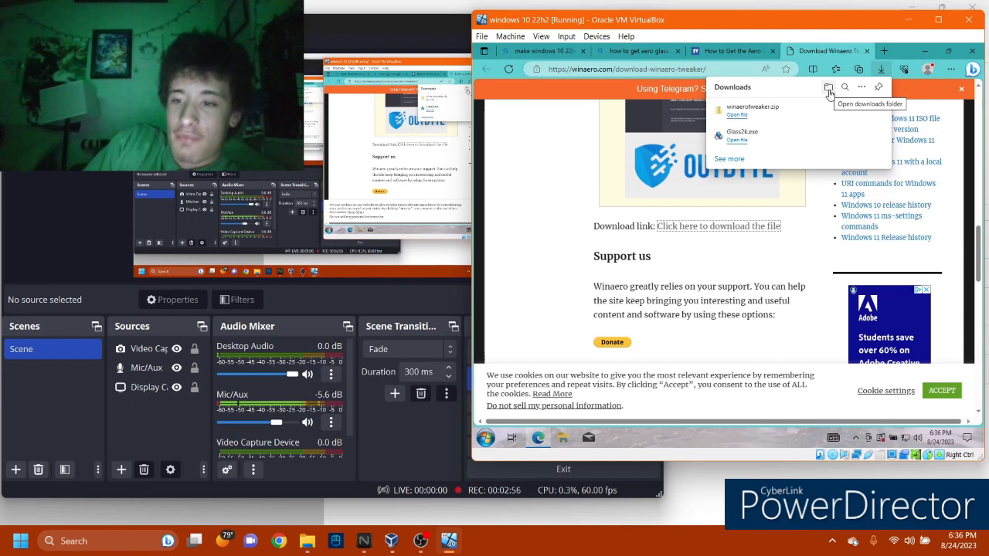
{"action": "mouse_move", "coordinate": [833, 438]}
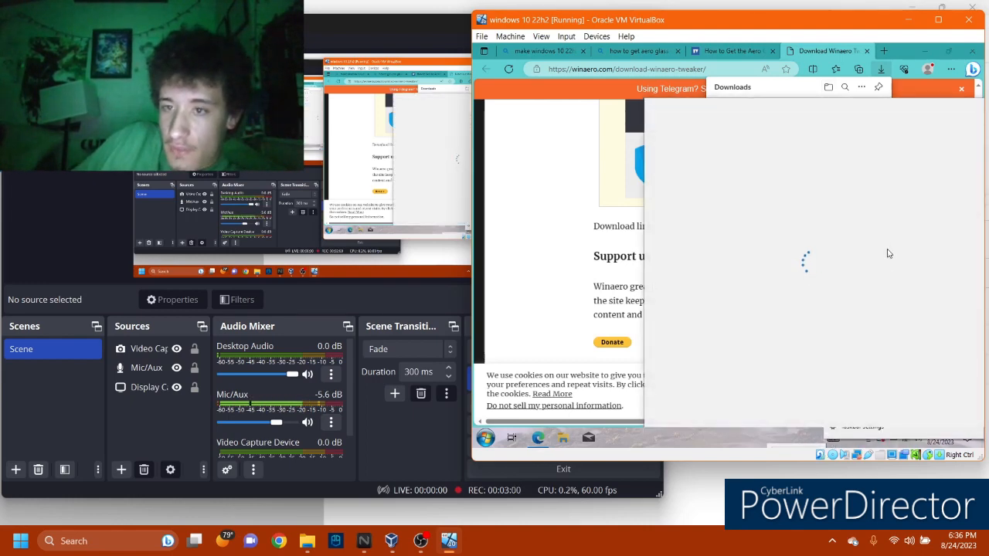
{"action": "mouse_move", "coordinate": [691, 435]}
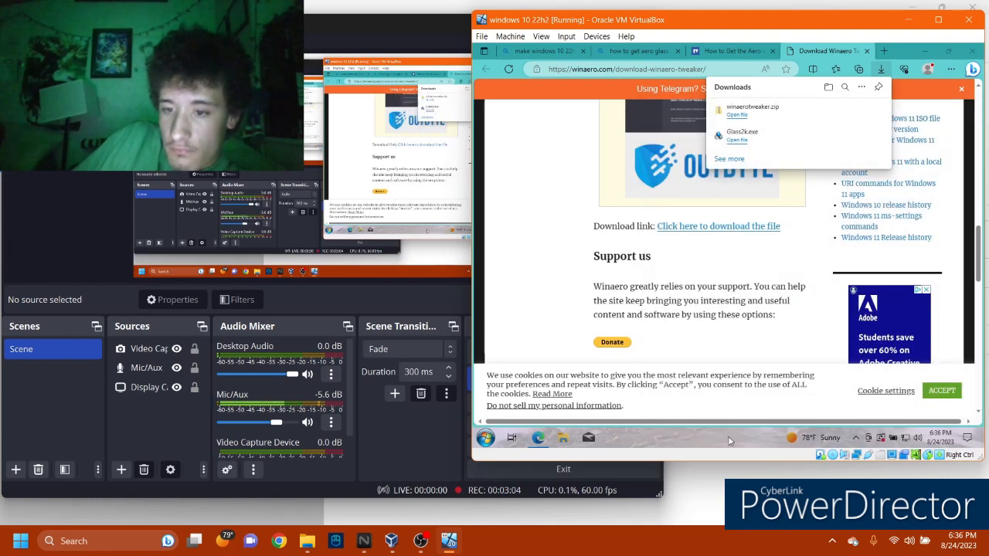
Bring up the taskbar's context menu with its News and interests options
{"action": "right_click", "coordinate": [729, 437]}
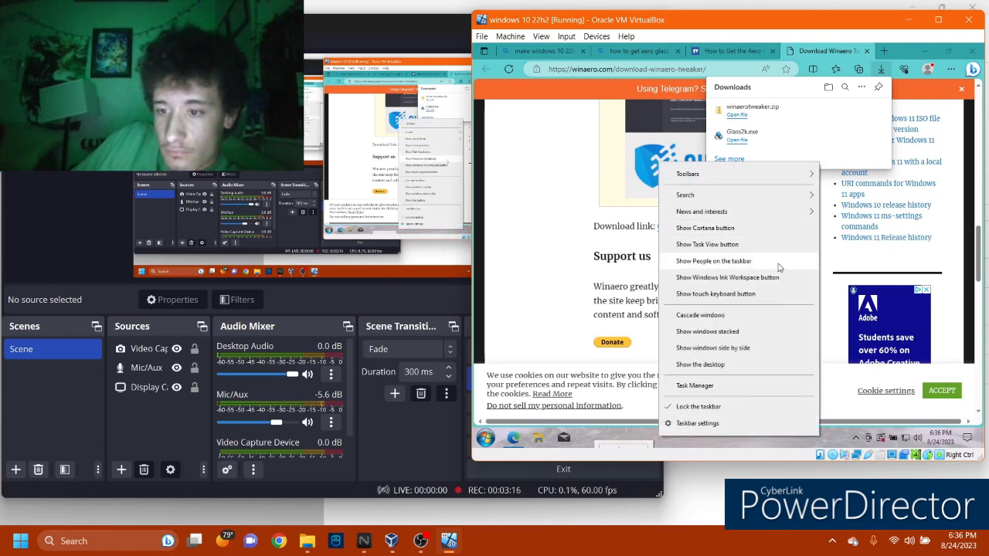
{"action": "mouse_move", "coordinate": [757, 420]}
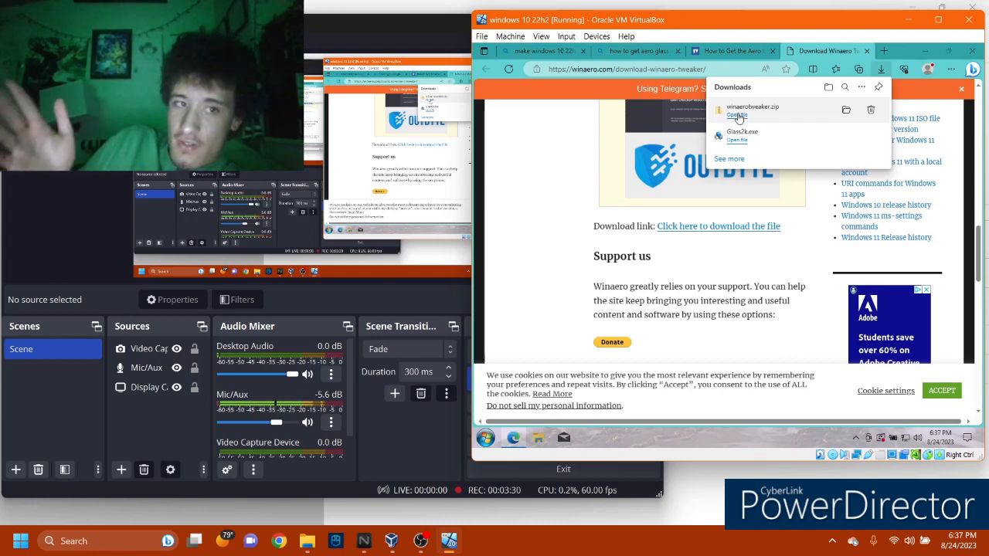
Open winaerotweaker.zip and run the Winaero Tweaker setup exe, approving User Account Control
{"action": "left_click", "coordinate": [736, 114]}
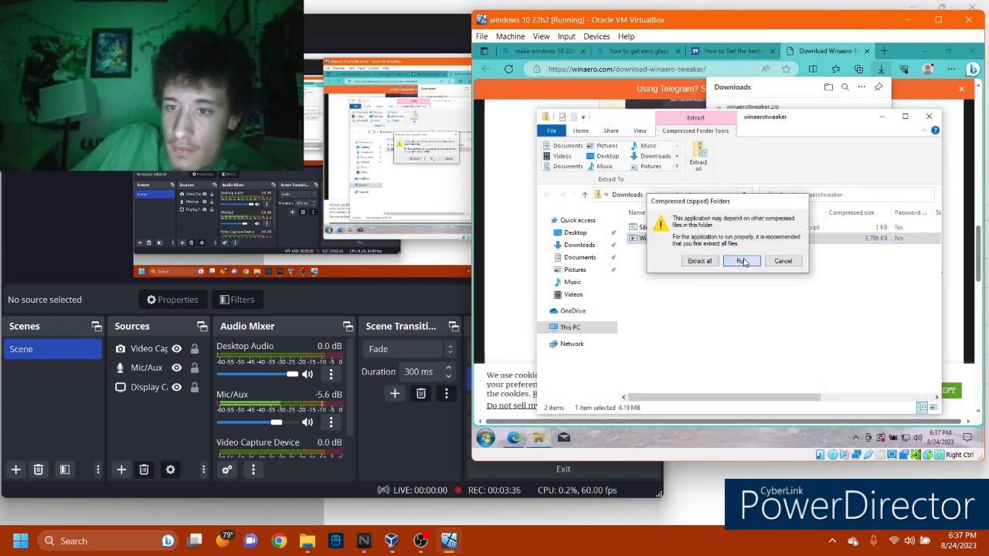
{"action": "left_click", "coordinate": [741, 260]}
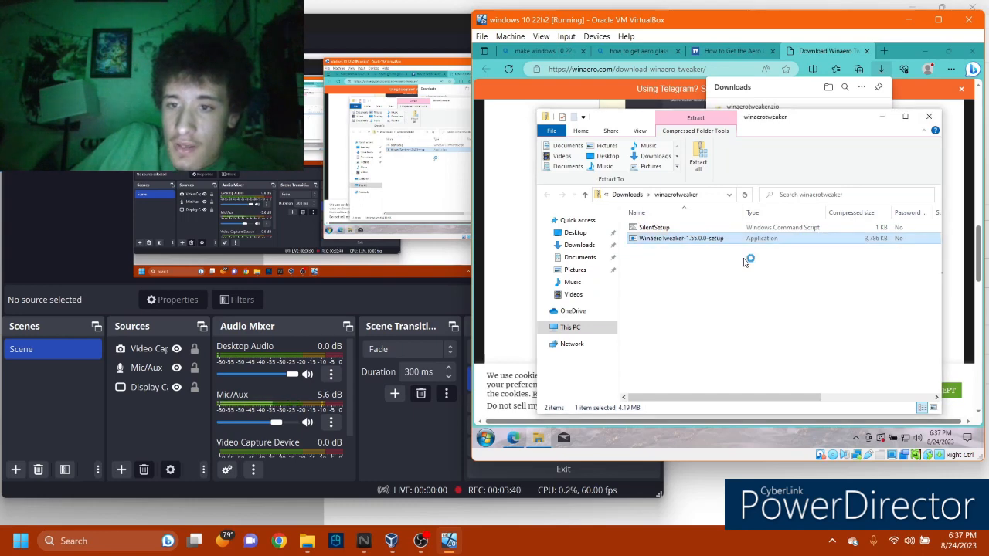
{"action": "double_click", "coordinate": [681, 238]}
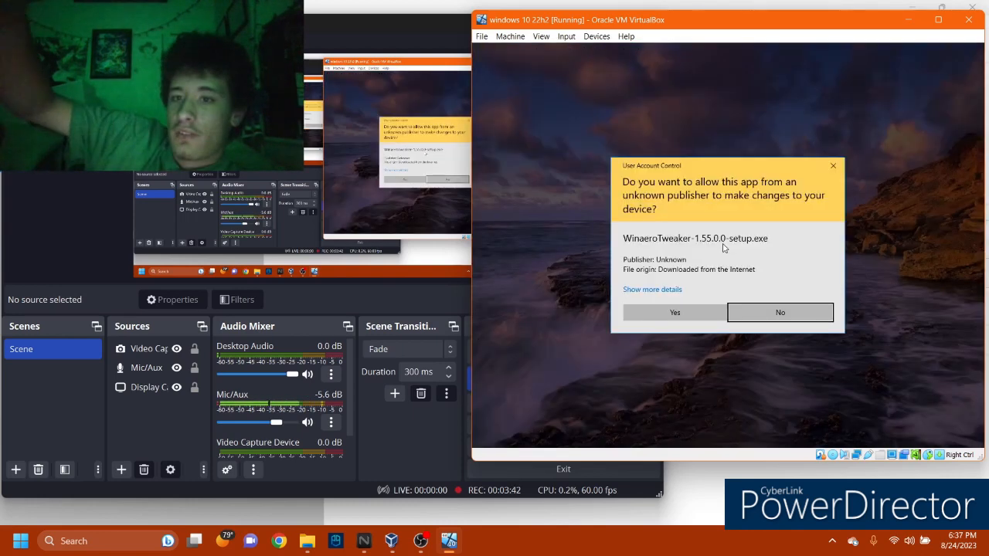
{"action": "left_click", "coordinate": [780, 312]}
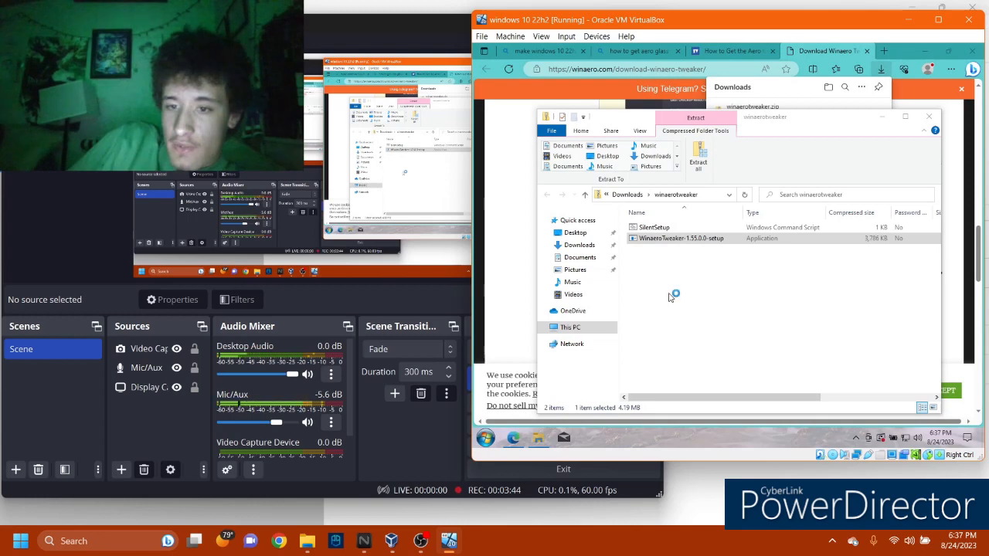
{"action": "double_click", "coordinate": [681, 238]}
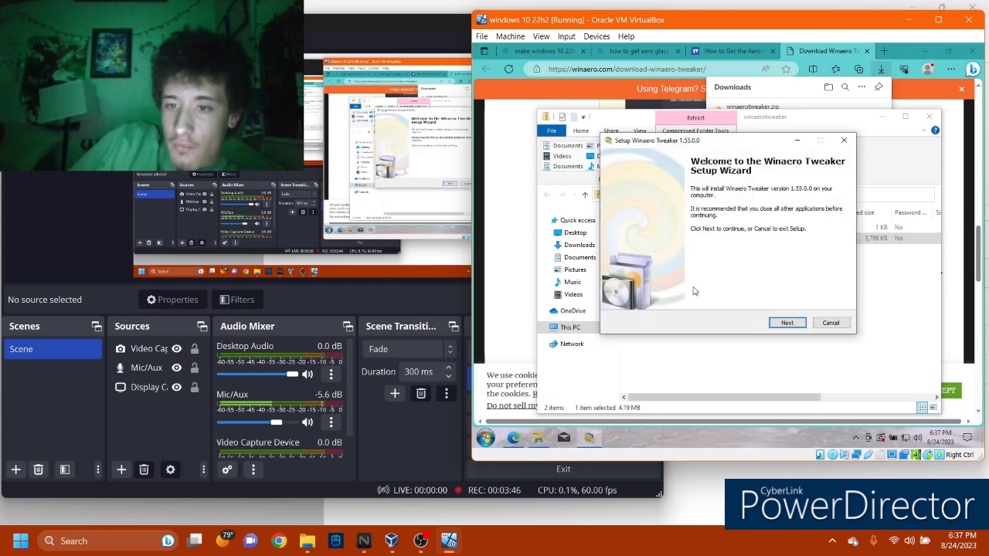
Install Winaero Tweaker with default options, keeping 'Run Winaero Tweaker' but unchecking the Winaero.com visit
{"action": "left_click", "coordinate": [787, 322]}
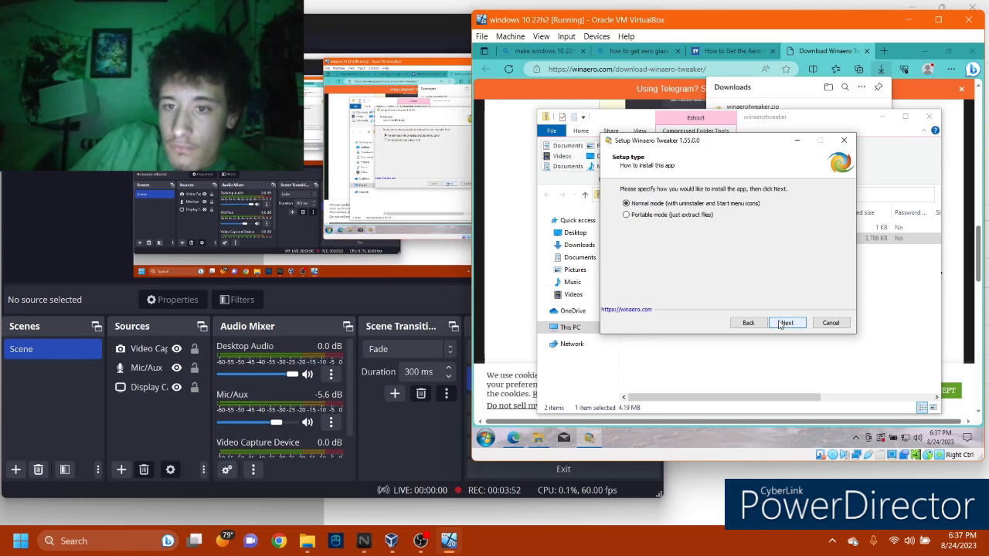
{"action": "left_click", "coordinate": [786, 323]}
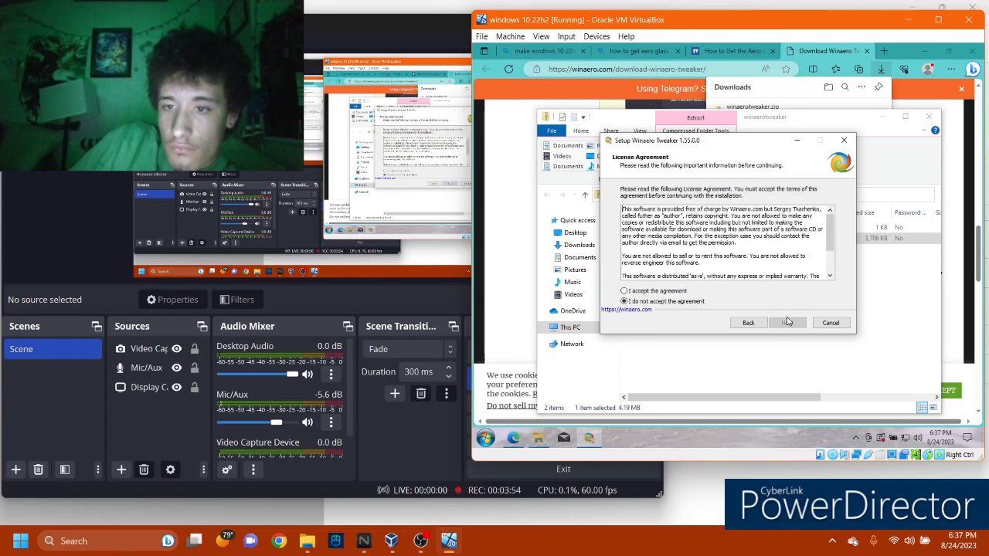
{"action": "left_click", "coordinate": [787, 323]}
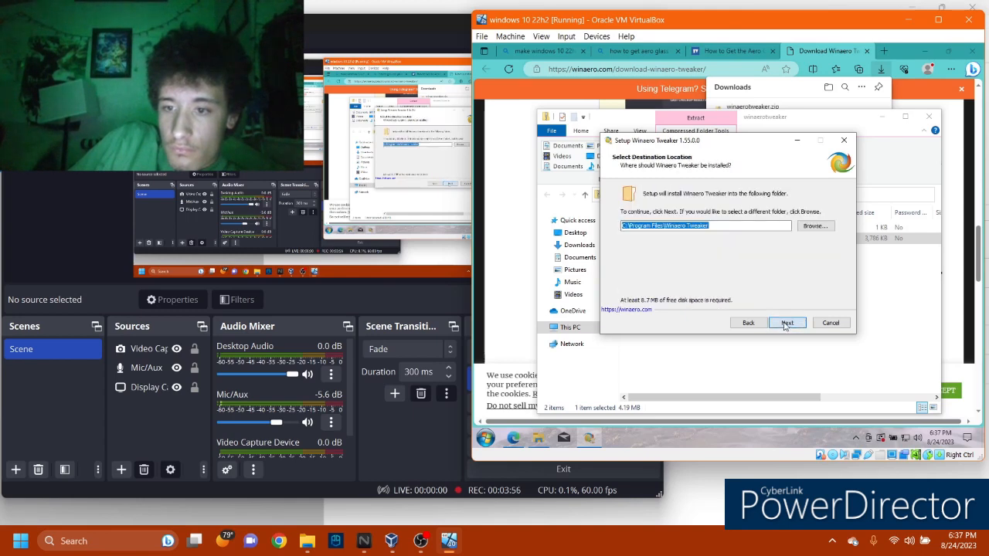
{"action": "left_click", "coordinate": [786, 323]}
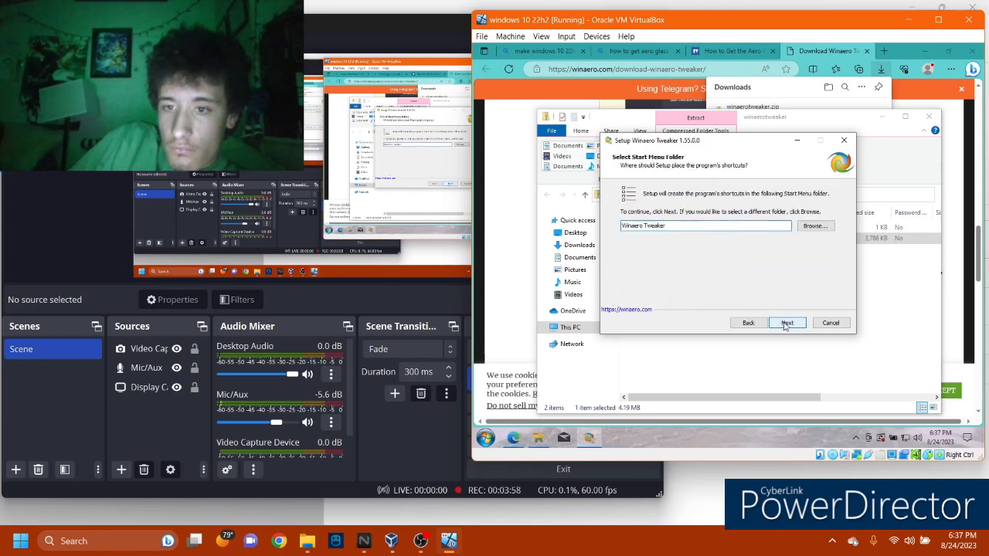
{"action": "left_click", "coordinate": [787, 322]}
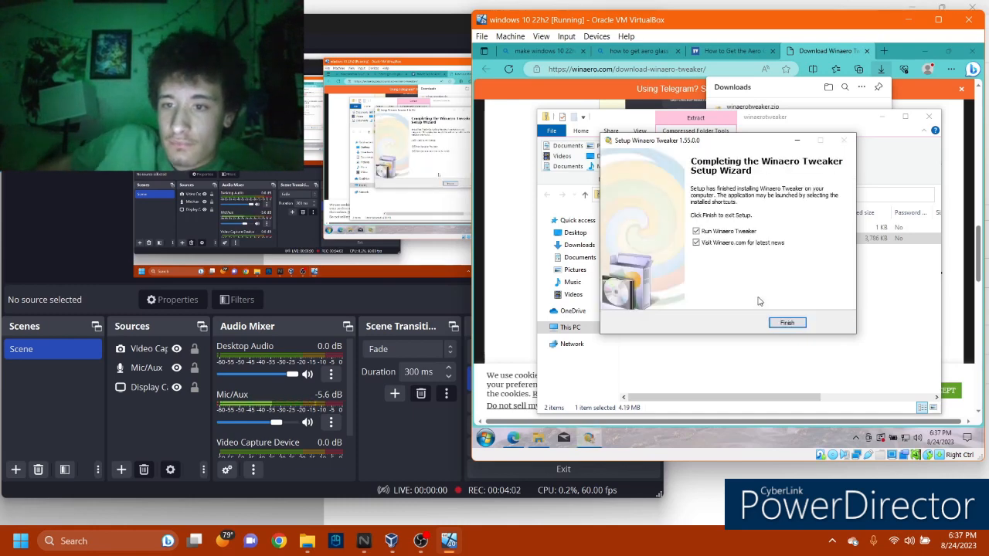
{"action": "left_click", "coordinate": [696, 231]}
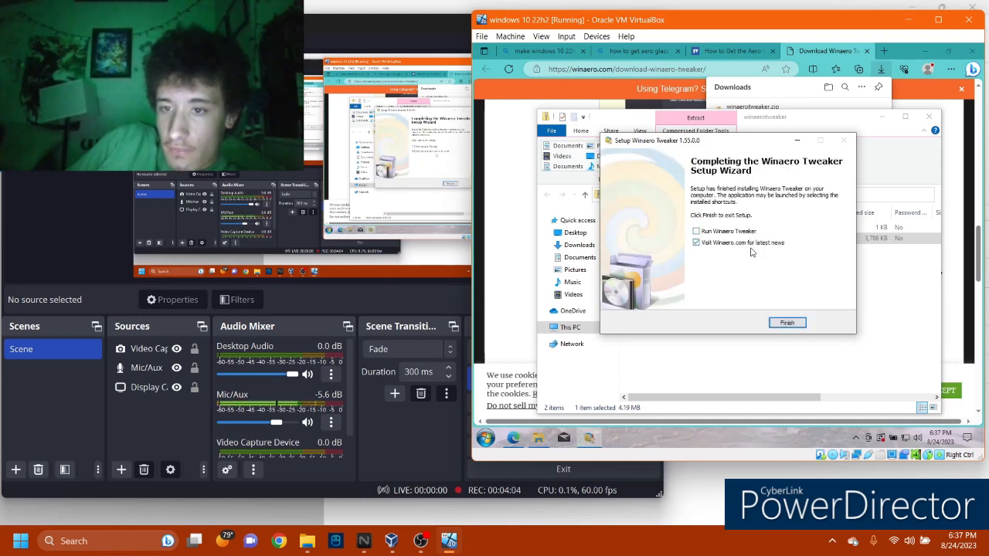
{"action": "left_click", "coordinate": [696, 232]}
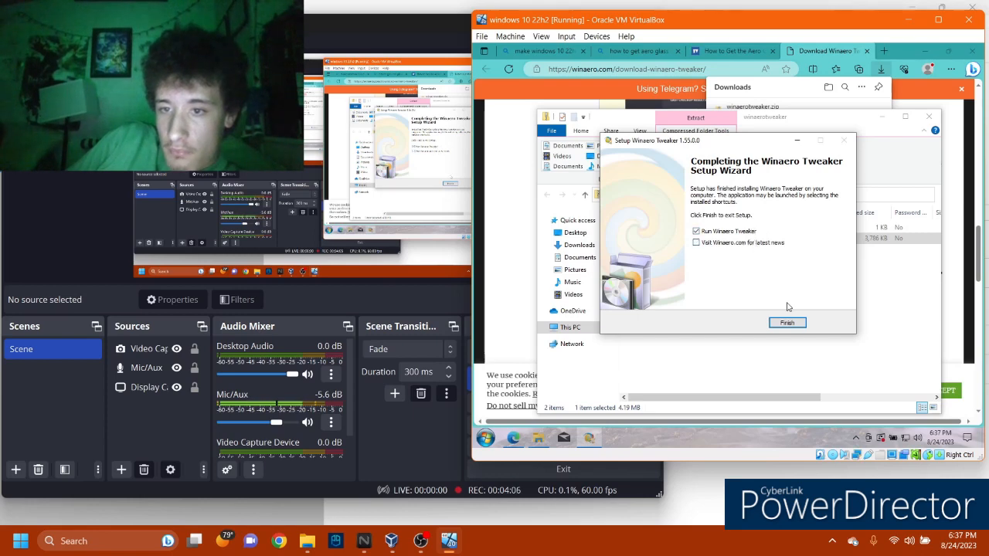
{"action": "left_click", "coordinate": [787, 323]}
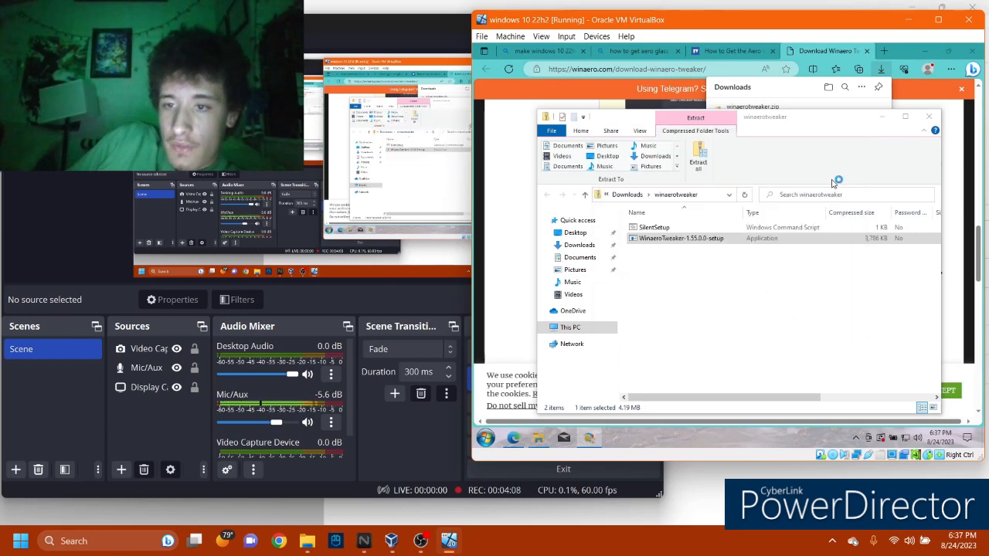
Accept the Winaero Tweaker license agreement and open the Appearance > Aero Lite page
{"action": "double_click", "coordinate": [681, 238]}
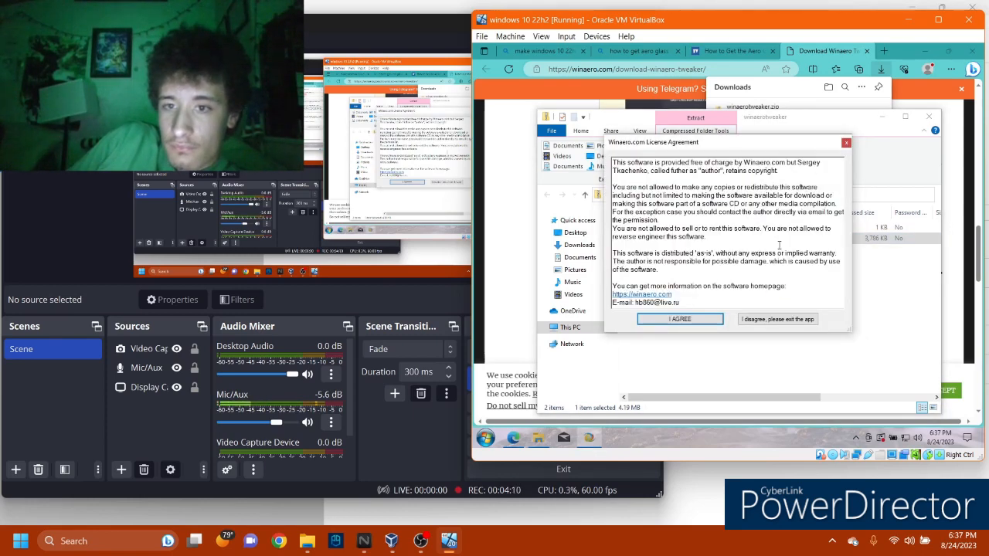
{"action": "left_click", "coordinate": [680, 319]}
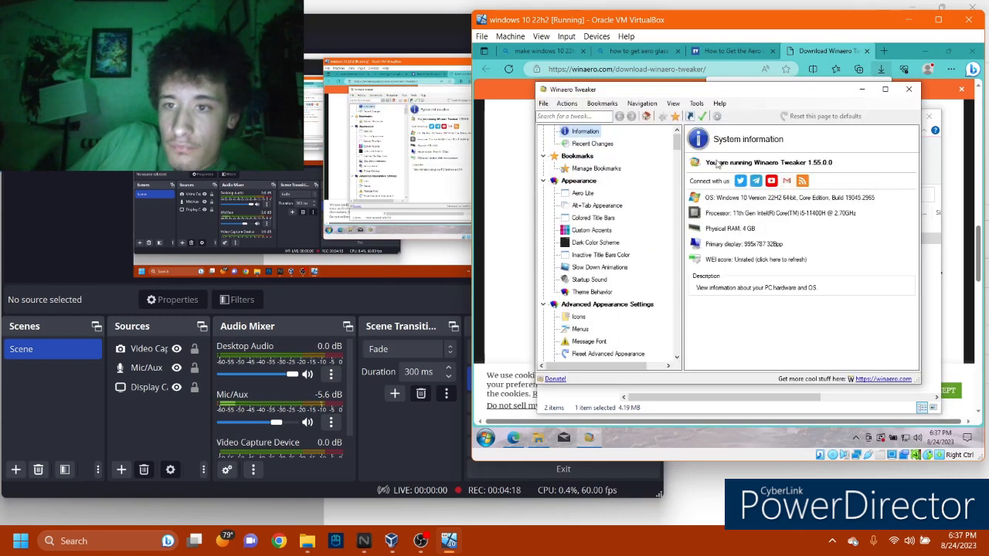
{"action": "mouse_move", "coordinate": [593, 144]}
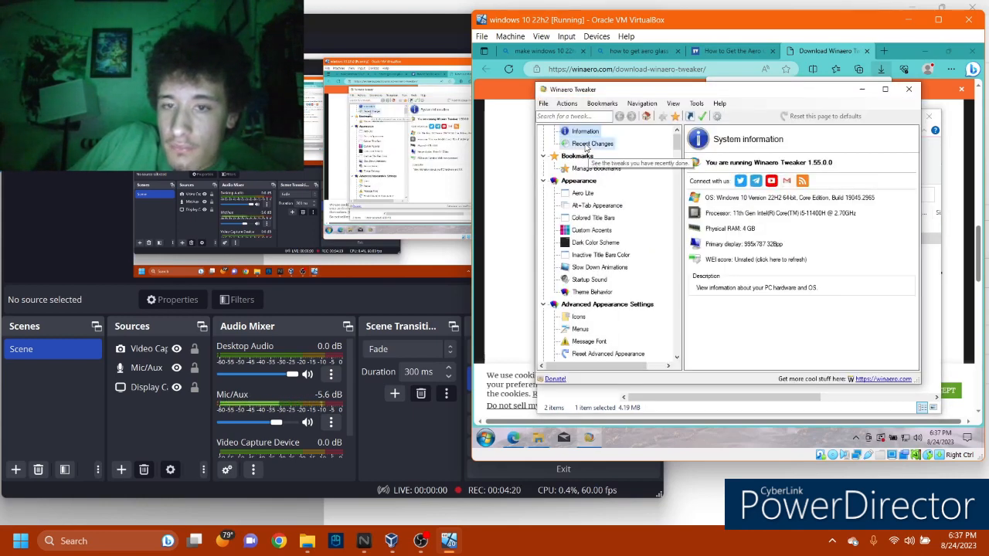
{"action": "left_click", "coordinate": [583, 193]}
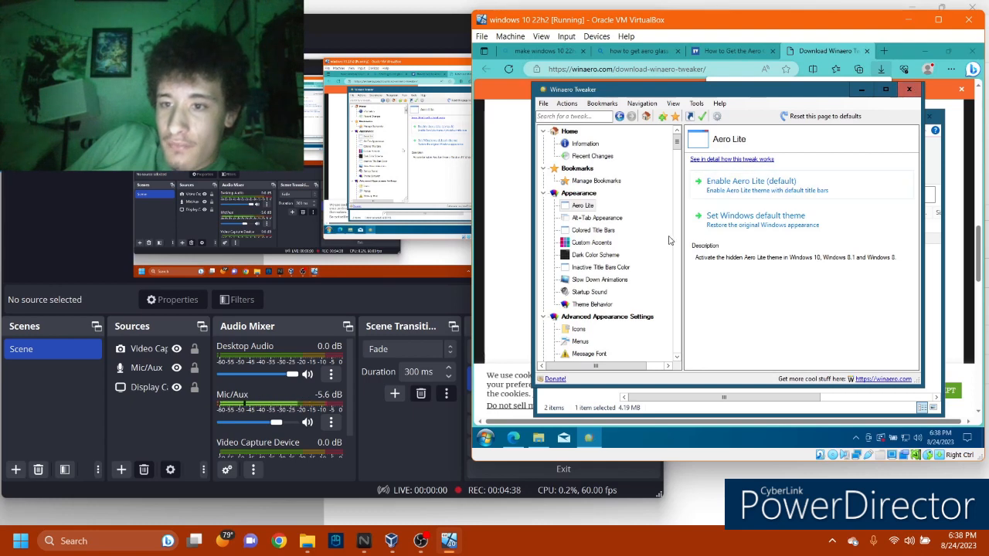
{"action": "mouse_move", "coordinate": [597, 217]}
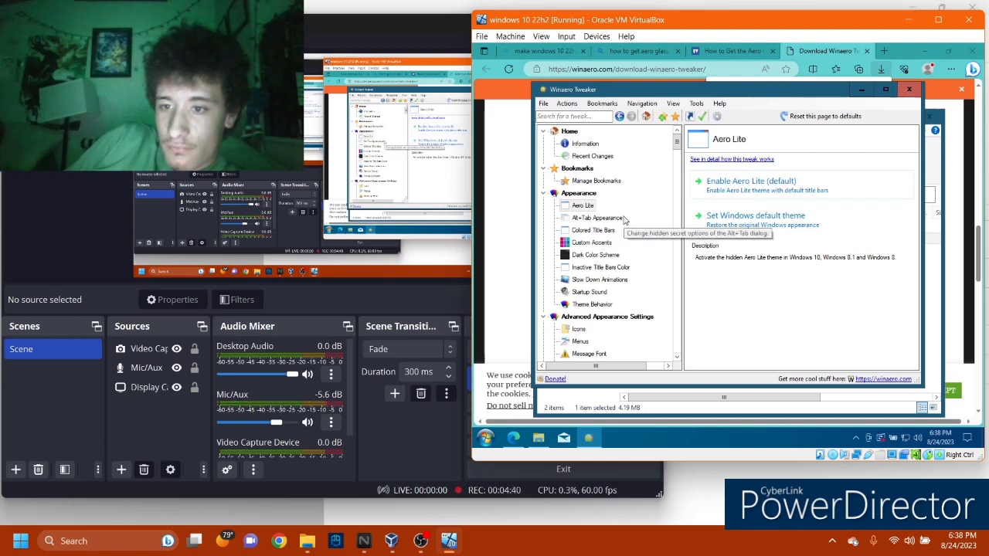
Browse the Alt+Tab, Colored Title Bars, Custom Accents, Dark Color Scheme, Startup Sound and Icons tweaks
{"action": "left_click", "coordinate": [597, 180]}
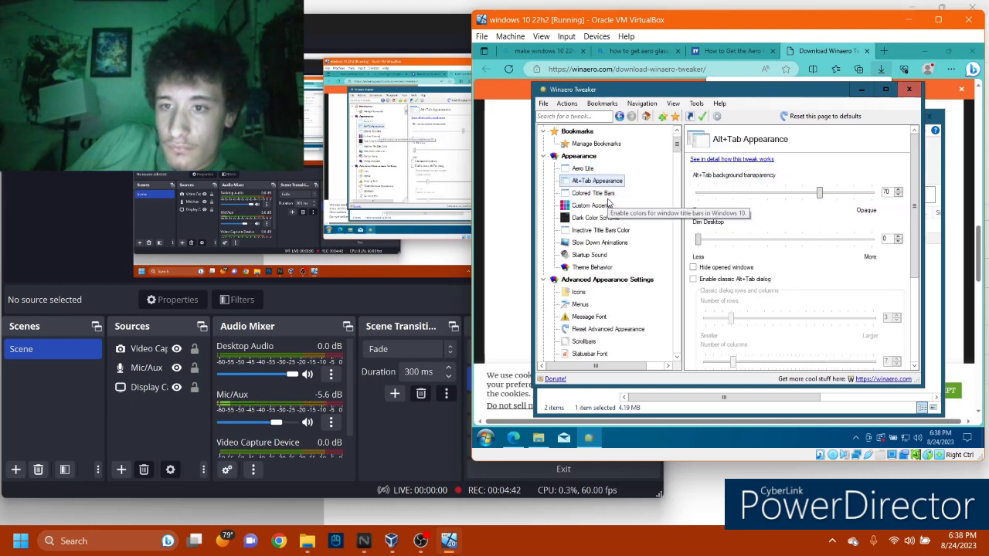
{"action": "left_click", "coordinate": [593, 193]}
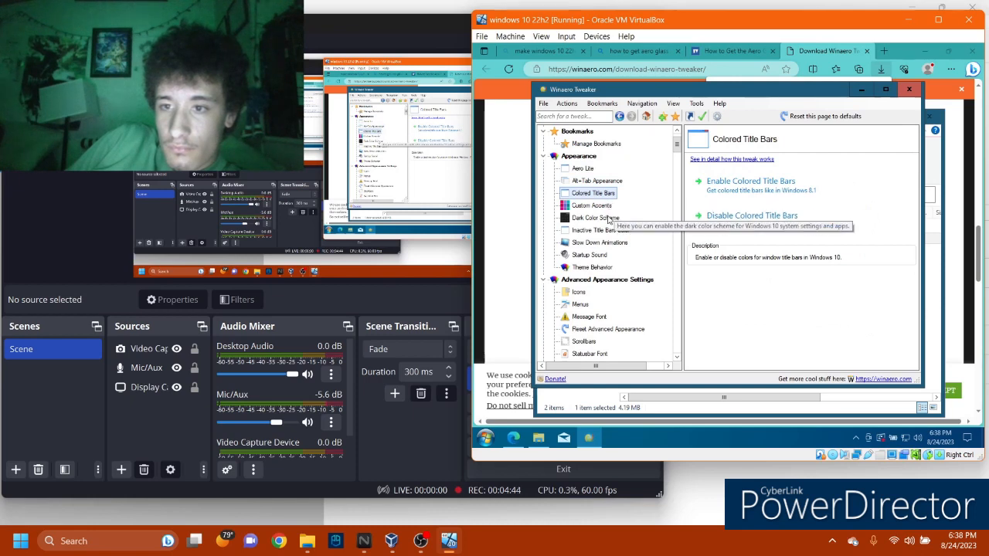
{"action": "left_click", "coordinate": [592, 206]}
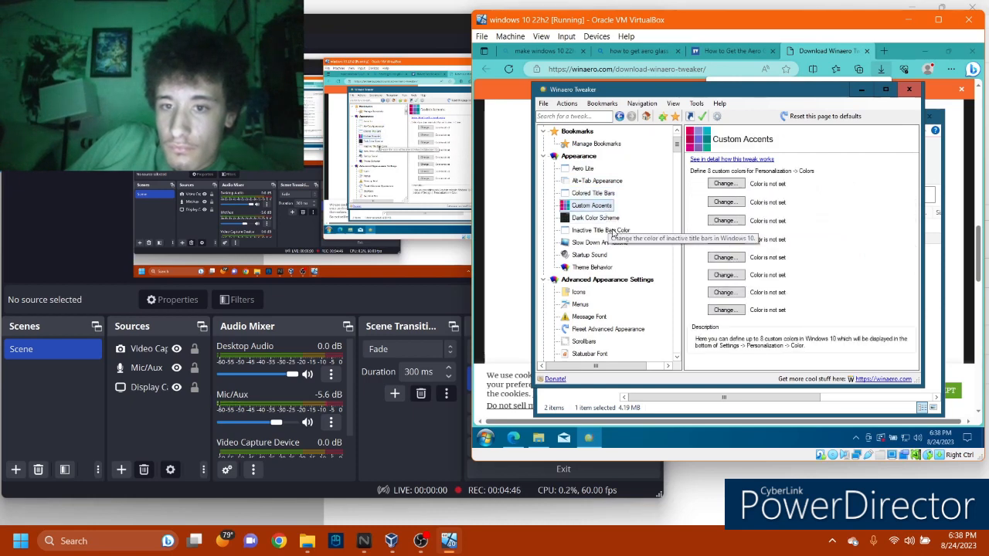
{"action": "left_click", "coordinate": [595, 217]}
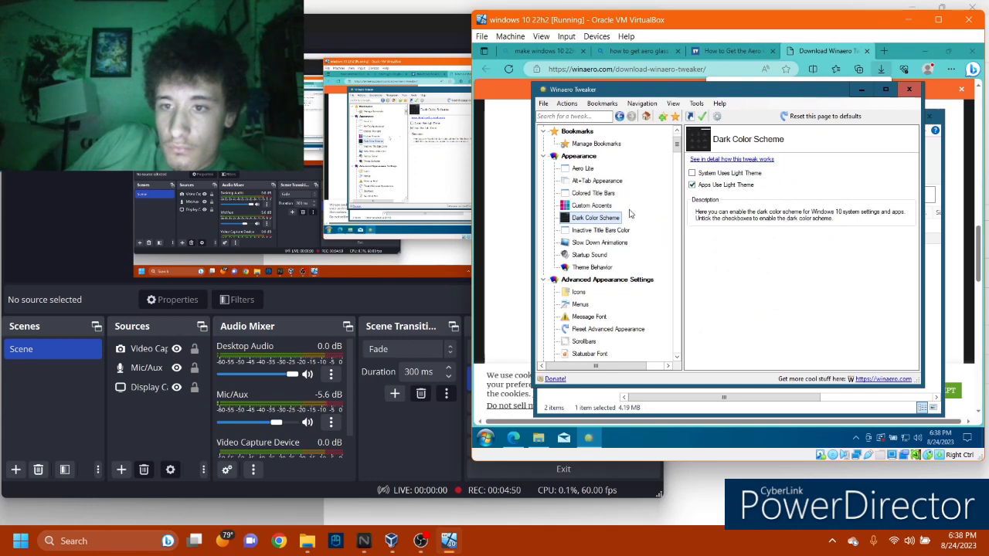
{"action": "left_click", "coordinate": [600, 230]}
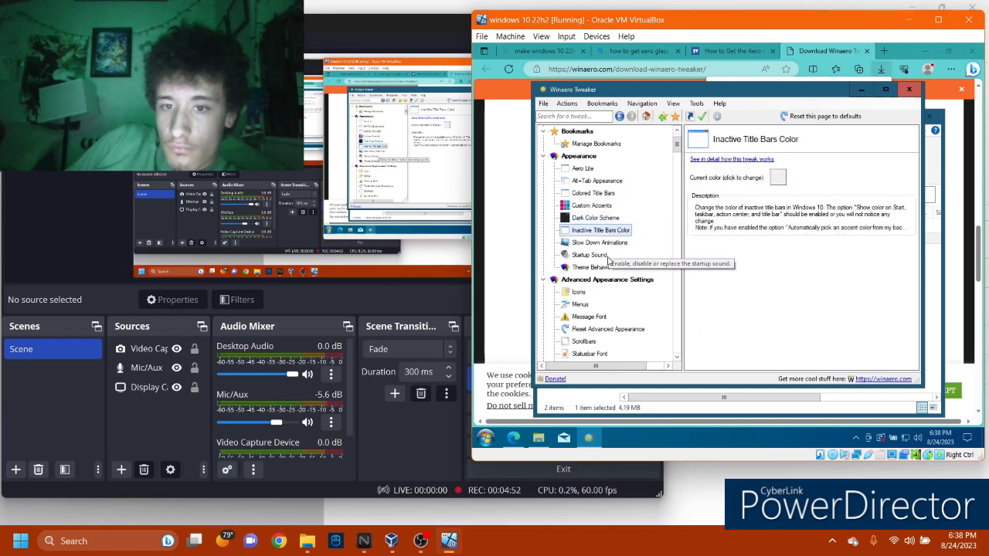
{"action": "left_click", "coordinate": [590, 254]}
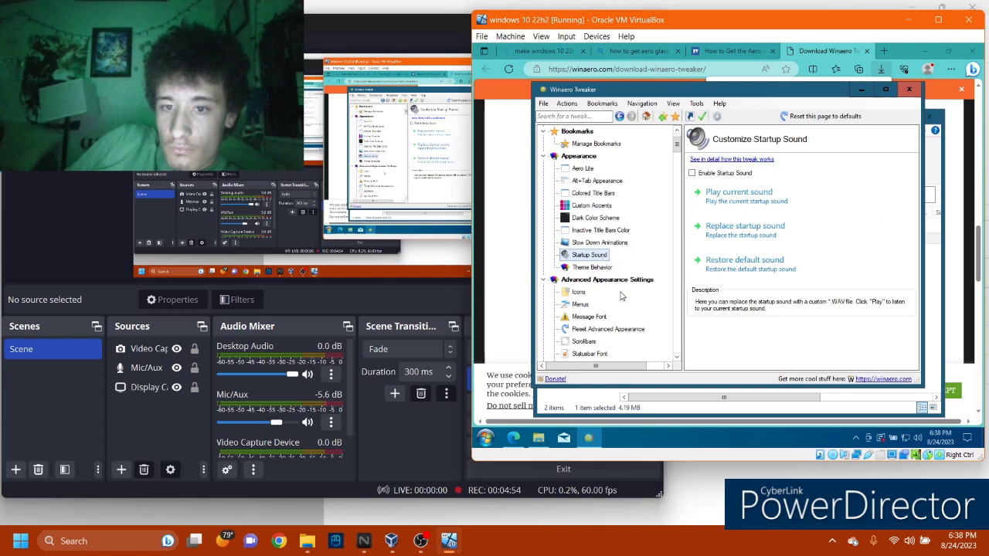
{"action": "scroll", "scroll_direction": "down", "scroll_amount": 3}
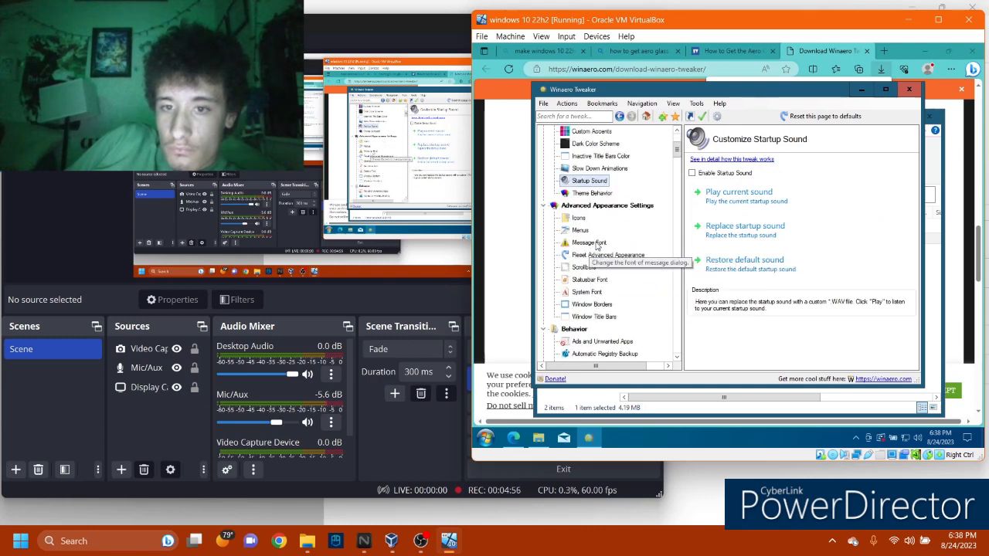
{"action": "left_click", "coordinate": [578, 217]}
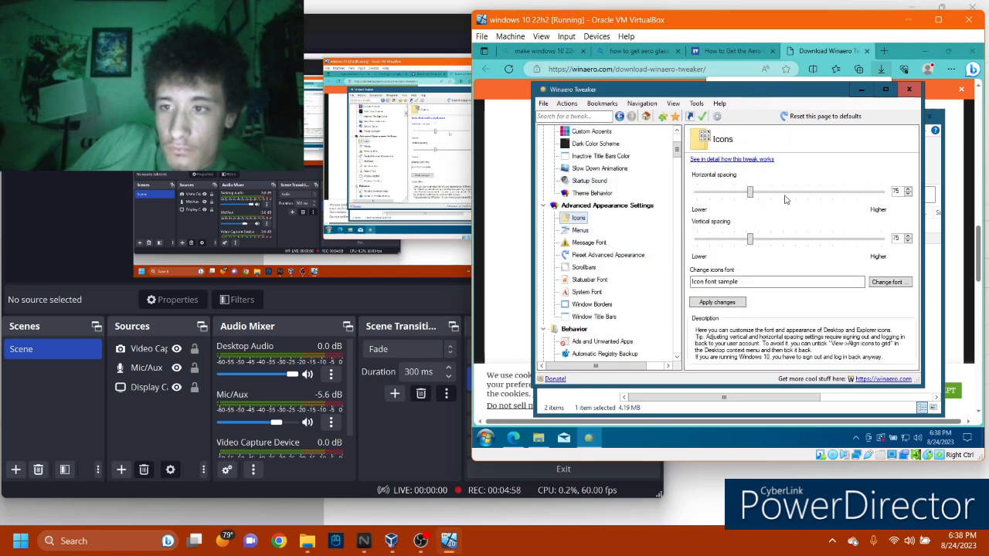
{"action": "scroll", "scroll_direction": "down", "scroll_amount": 3}
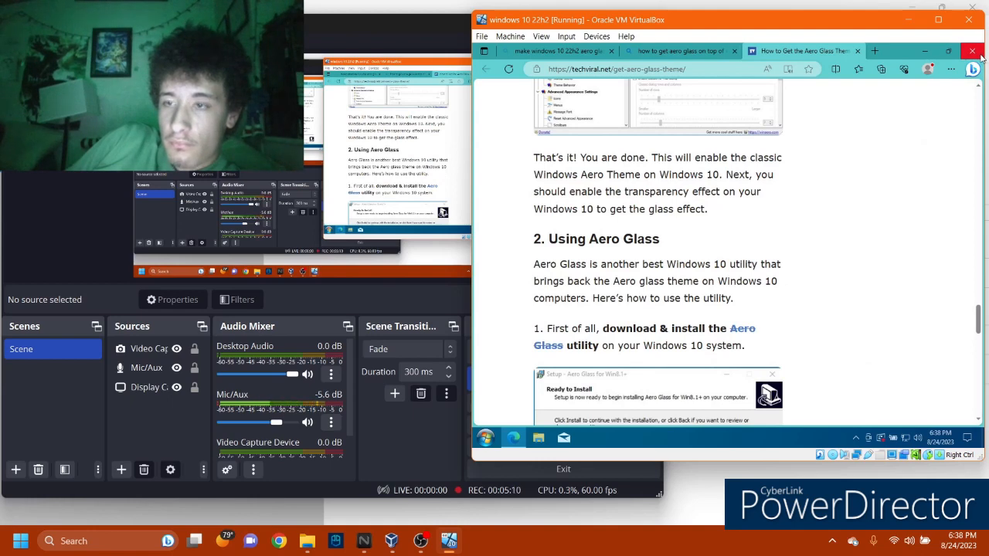
Close Microsoft Edge, then open and close a File Explorer window
{"action": "left_click", "coordinate": [972, 51]}
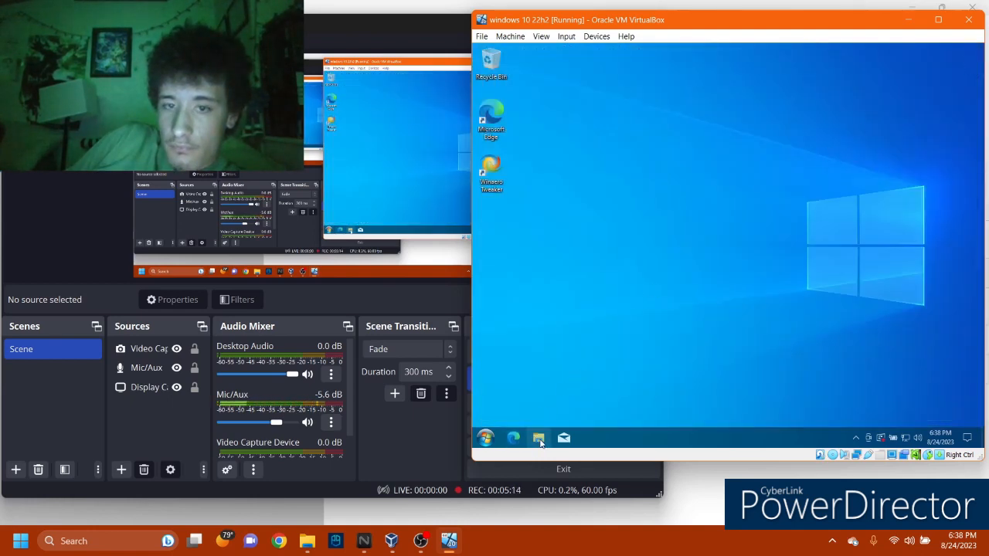
{"action": "left_click", "coordinate": [539, 438]}
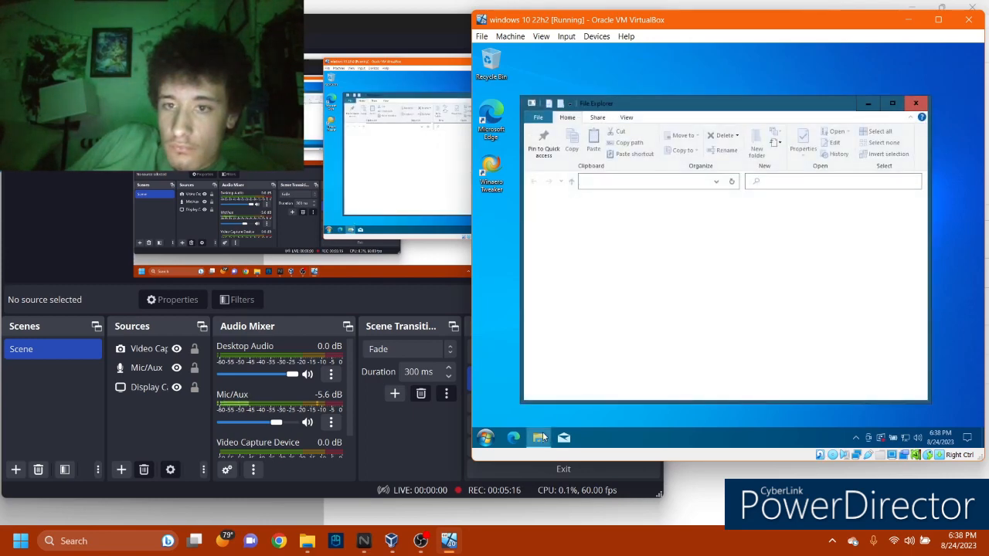
{"action": "left_click", "coordinate": [916, 103]}
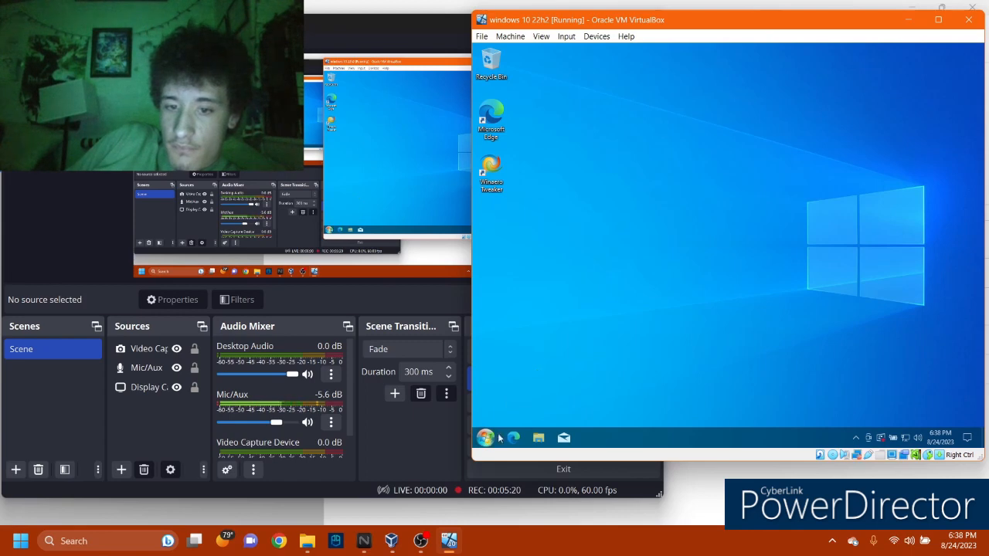
Choose Restart from the Start orb's Shut down options
{"action": "left_click", "coordinate": [484, 438]}
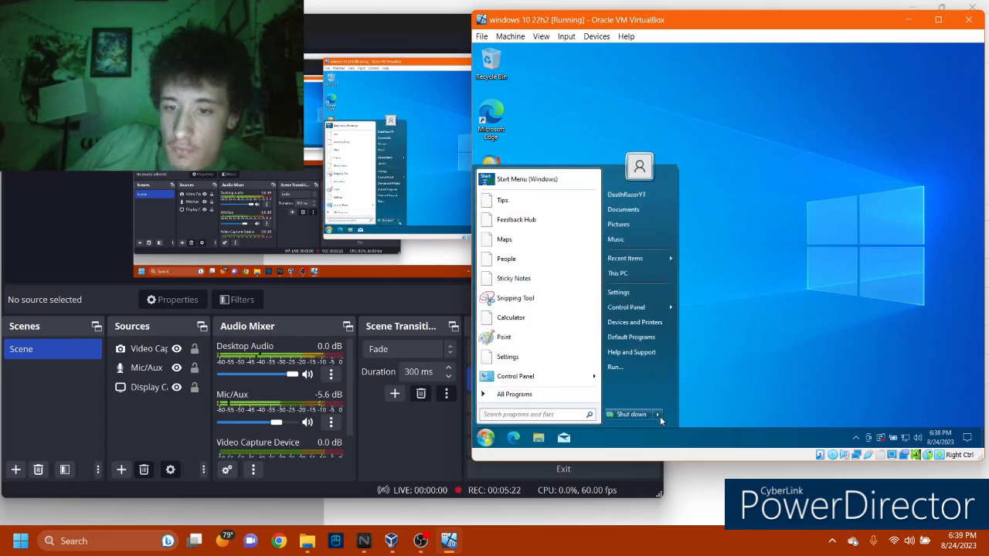
{"action": "left_click", "coordinate": [657, 415]}
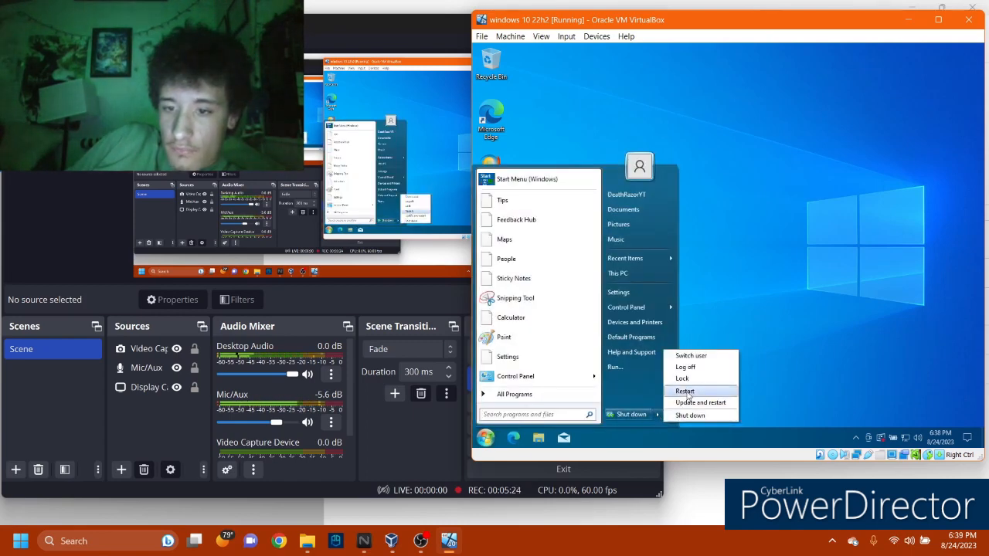
{"action": "left_click", "coordinate": [685, 391]}
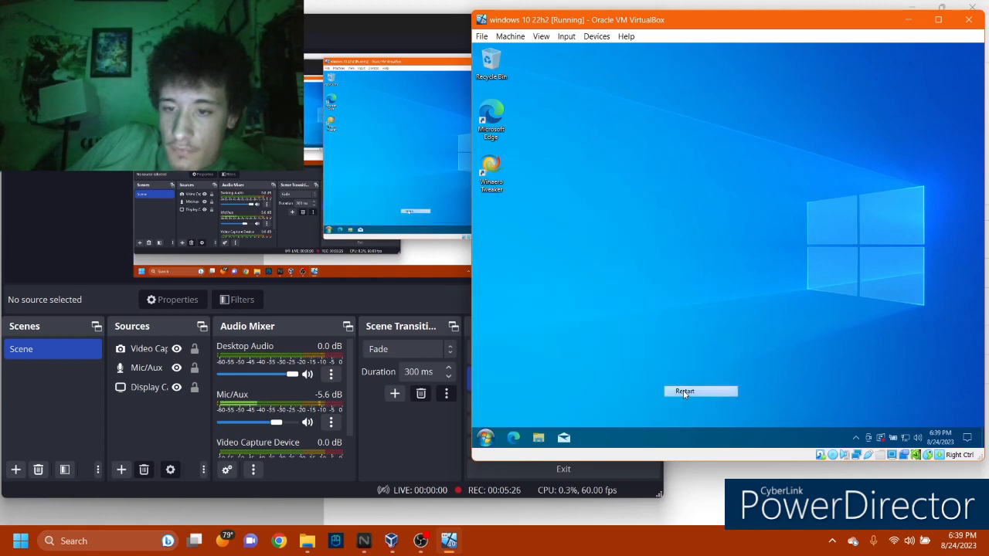
Confirm the restart and, once booted, open the Start orb's All Programs list
{"action": "left_click", "coordinate": [685, 391]}
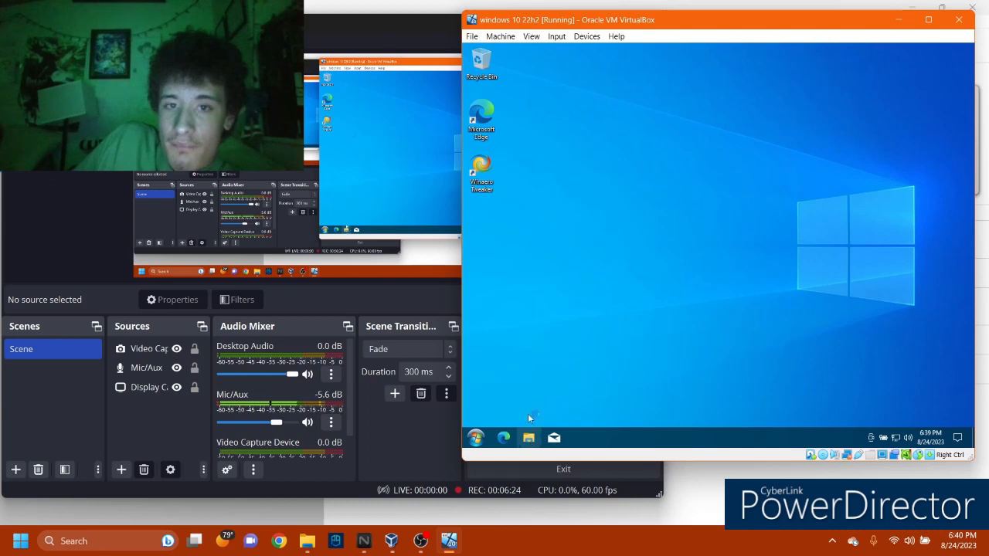
{"action": "left_click", "coordinate": [529, 438]}
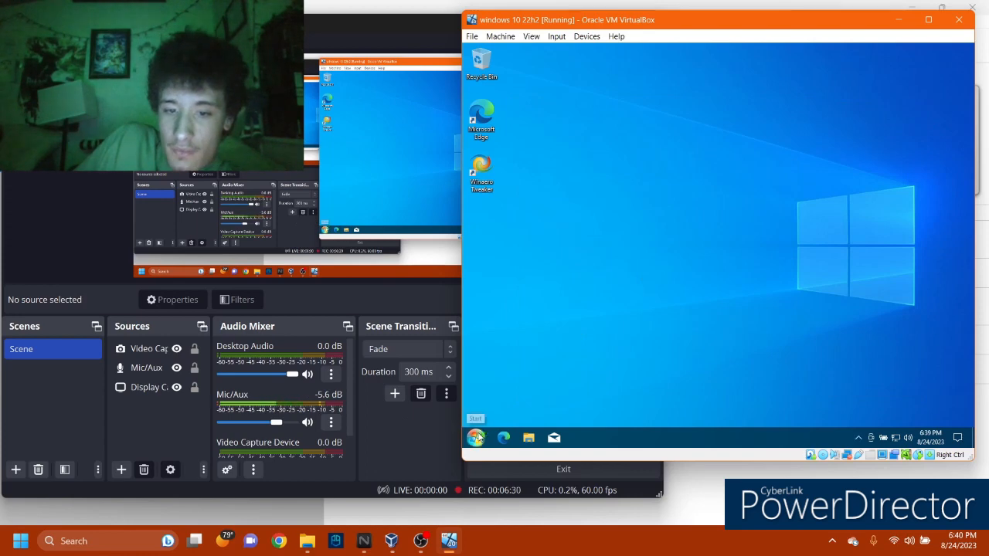
{"action": "left_click", "coordinate": [476, 438]}
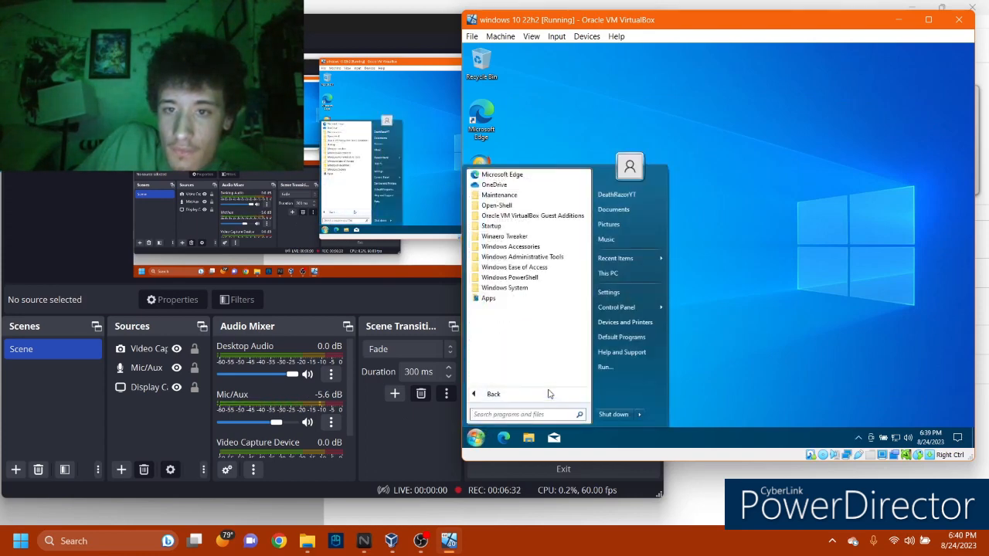